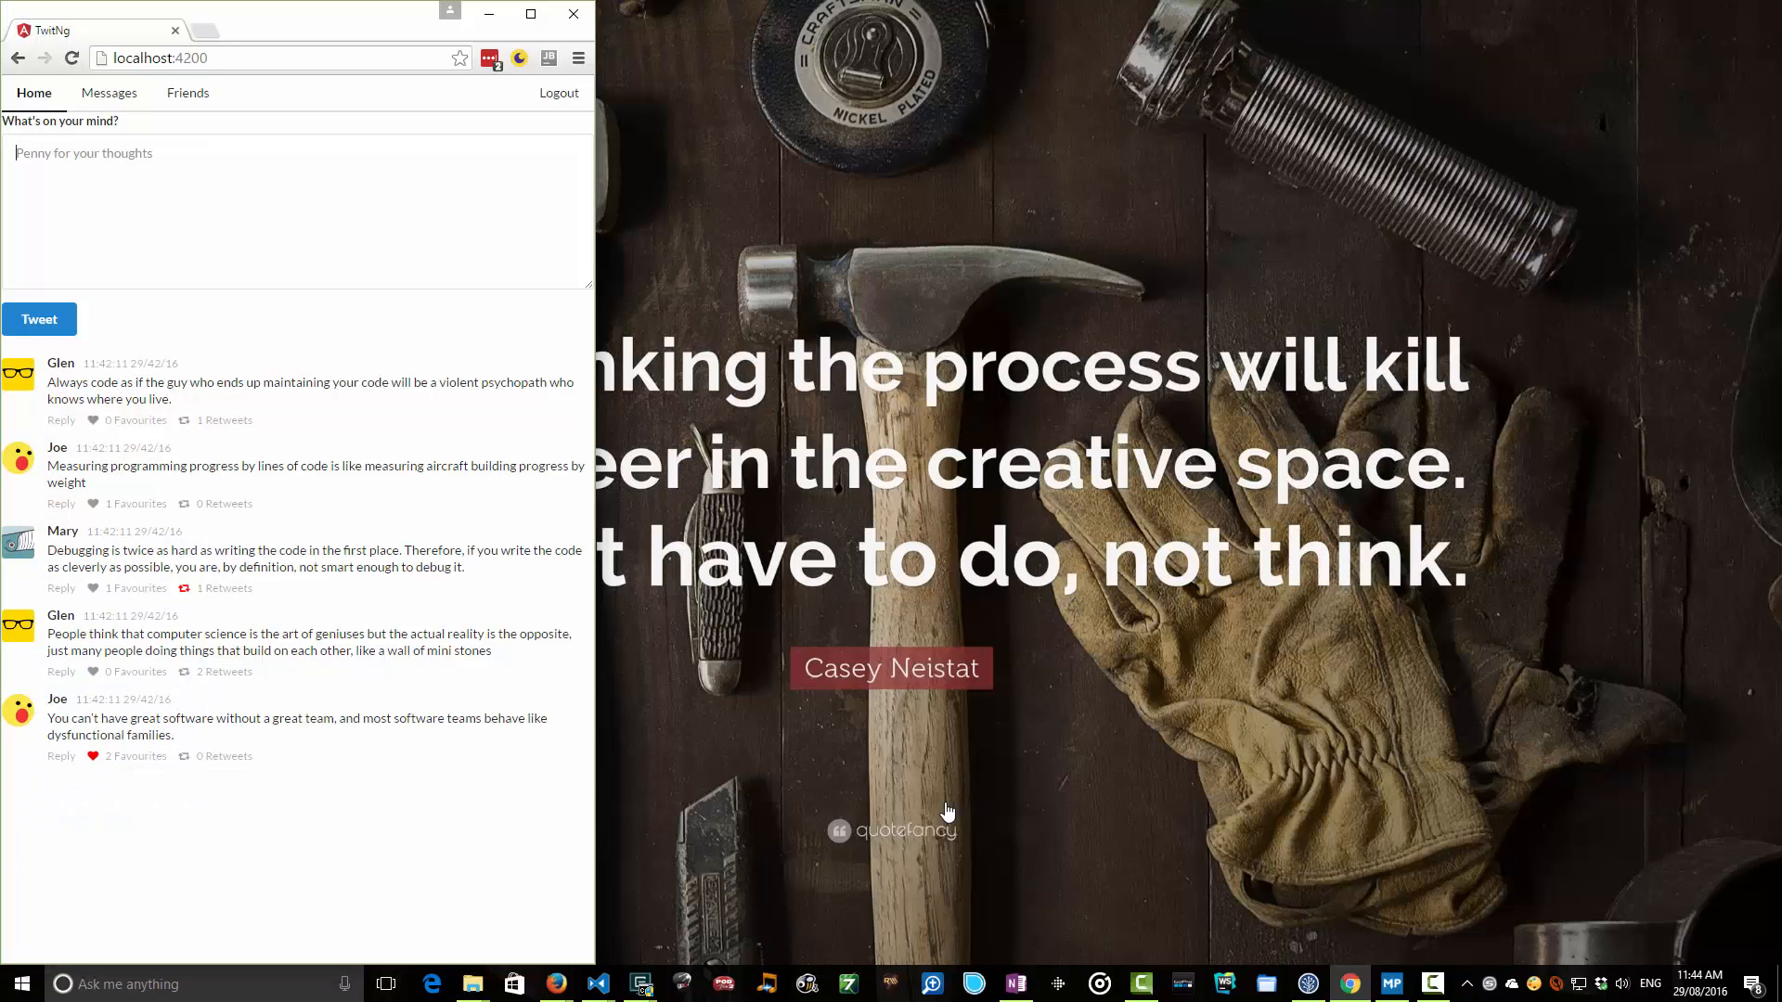
Post the tweet 'Add to the timeline' in the browser and scroll through the feed component's hard-coded tweets.
type("Add to the timeline")
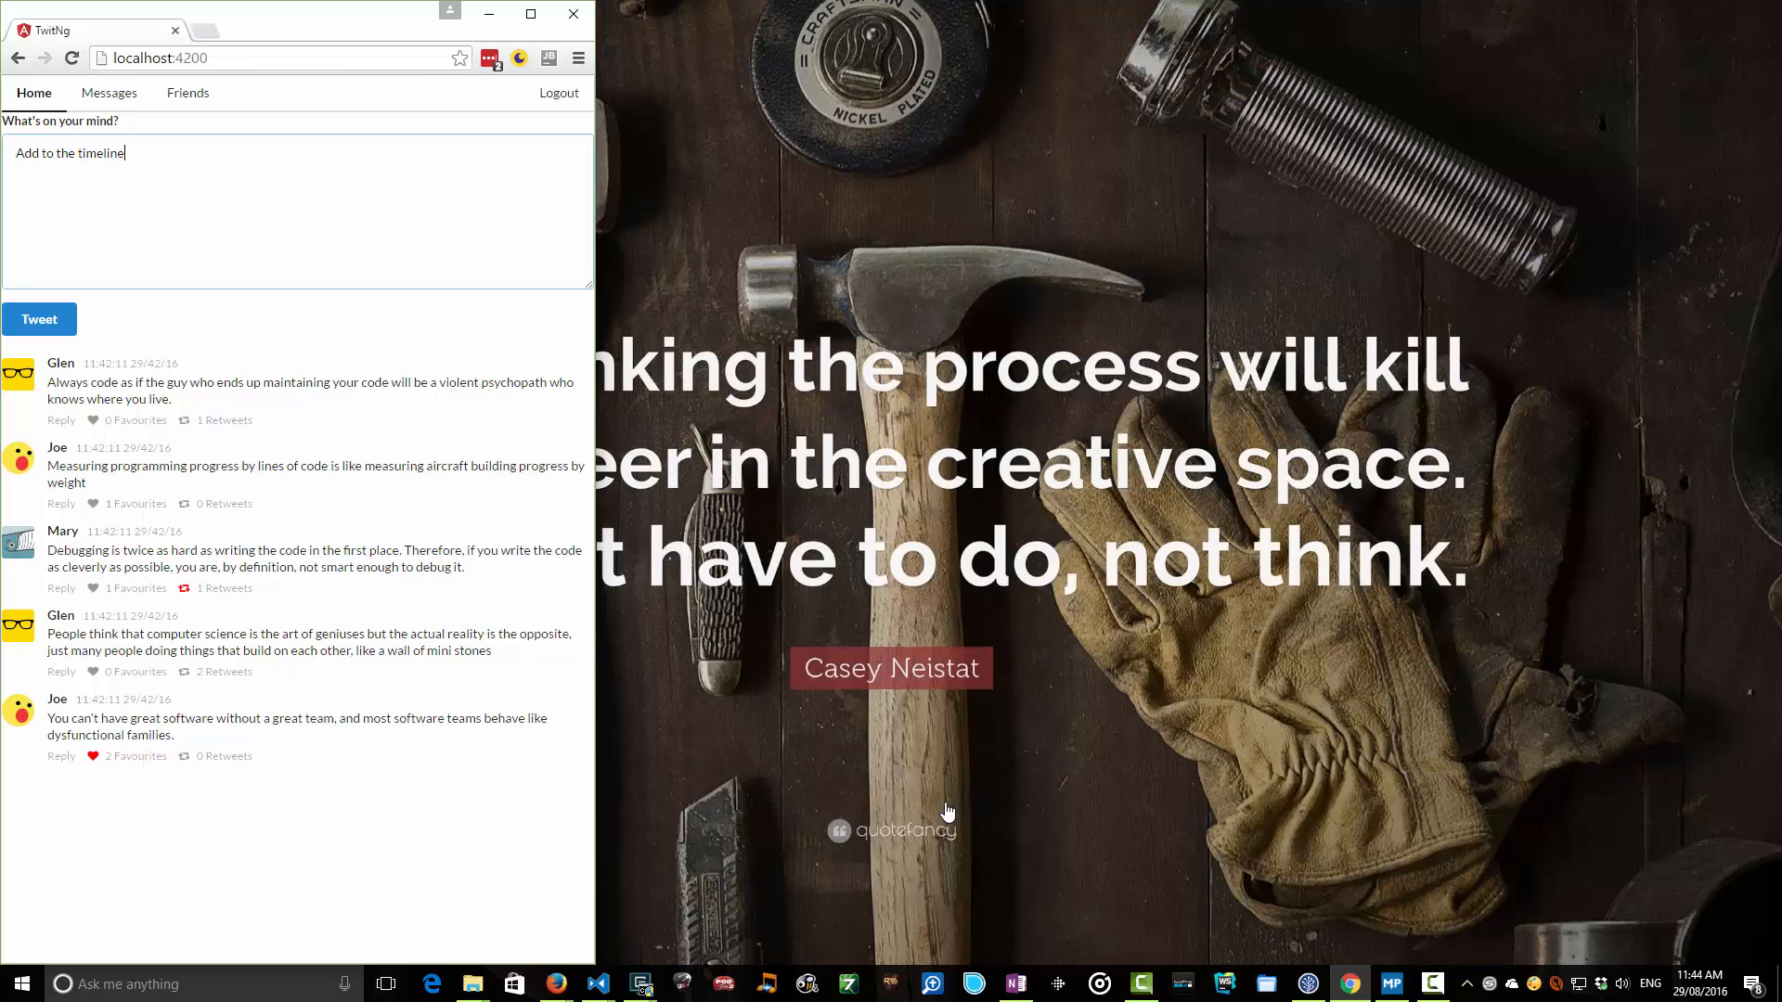
left_click(37, 319)
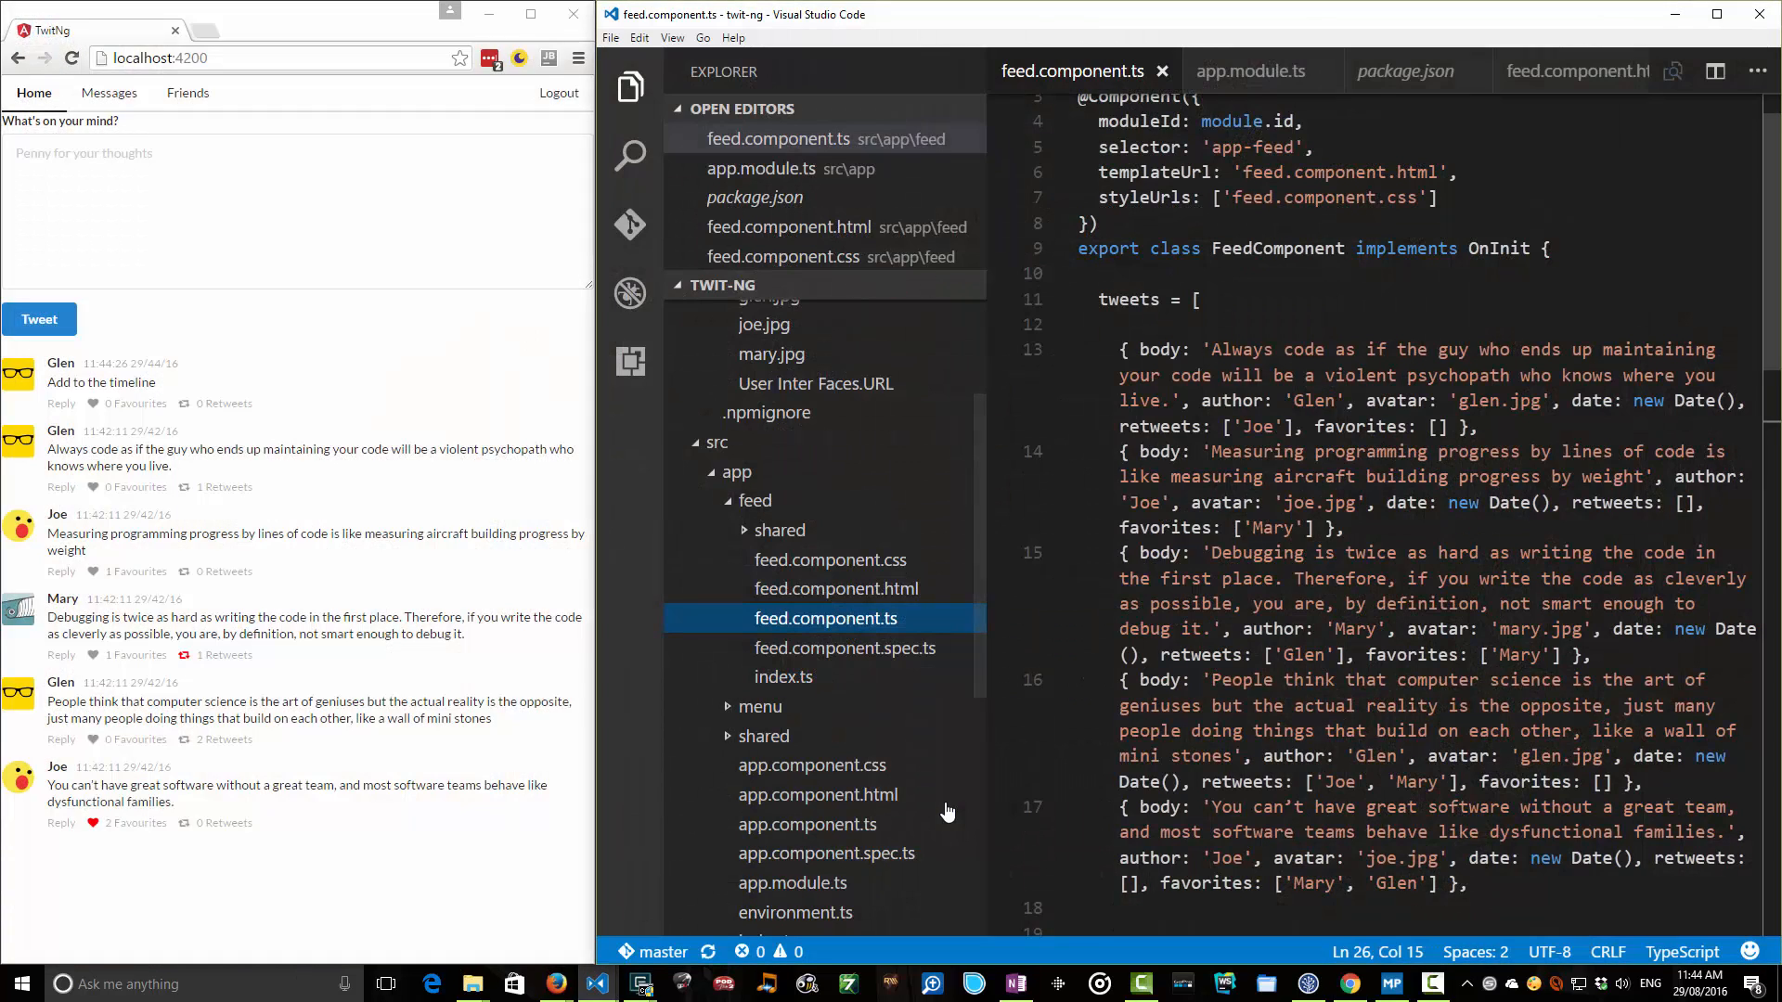
scroll("down", 3)
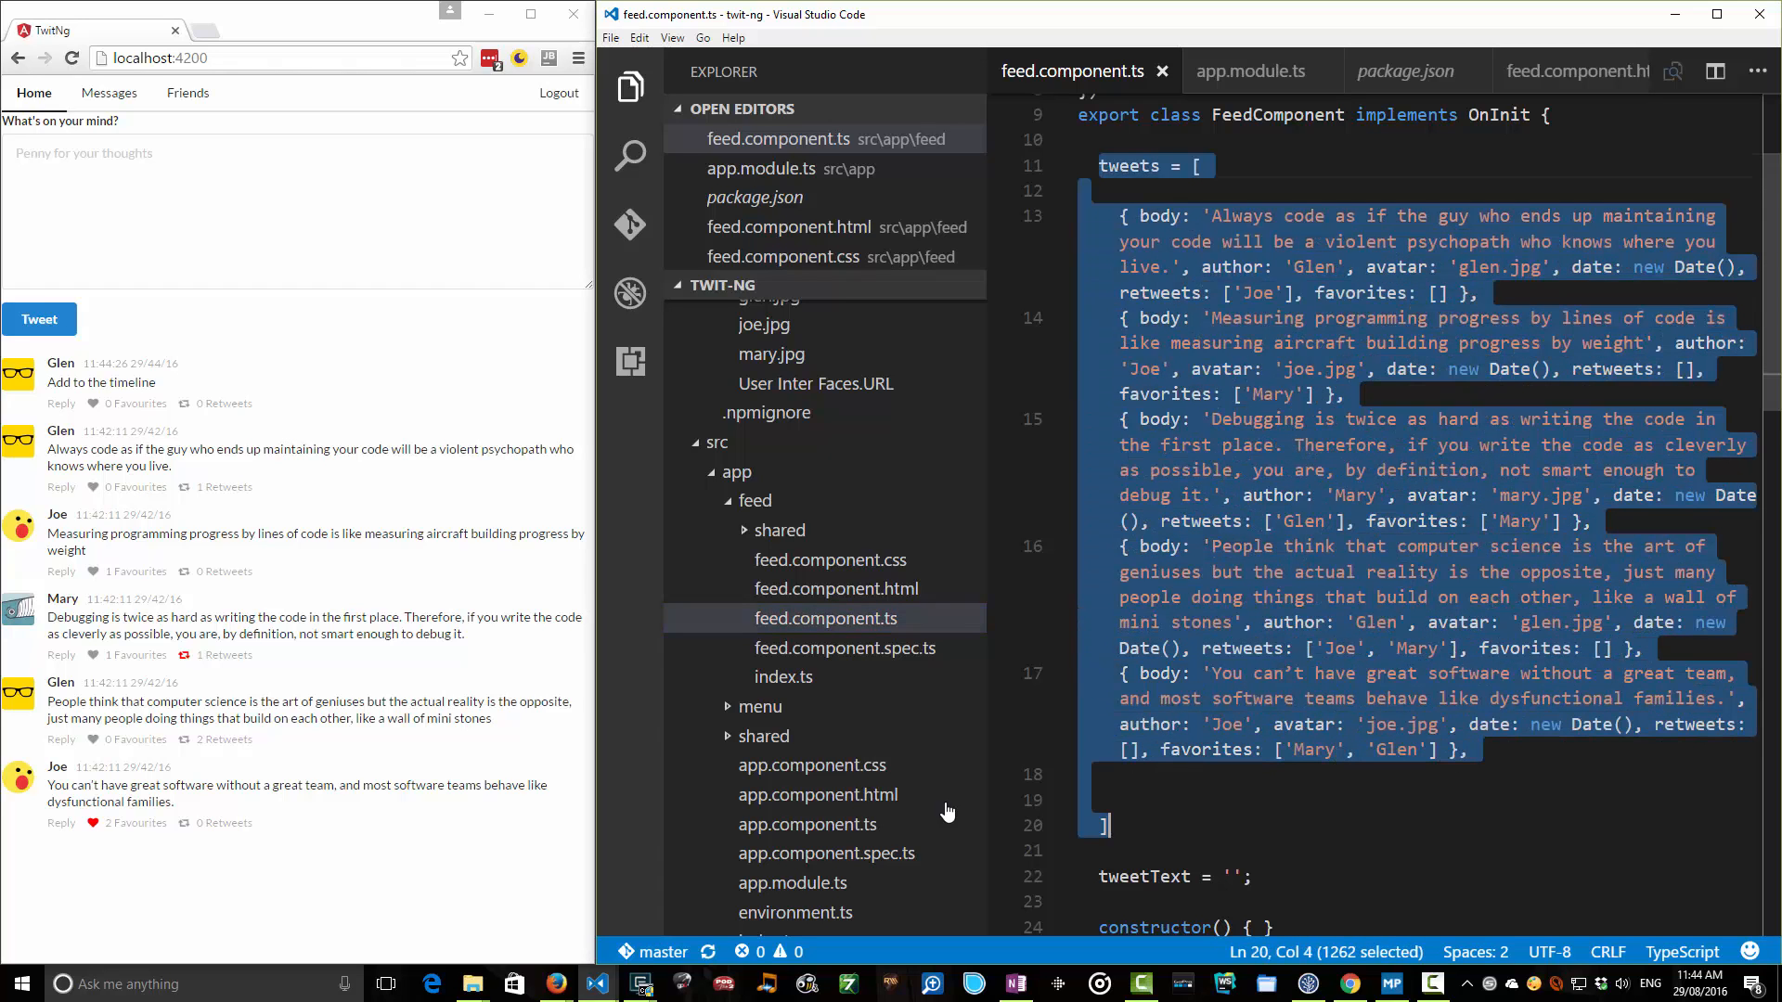
scroll("down", 3)
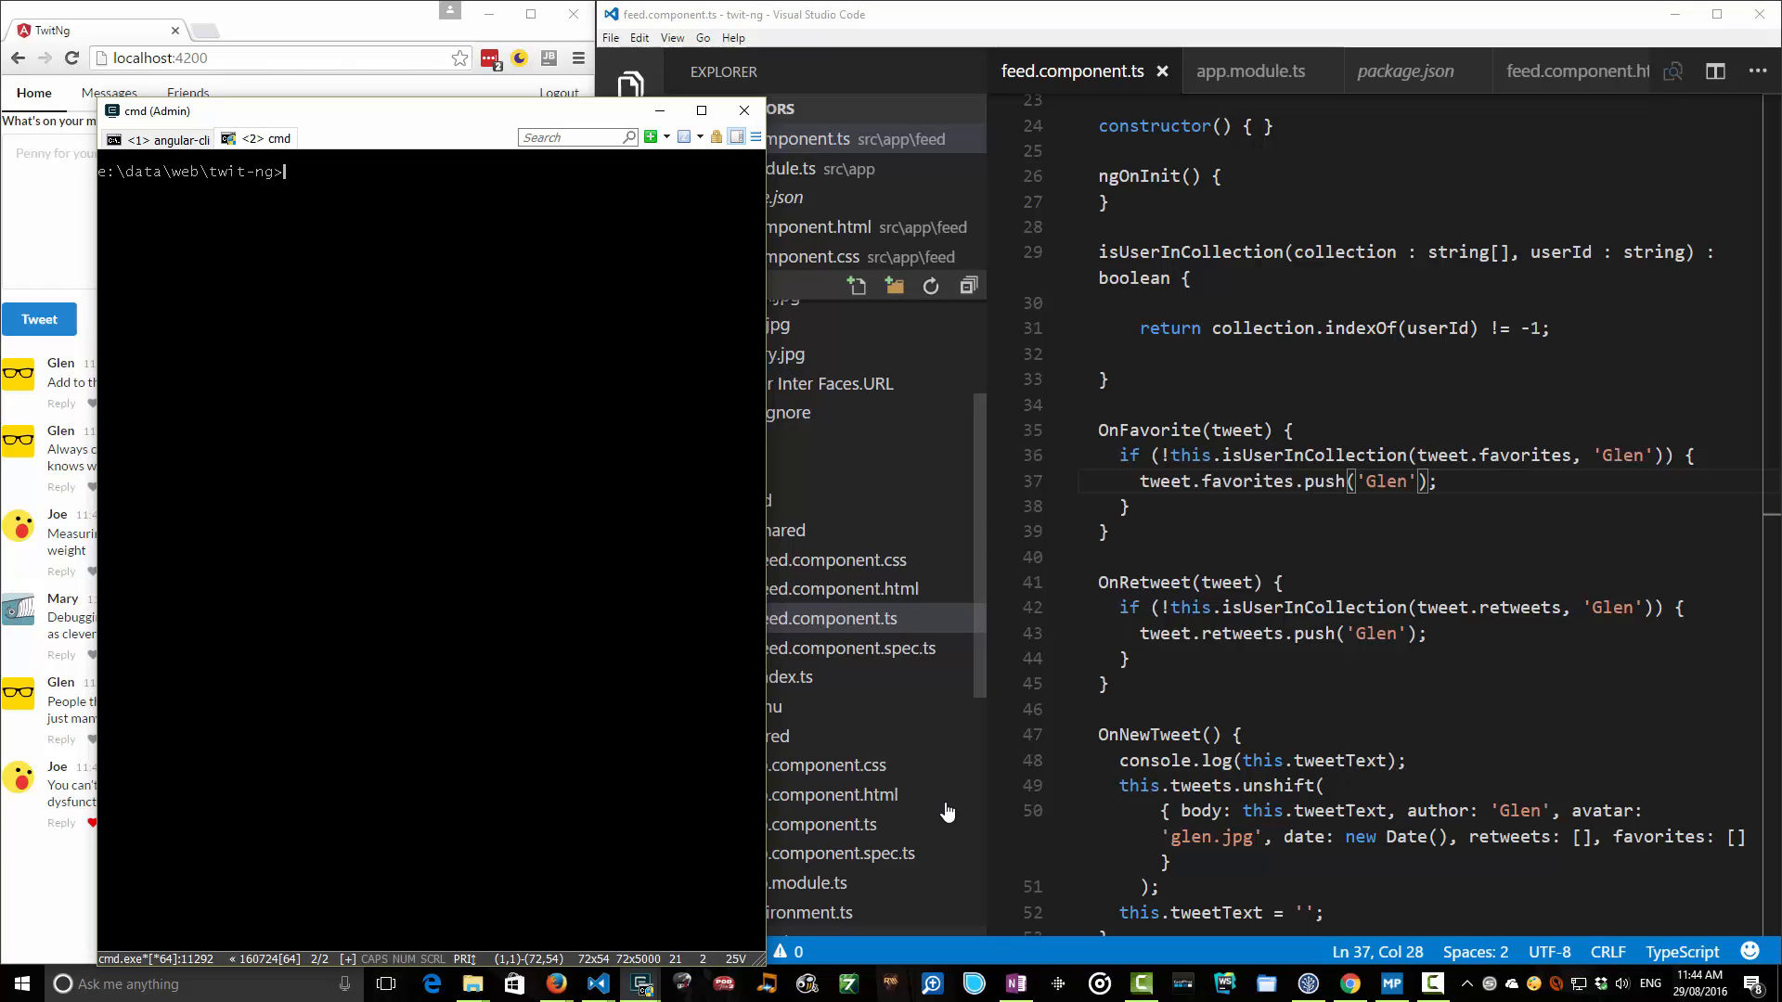
Run 'ng generate service User' in cmd and bring up the generated user.service.ts in the editor.
type("ng")
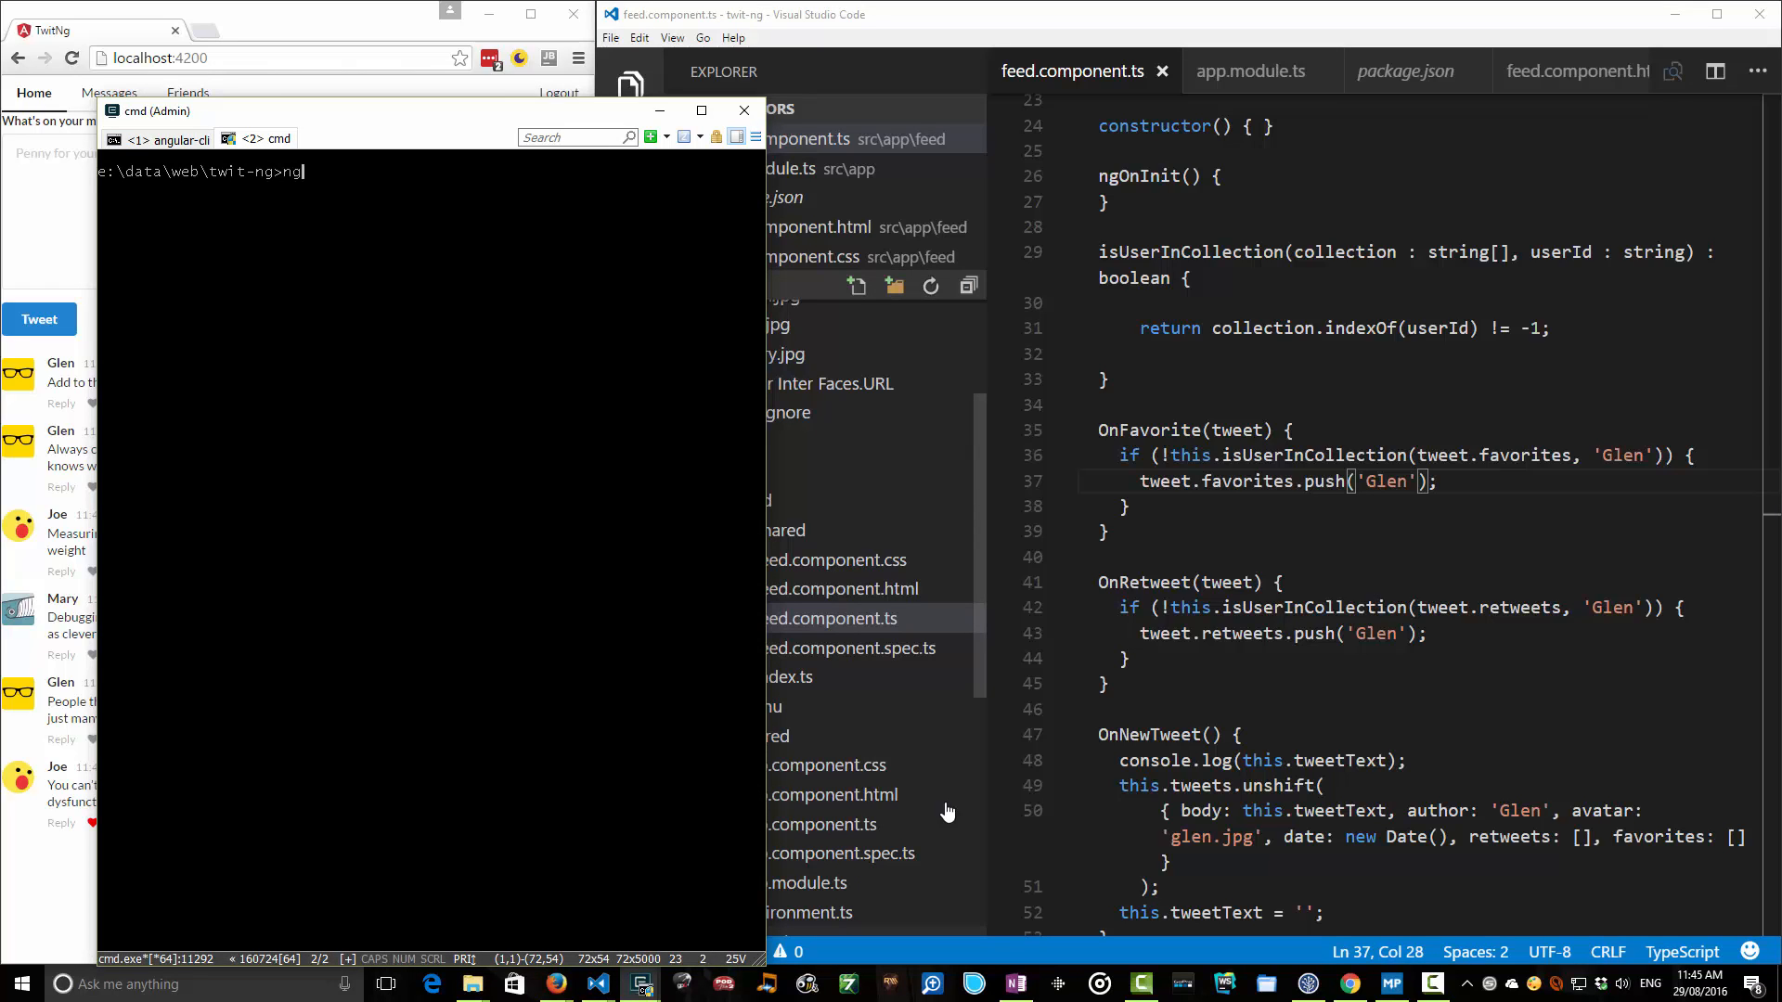
type("generate")
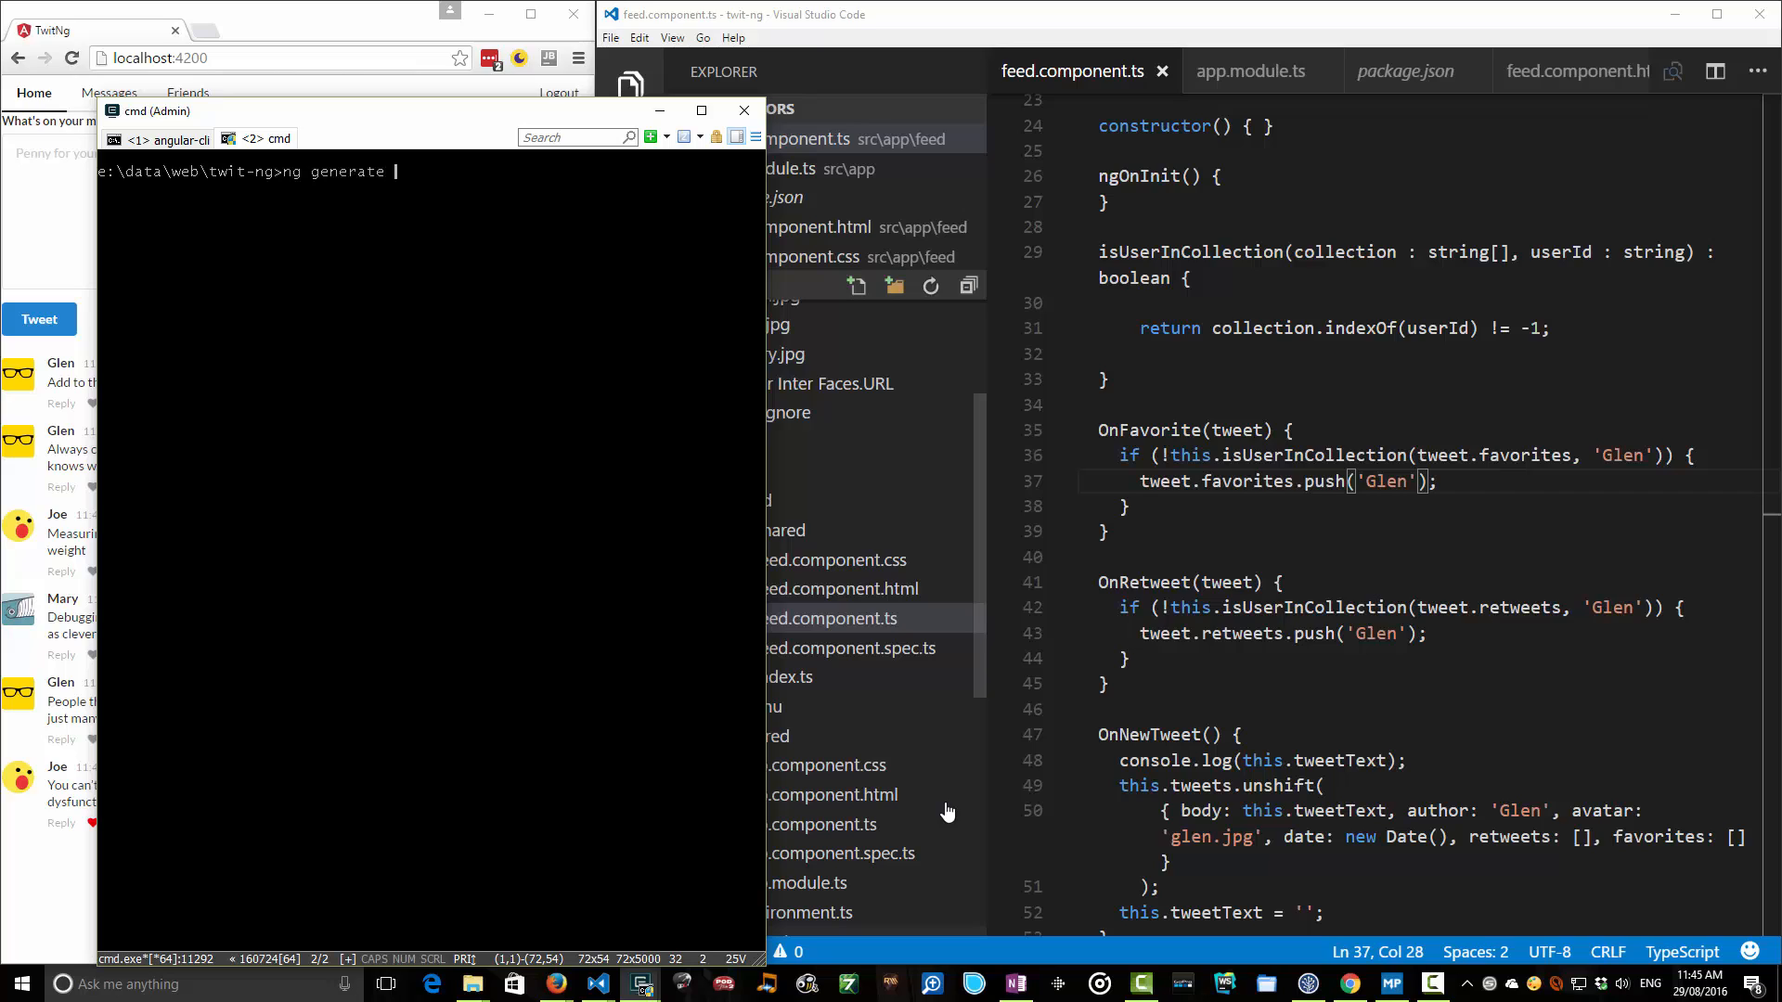
type("service")
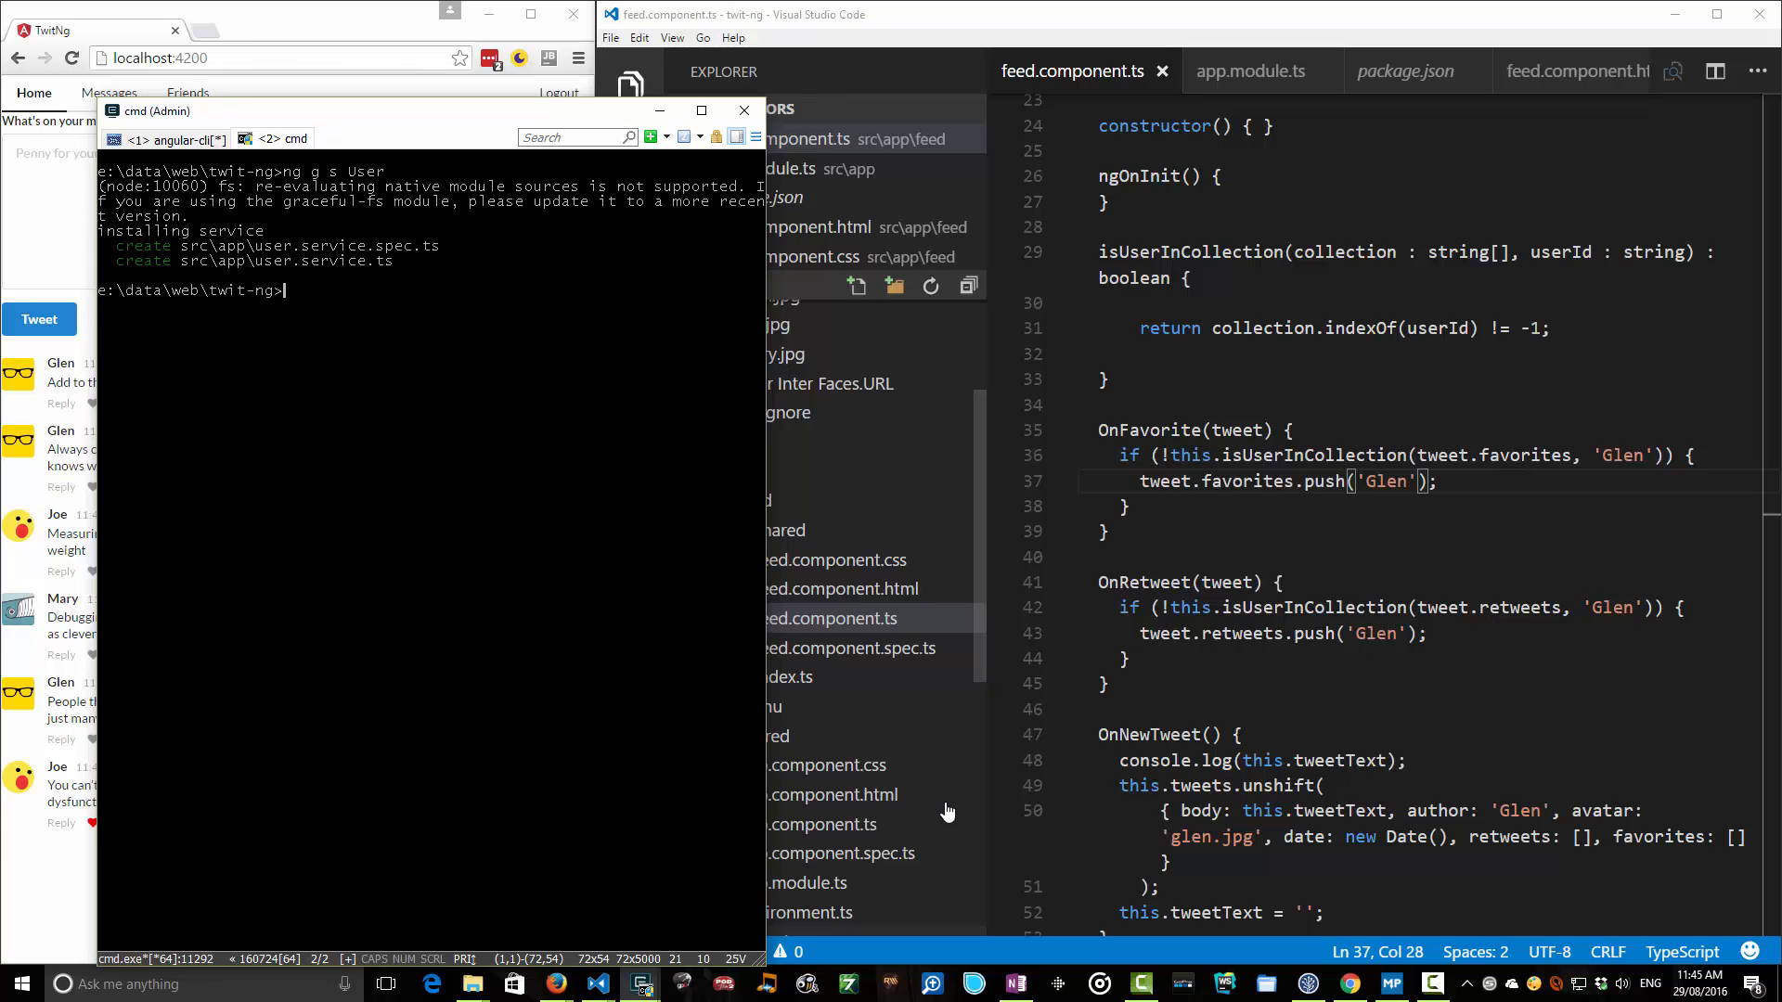
left_click(70, 58)
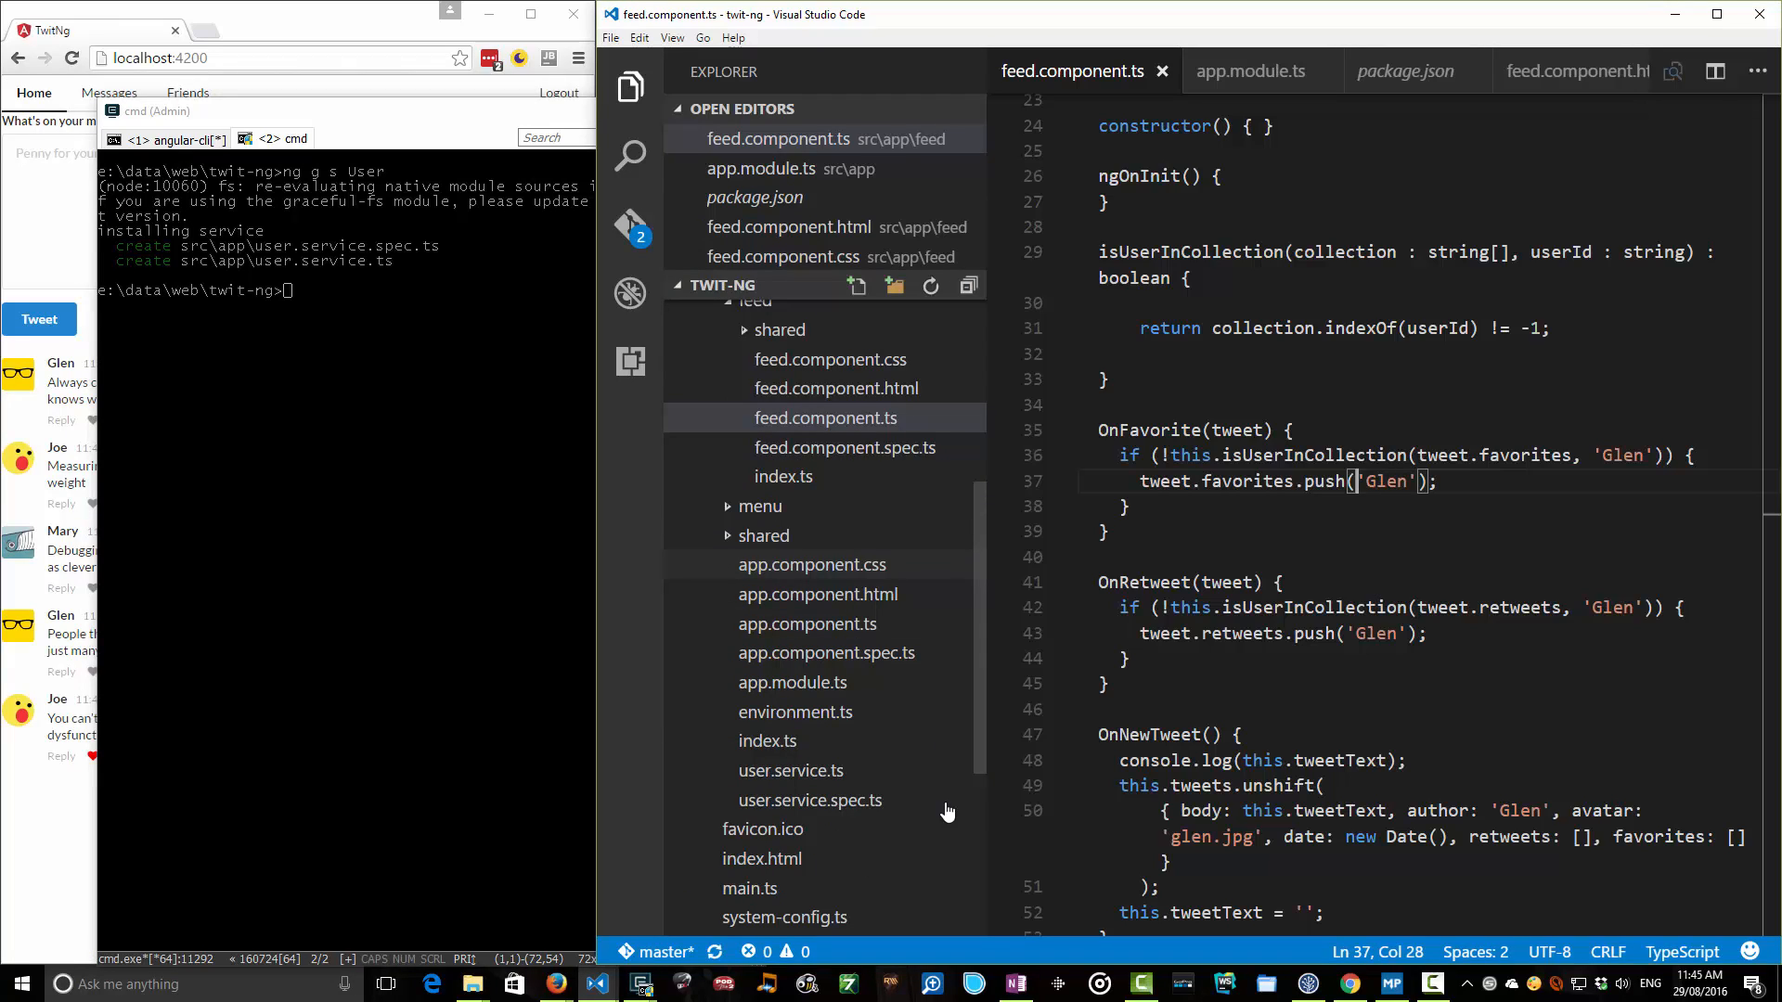
left_click(791, 770)
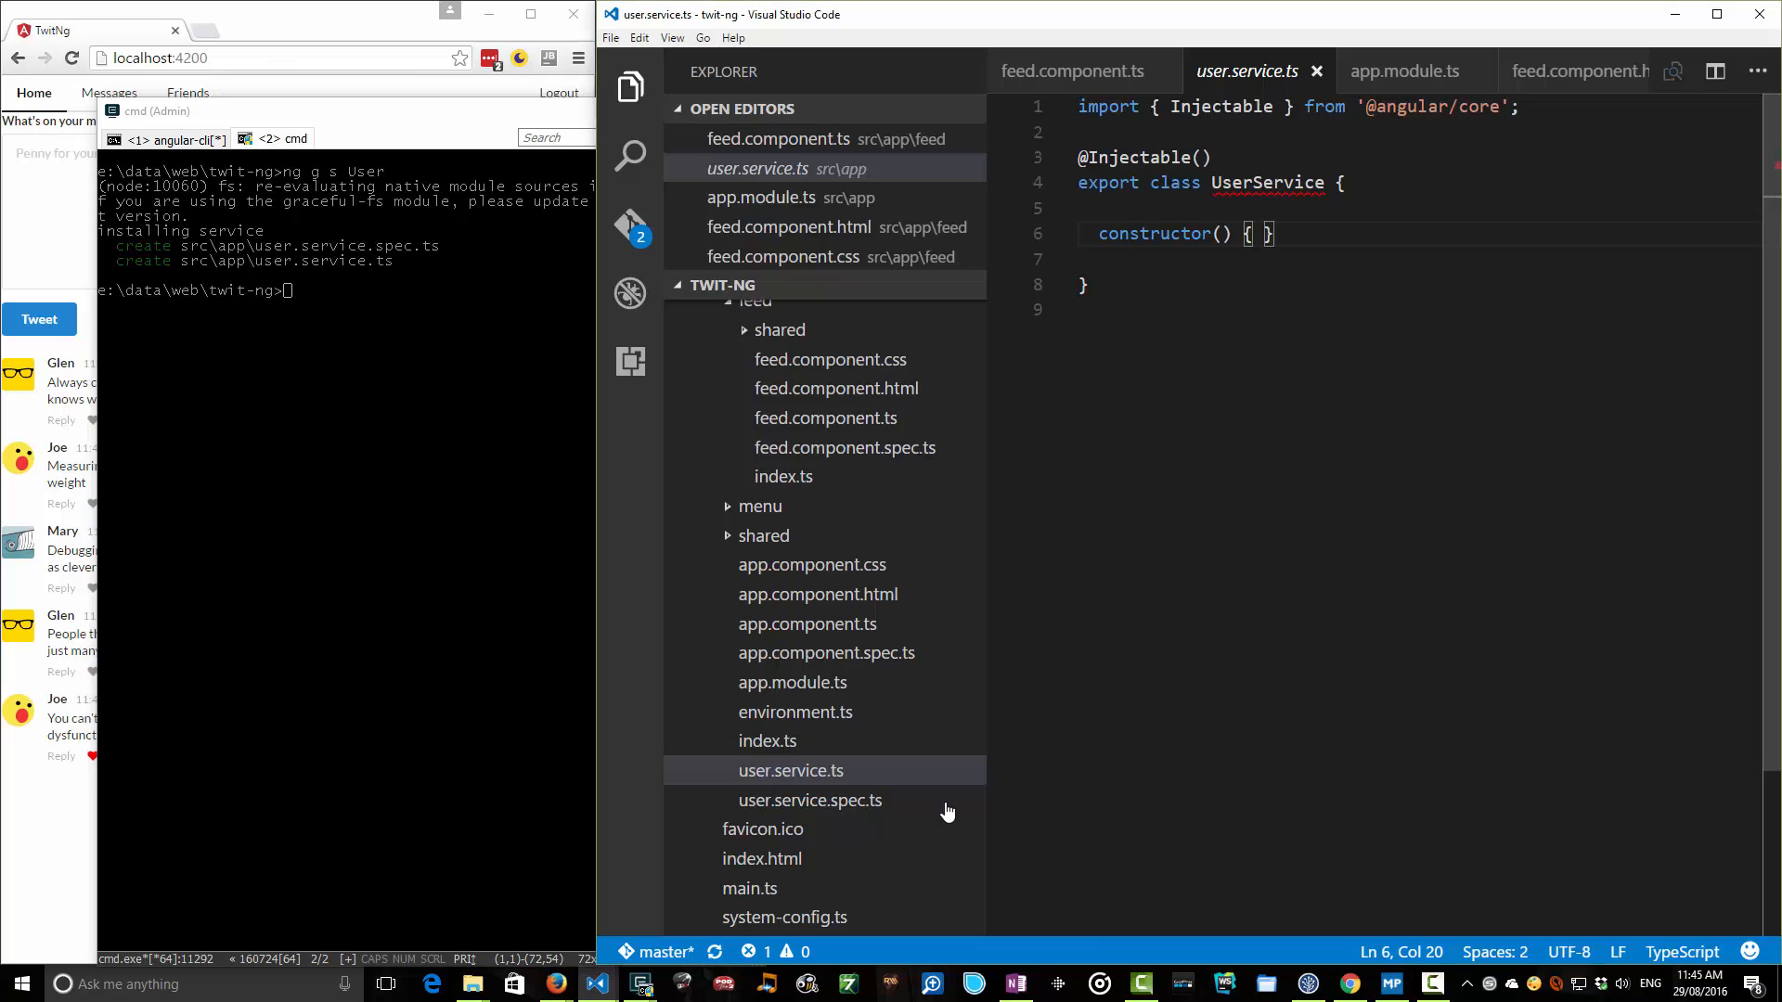
Add getCurrentUser() : string returning 'Glen' below the UserService constructor.
type("getCurre")
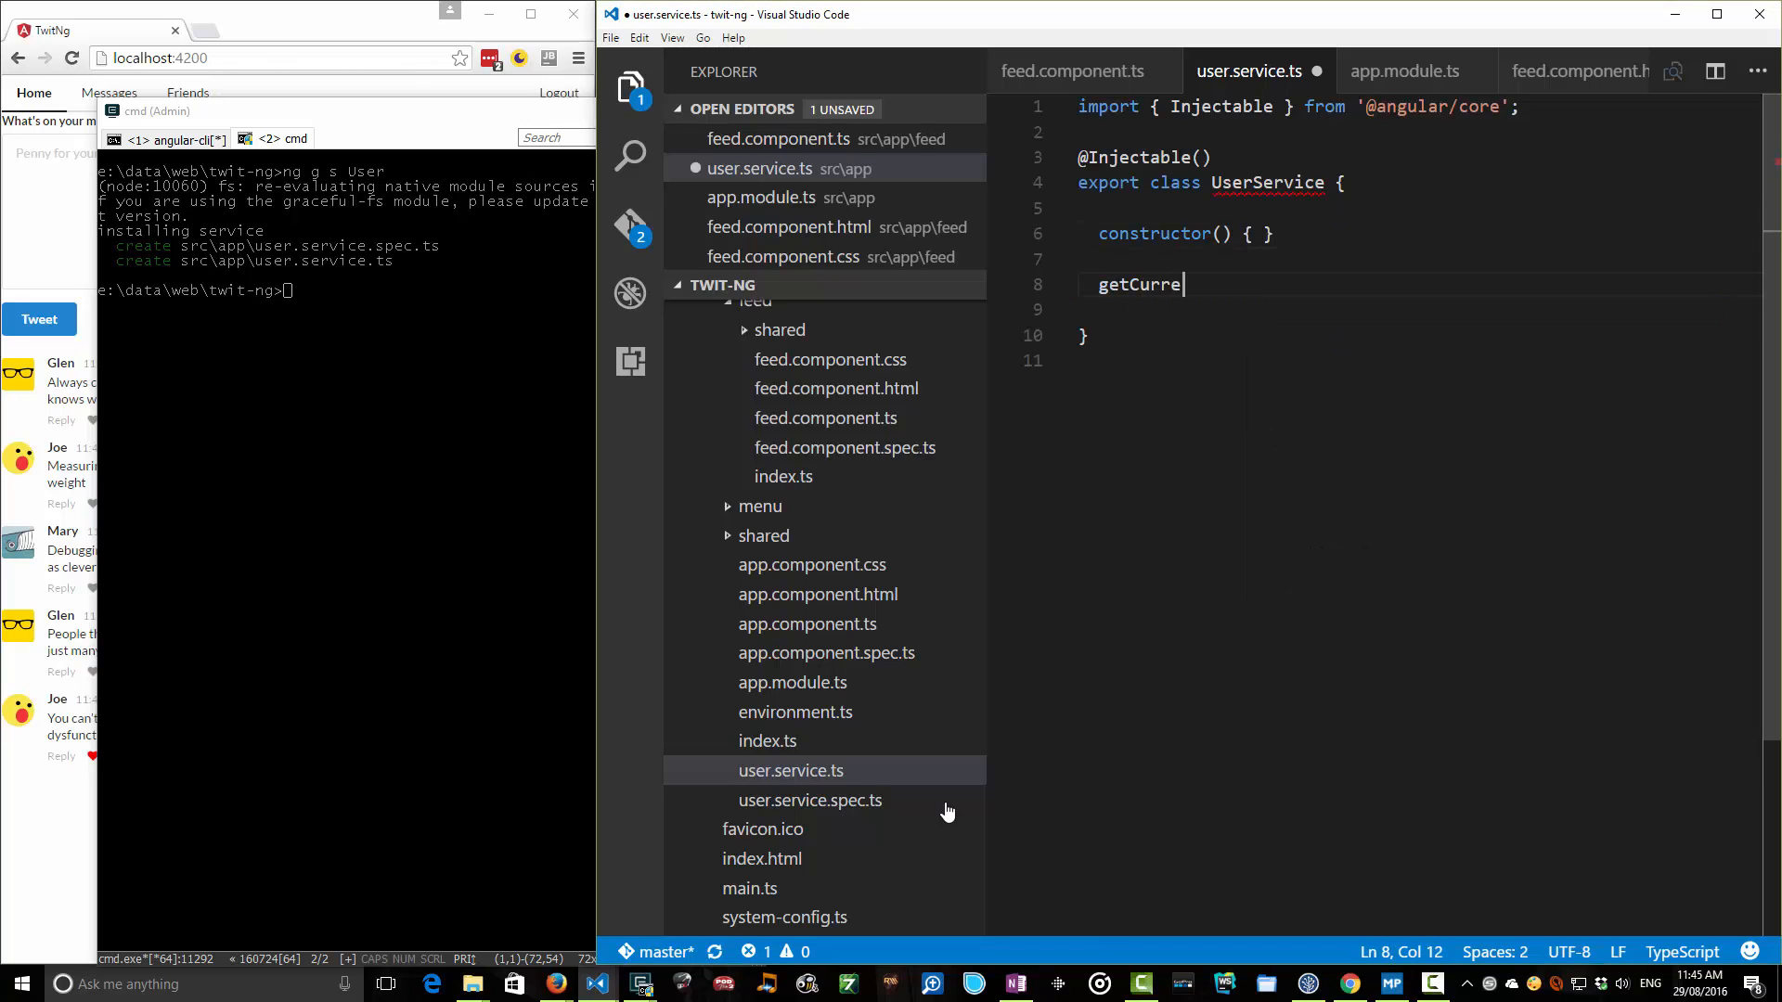
type("ntUser() : string {")
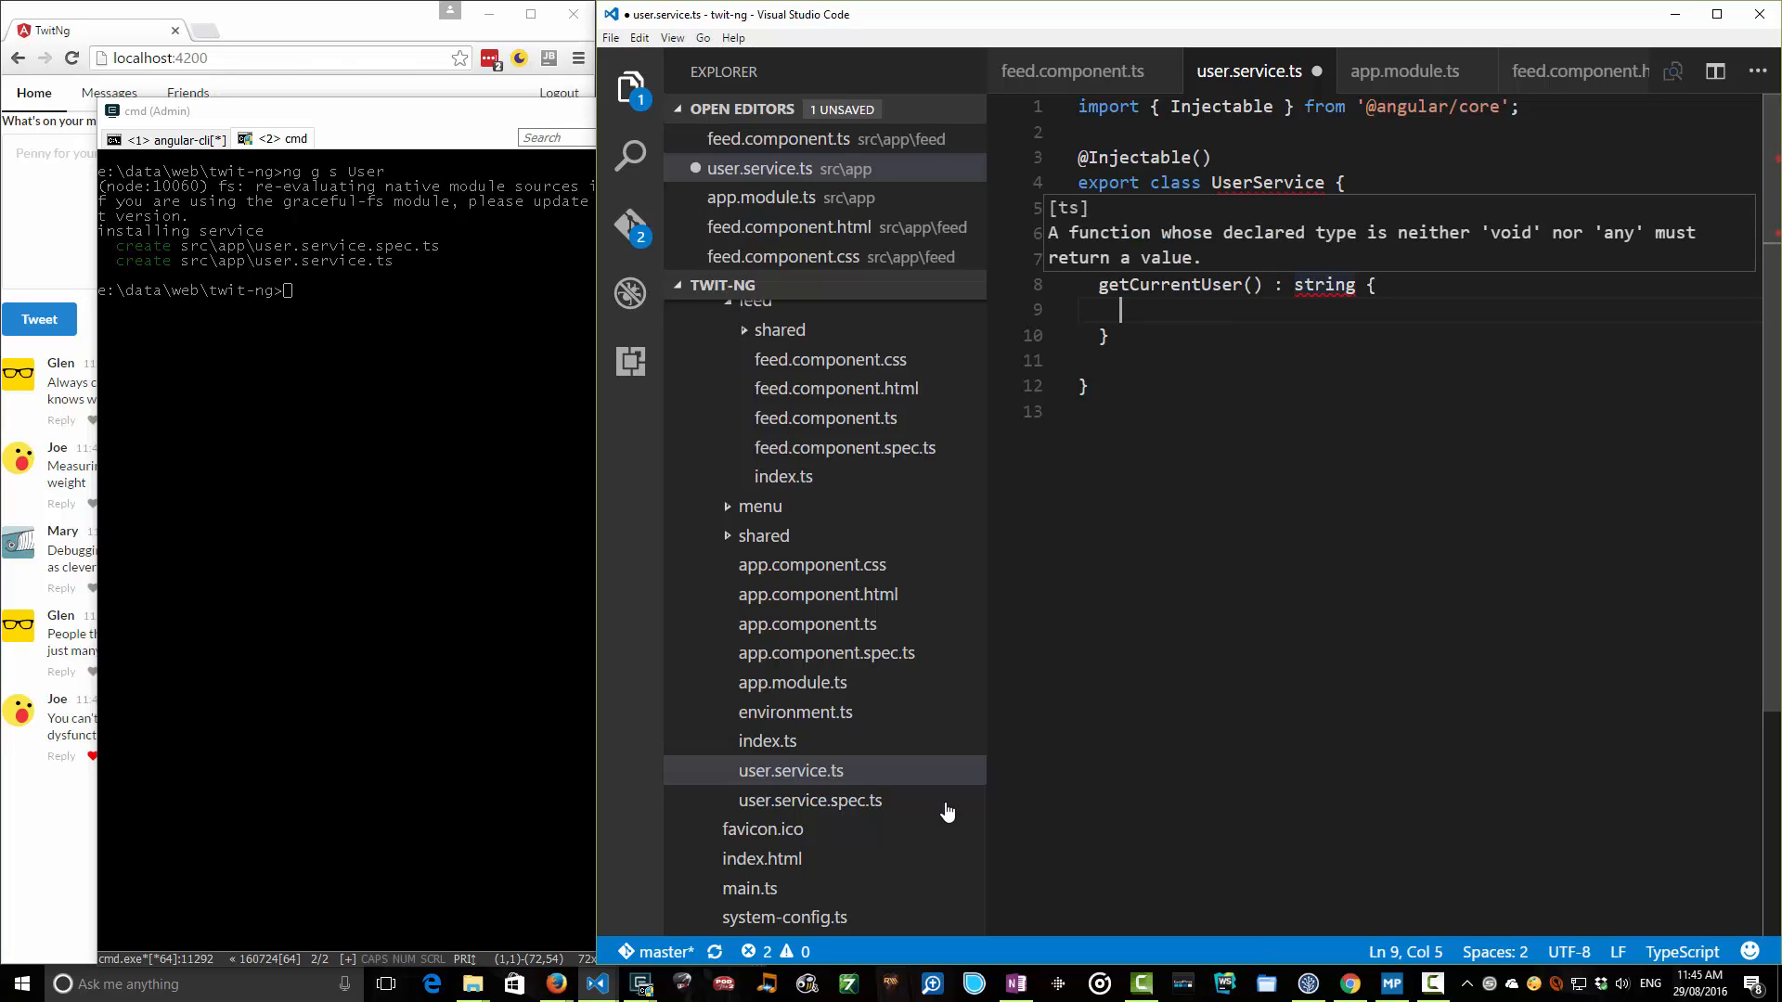
type("return 'Glen")
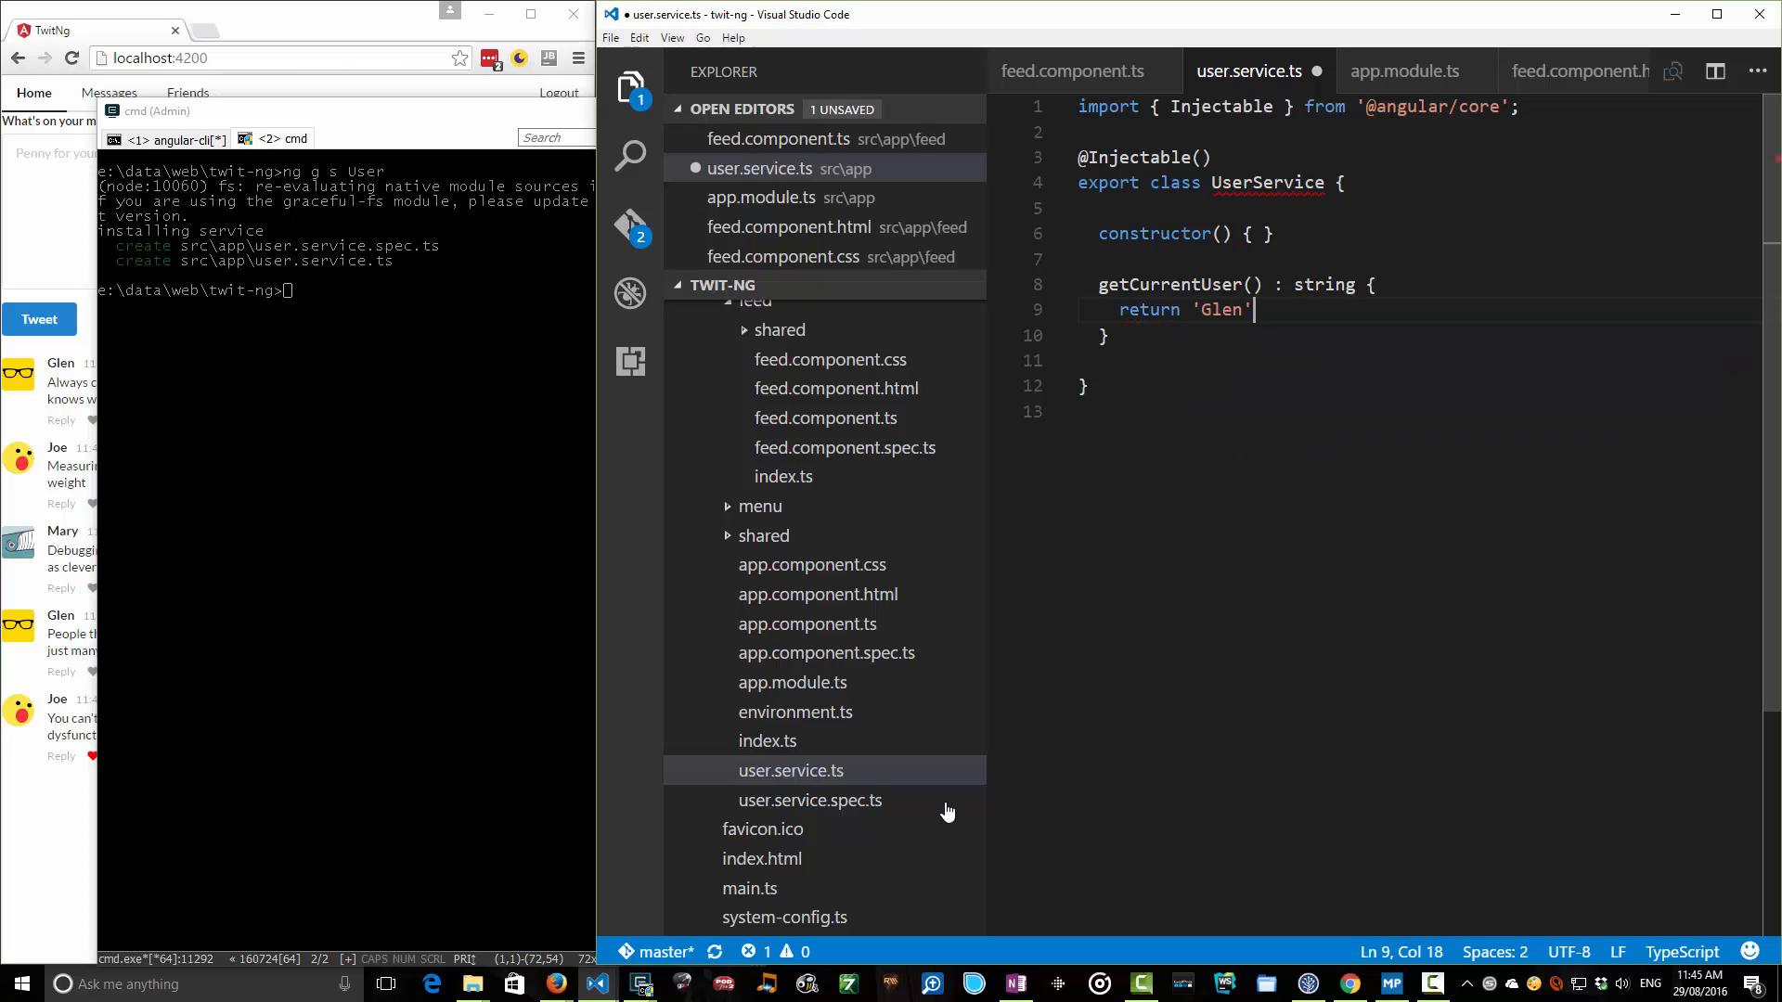
type(";")
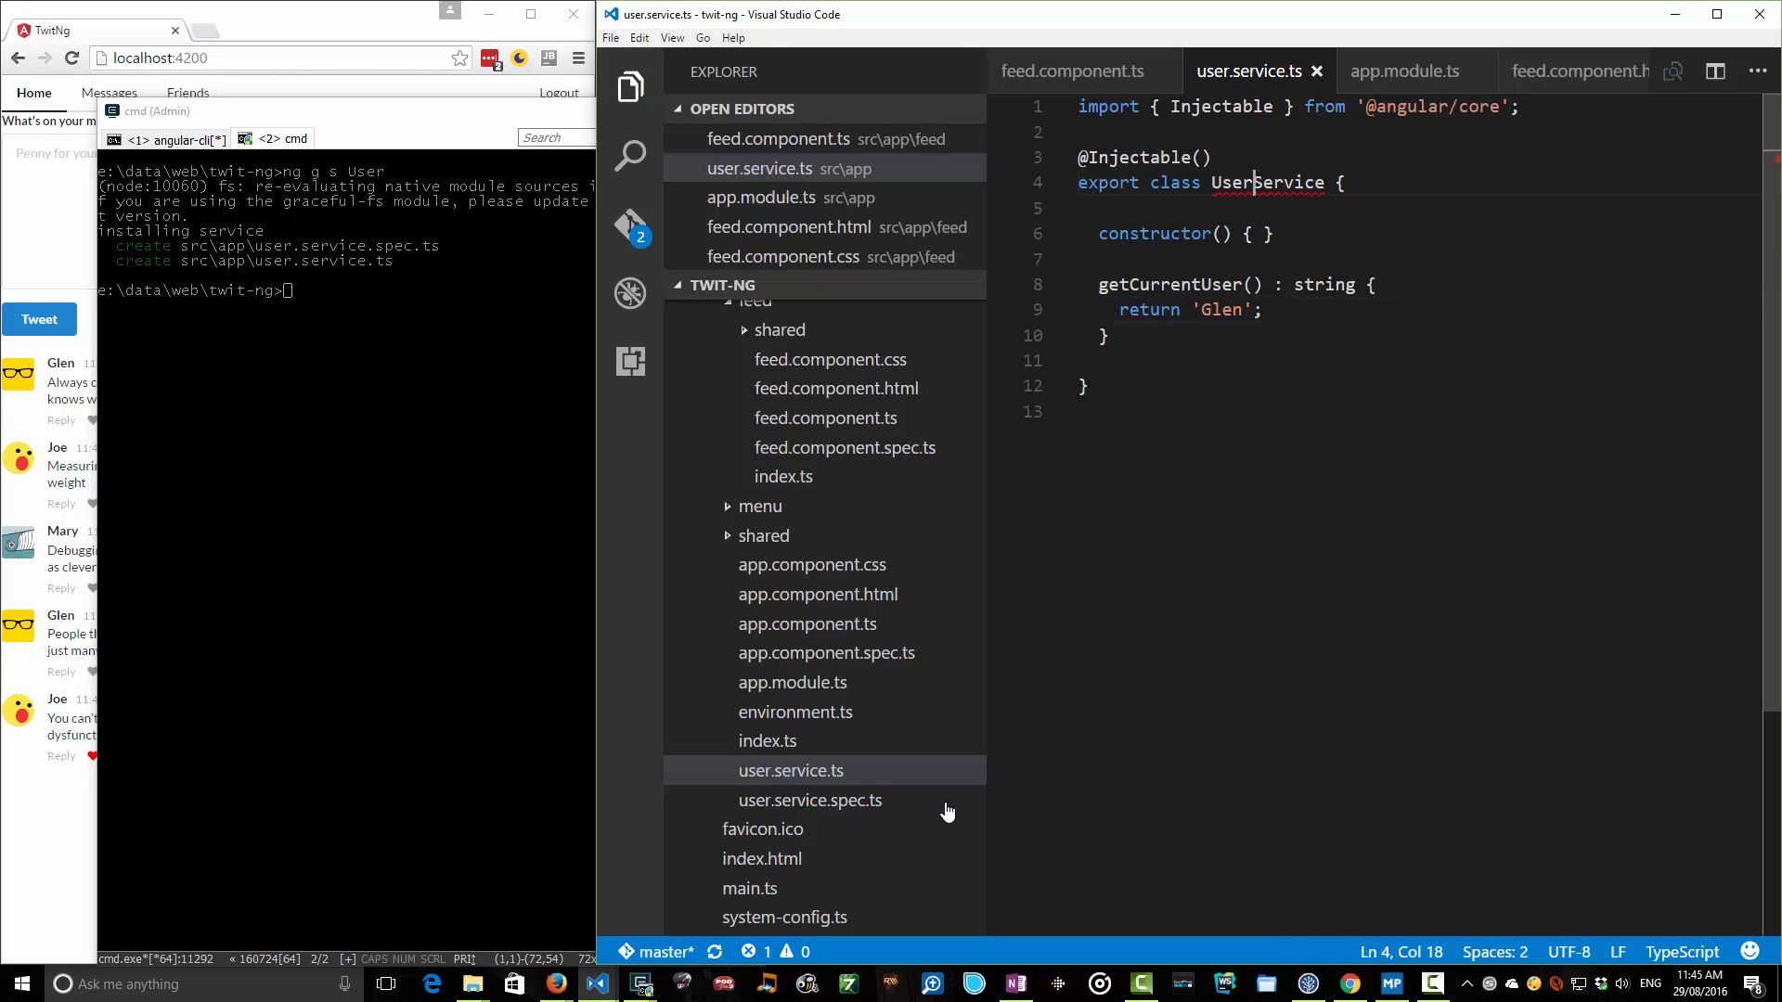
double_click(1268, 182)
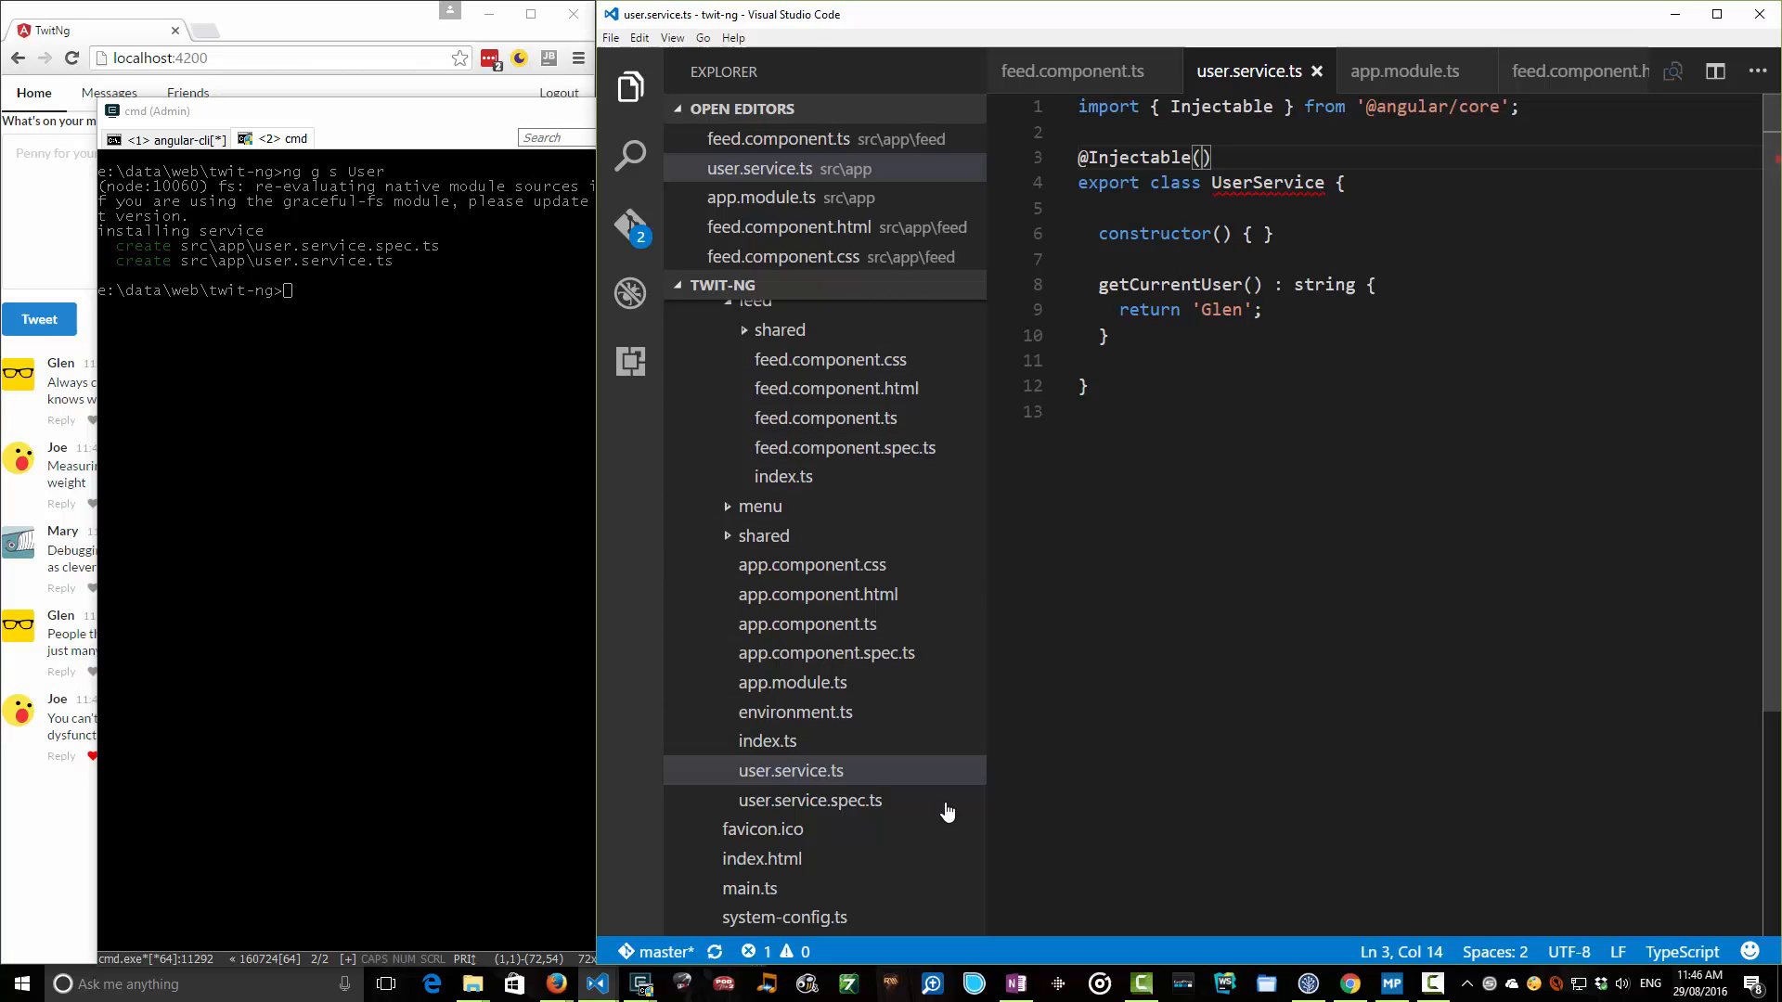
double_click(1265, 184)
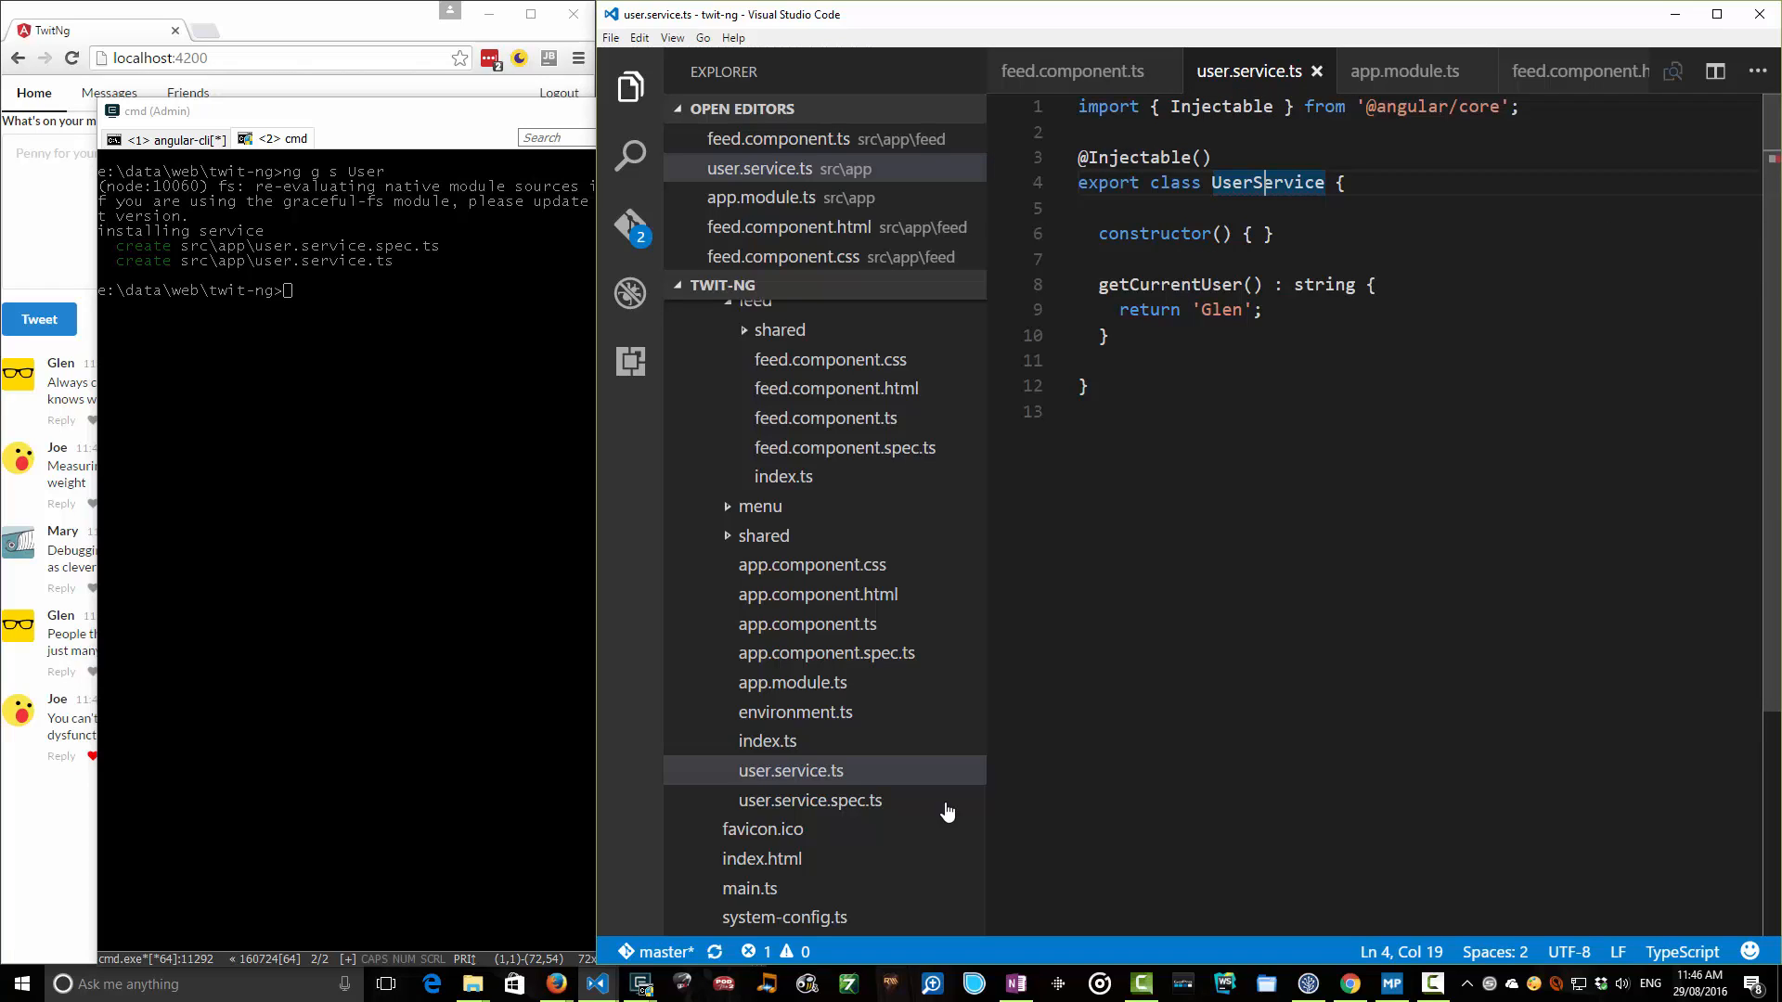
mouse_move(722, 285)
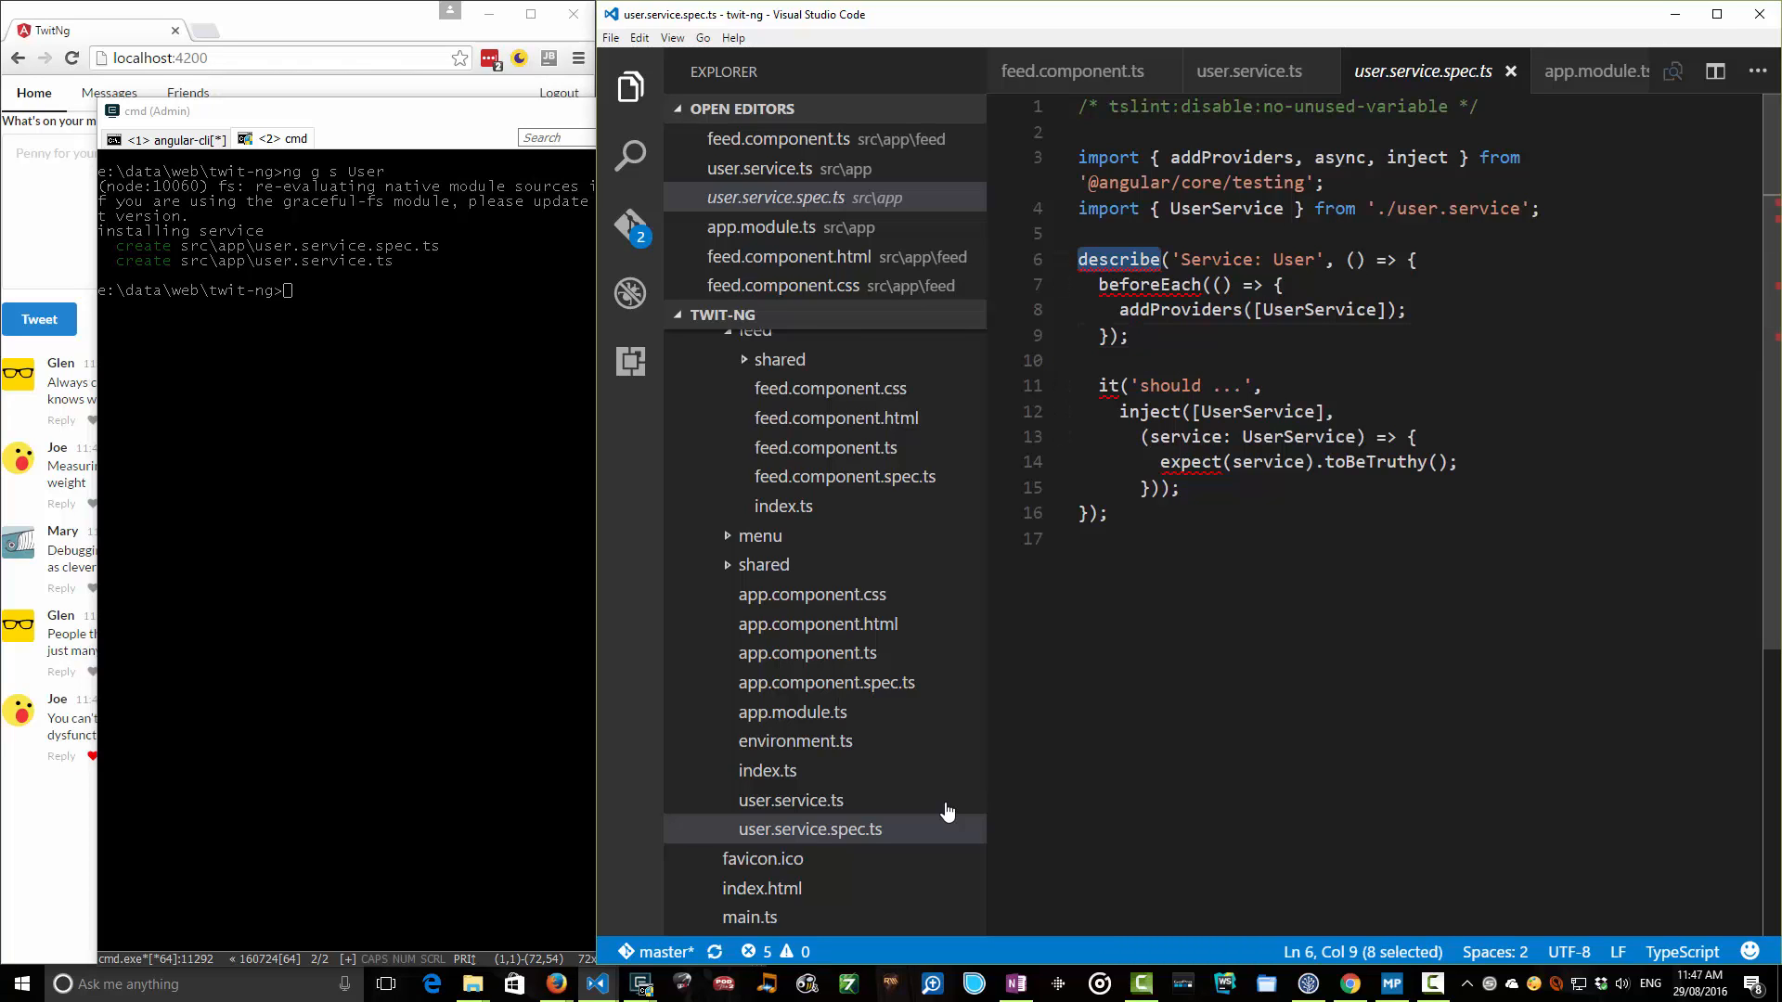
Rename the spec's it case to 'return a static value of Glen' and expect service.getCurrentUser() toBe 'GlenZ'.
left_click(1131, 386)
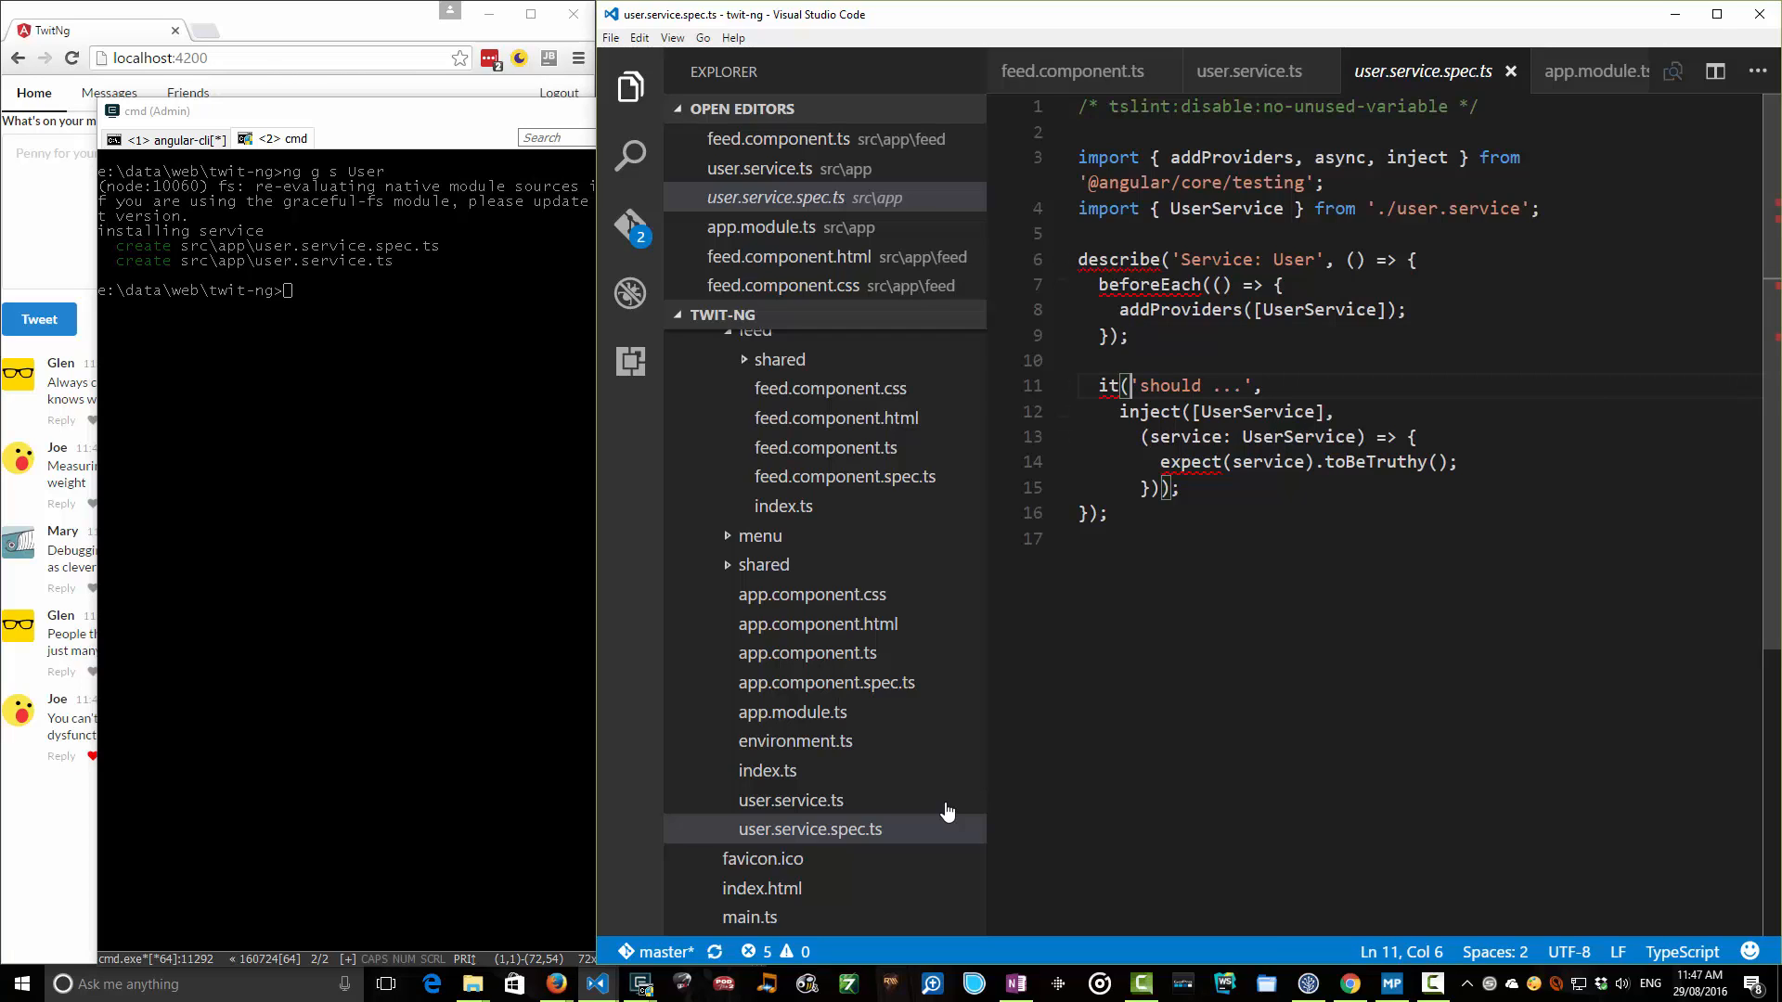
left_click(1172, 386)
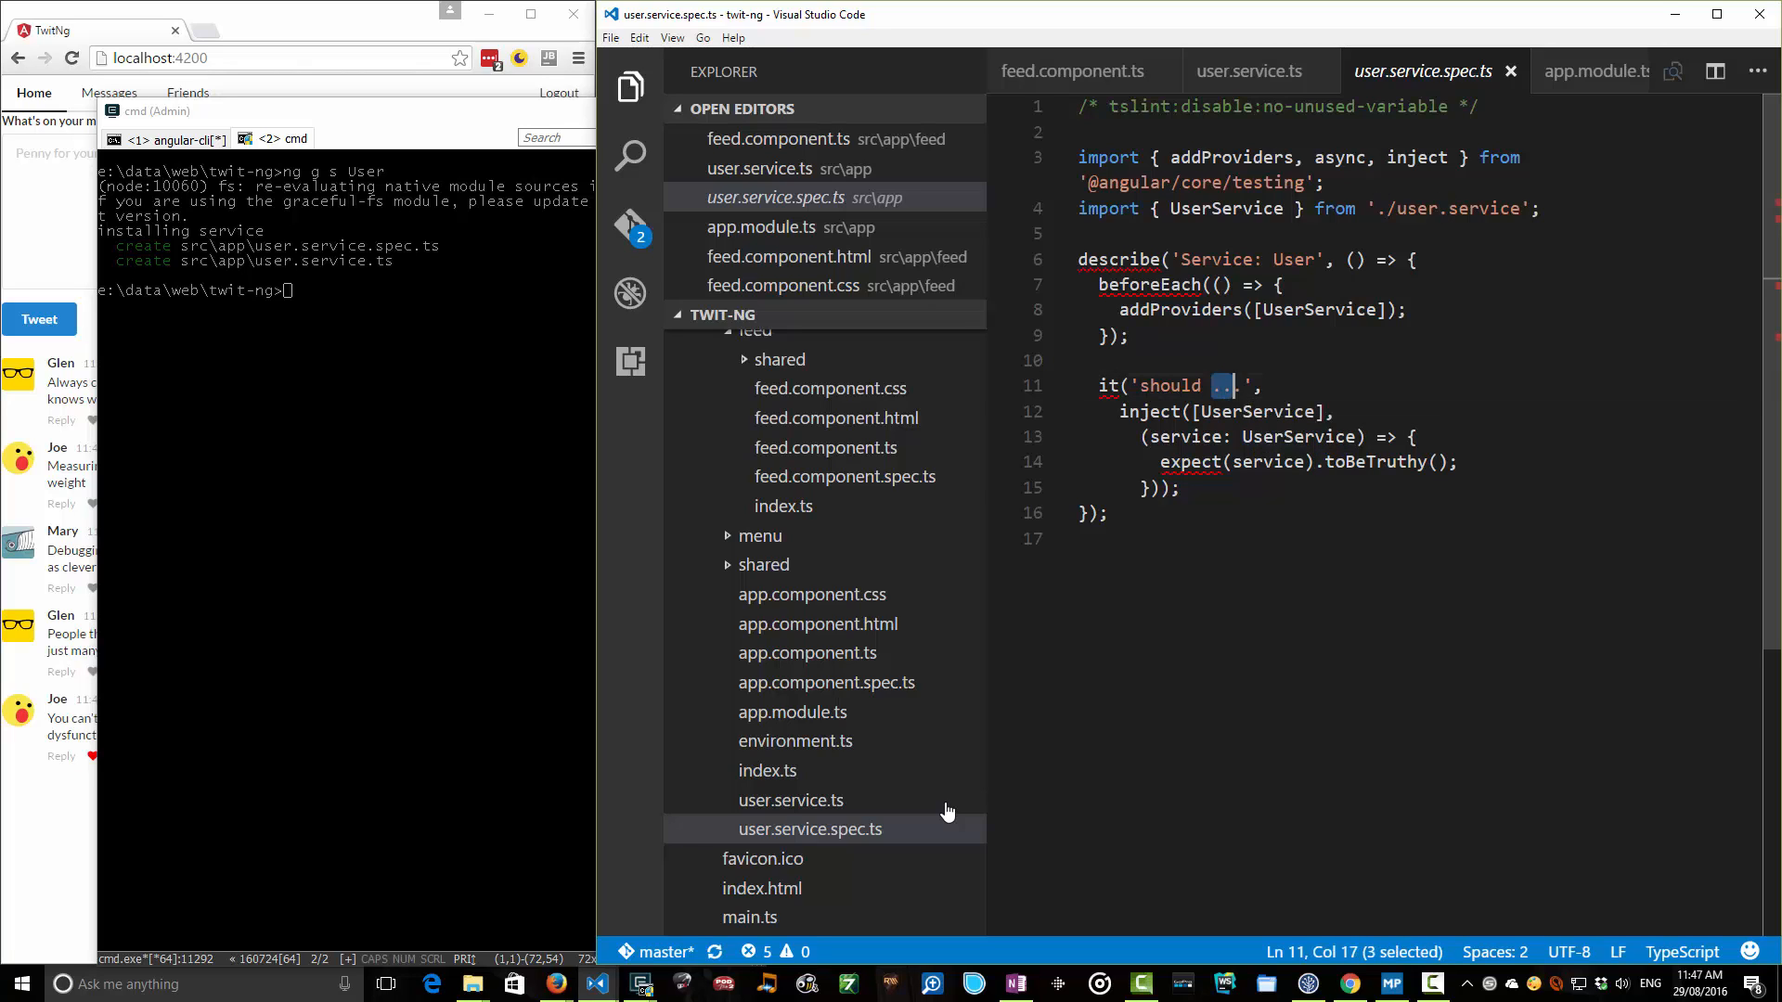
type("return a static value of Glen")
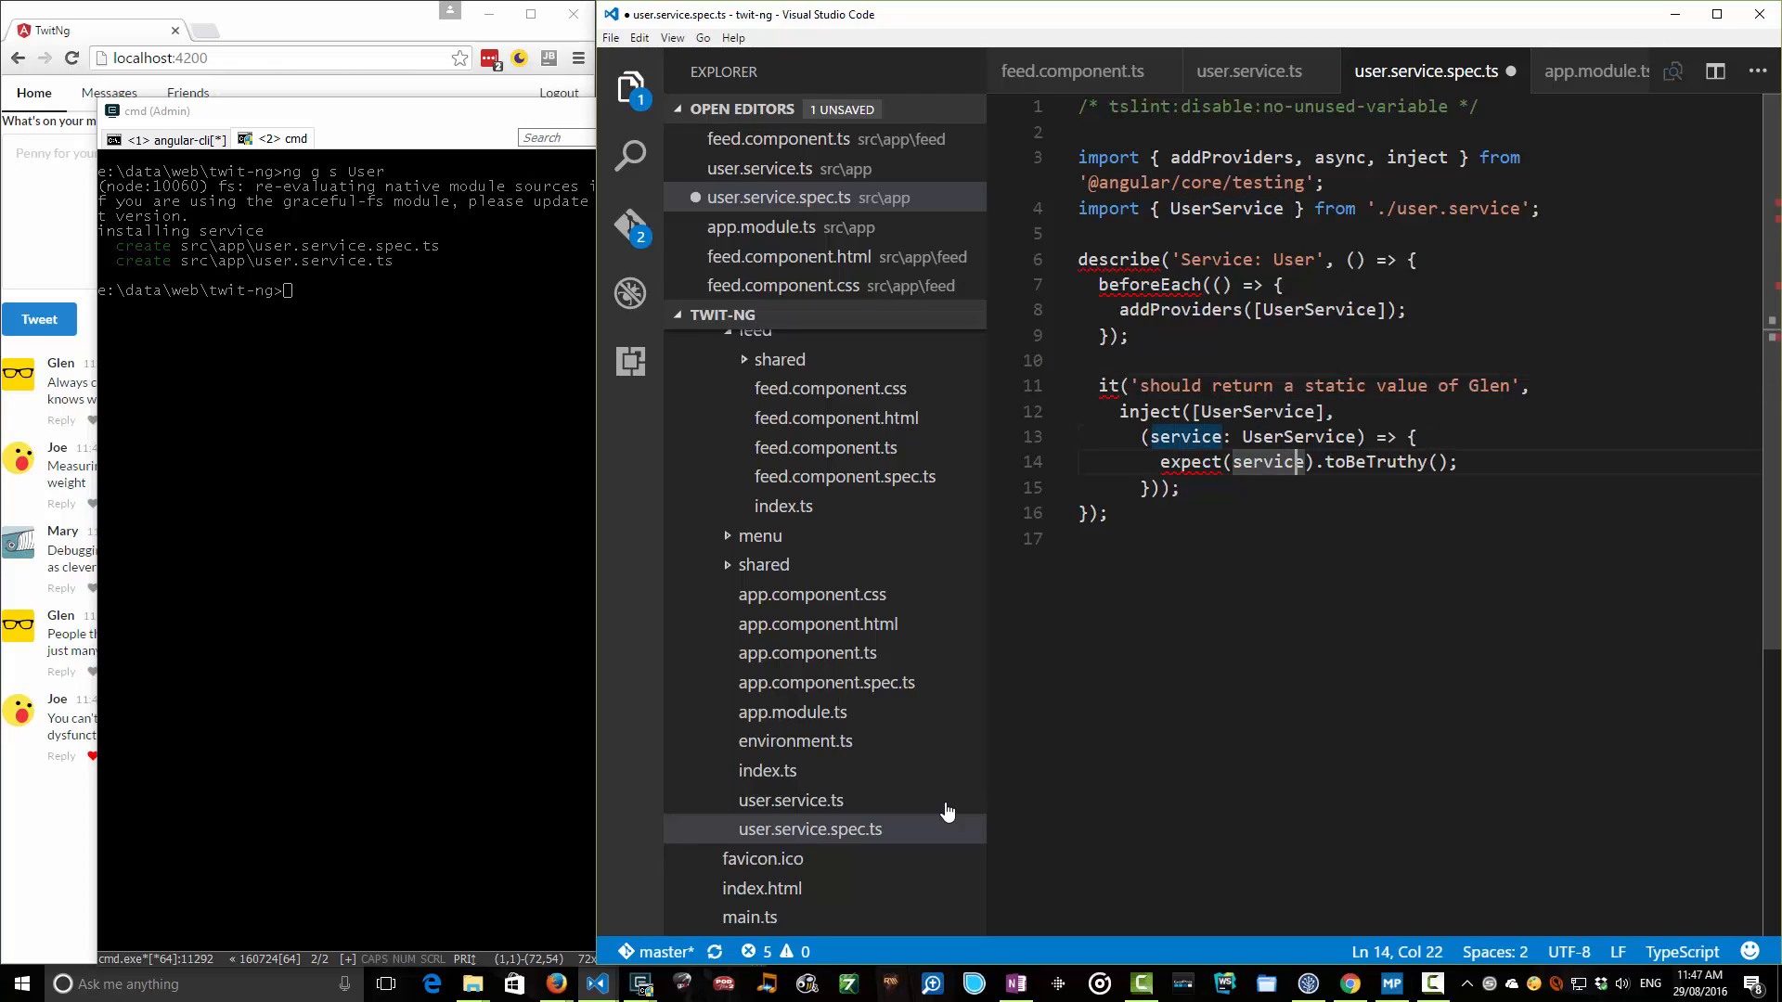
type(".getCurrentUser")
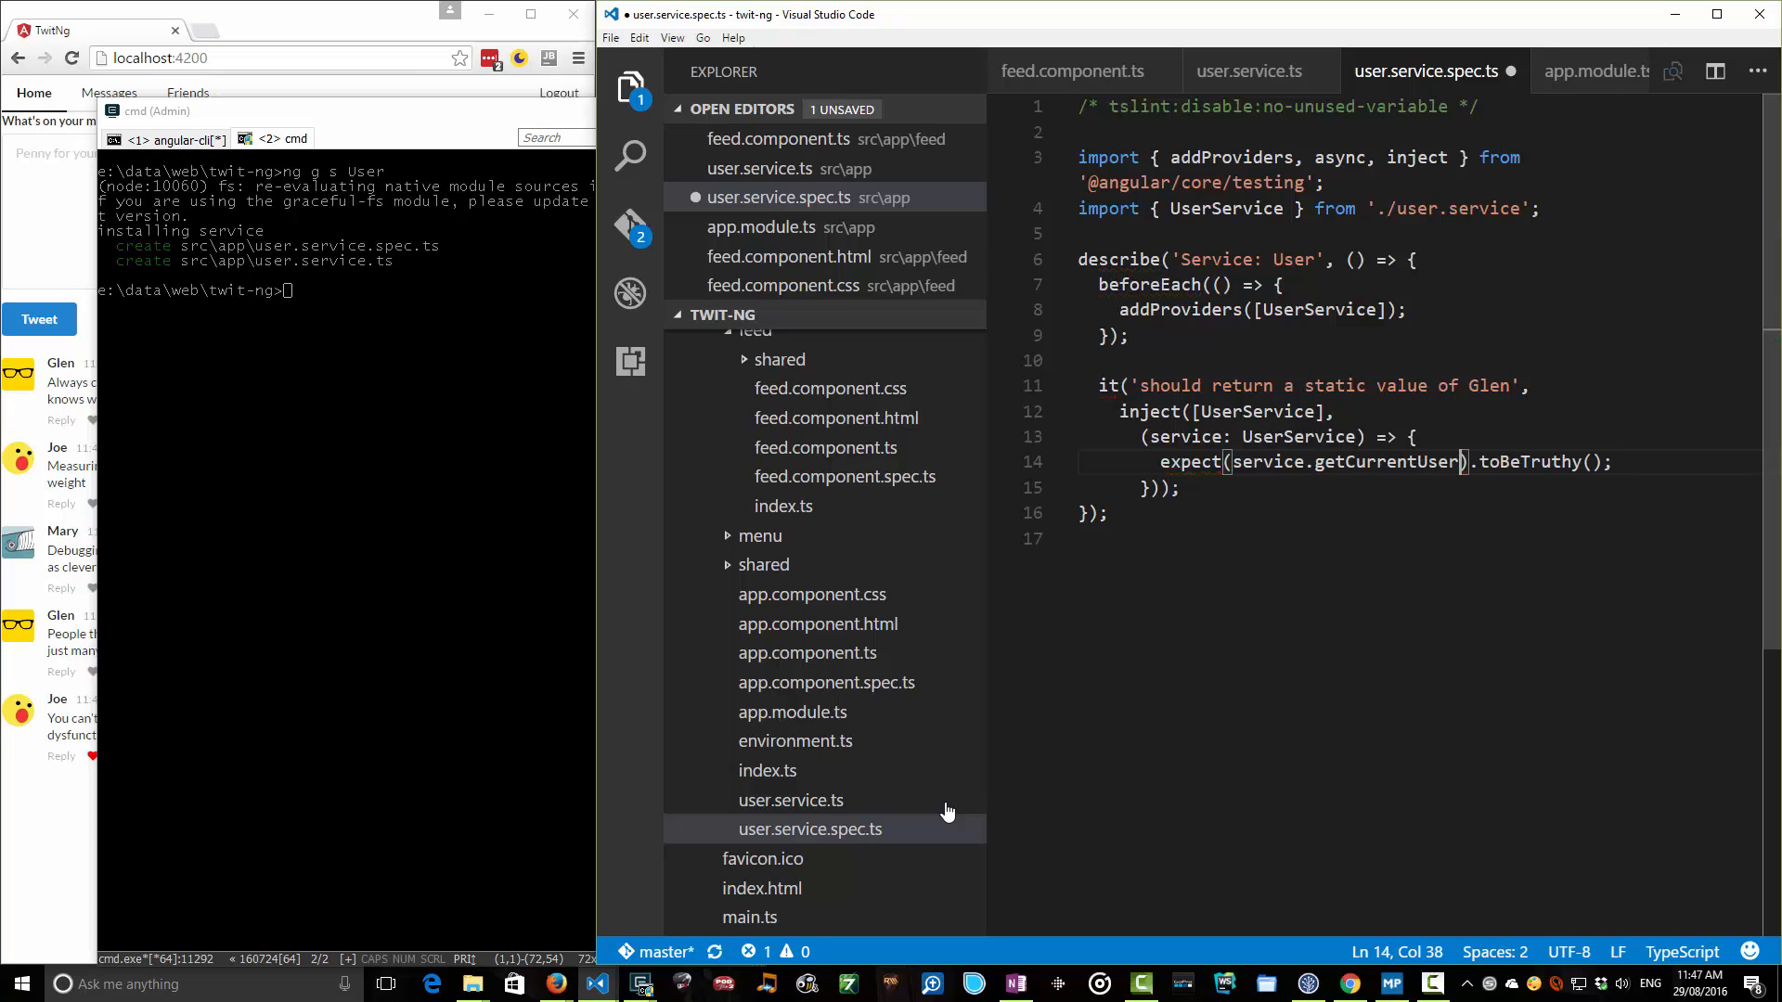
type("()")
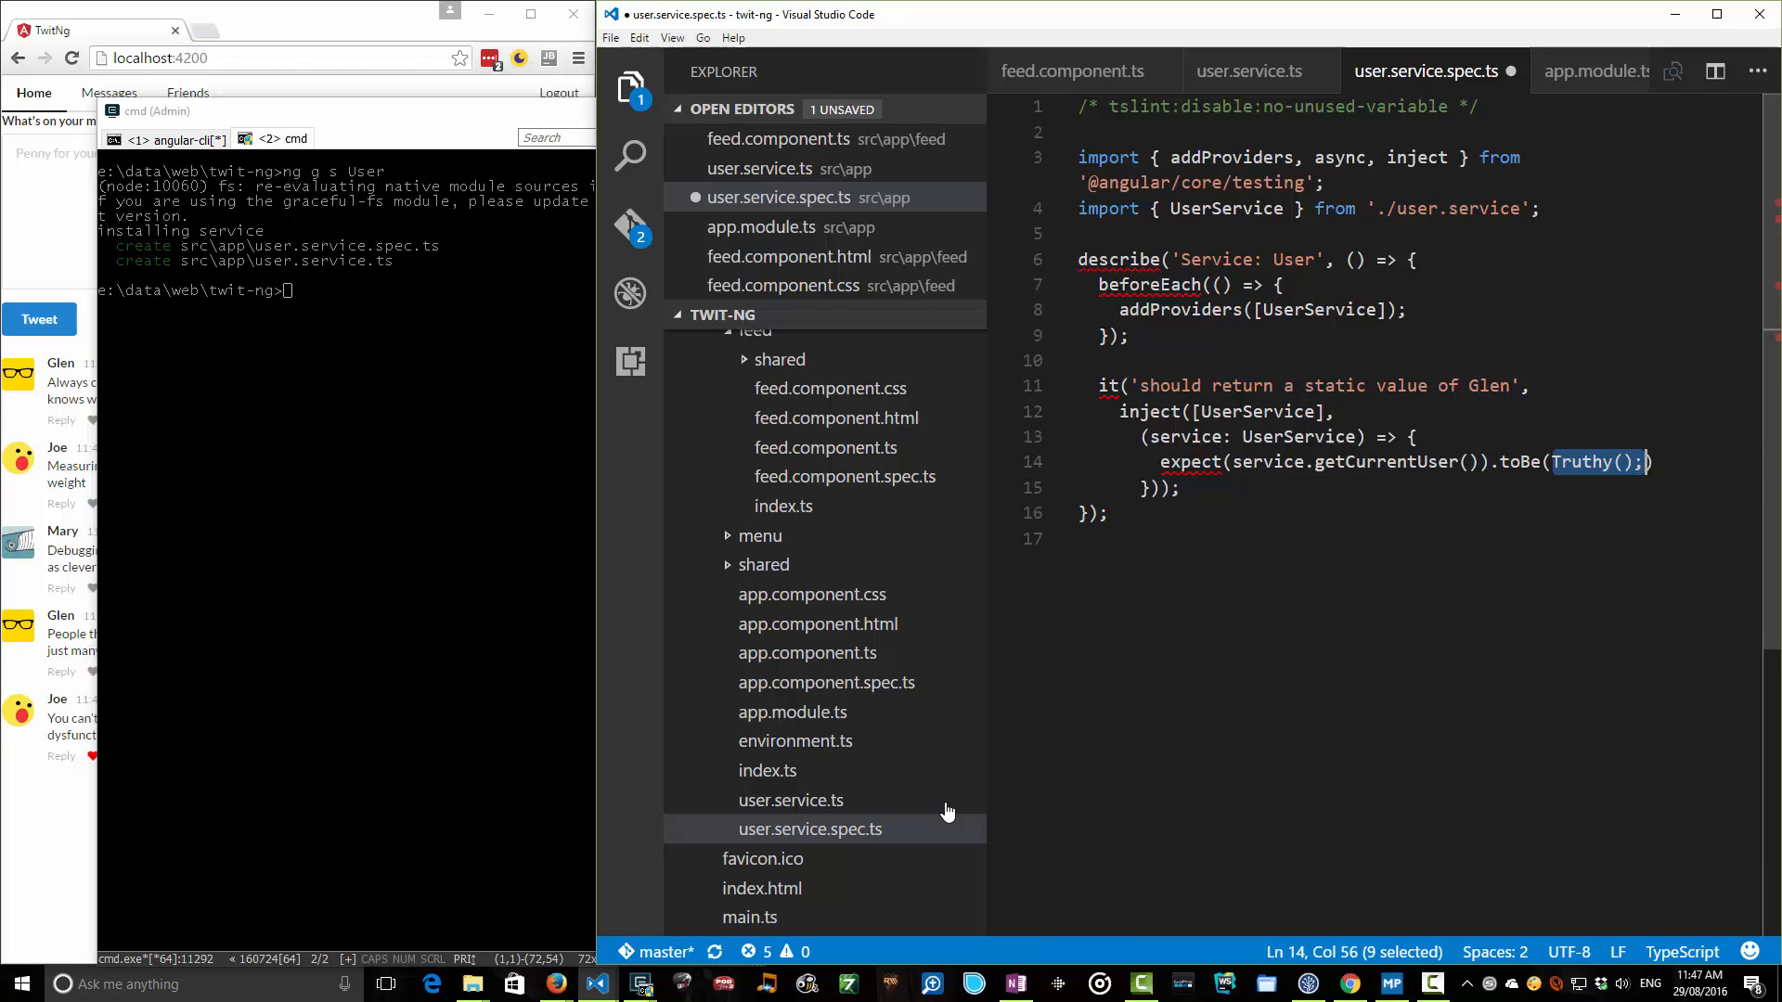
type("'GlenZ")
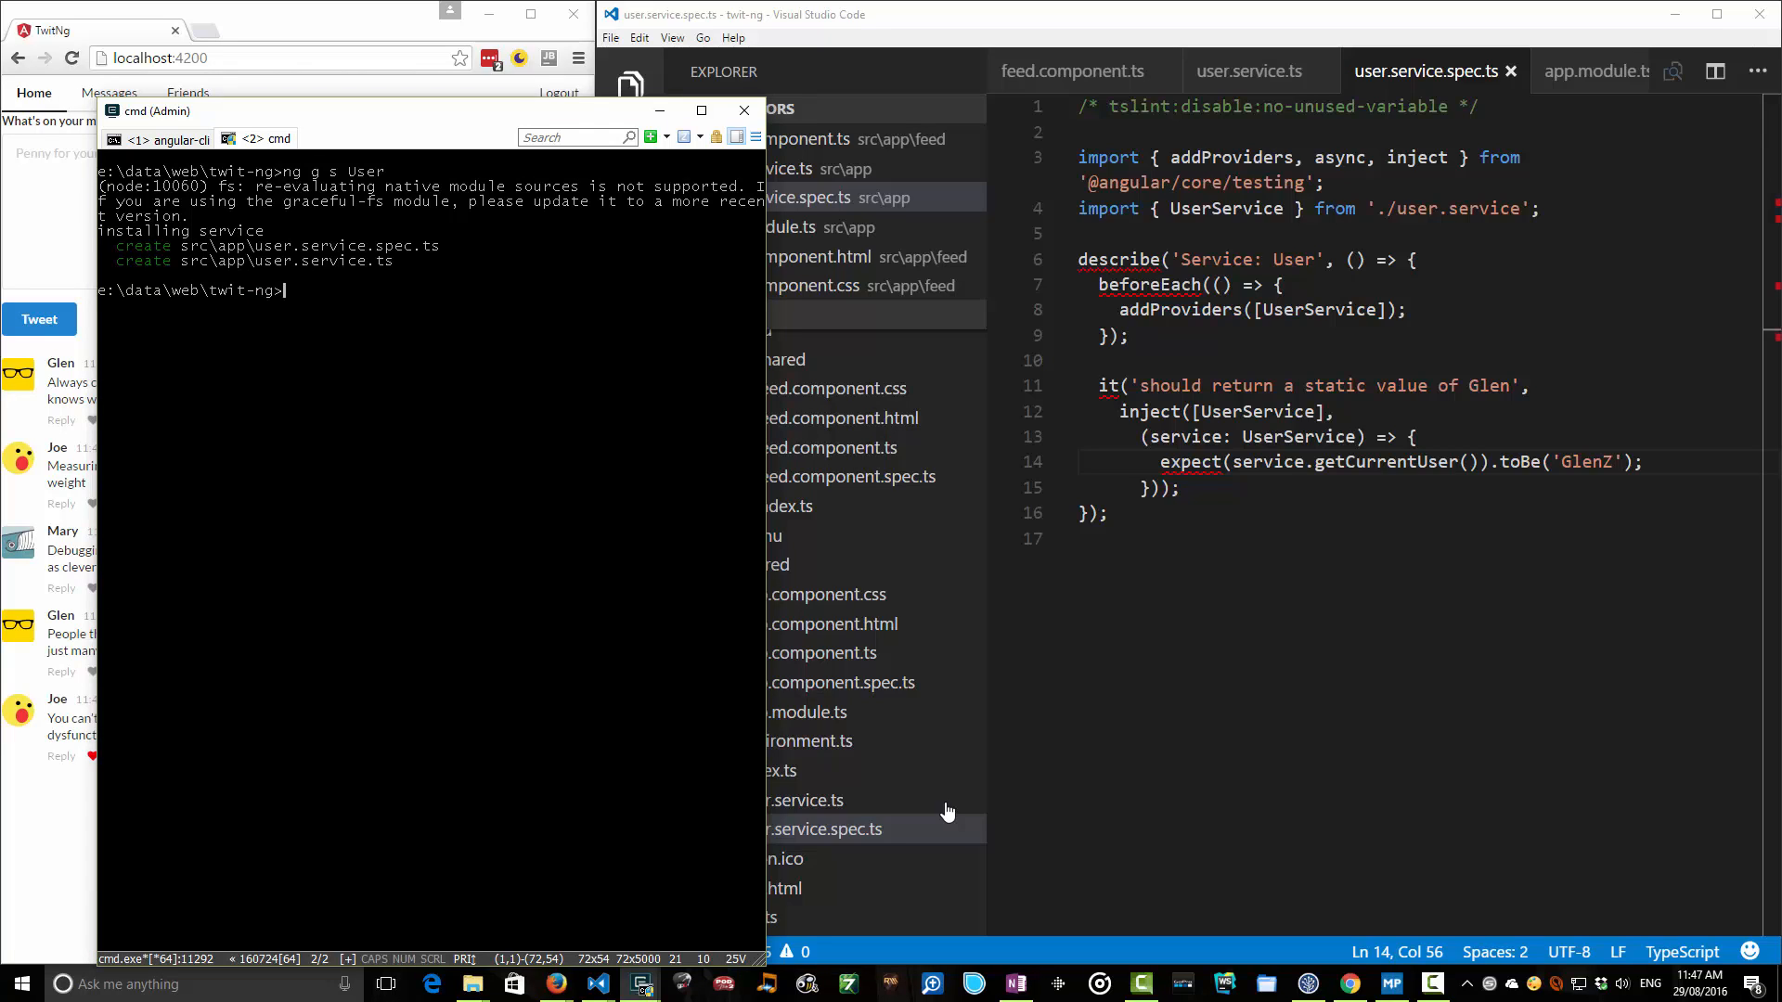
Run ng test --build=false --watch=false, then correct the spec to expect 'Glen' so all five tests pass.
type("ng test")
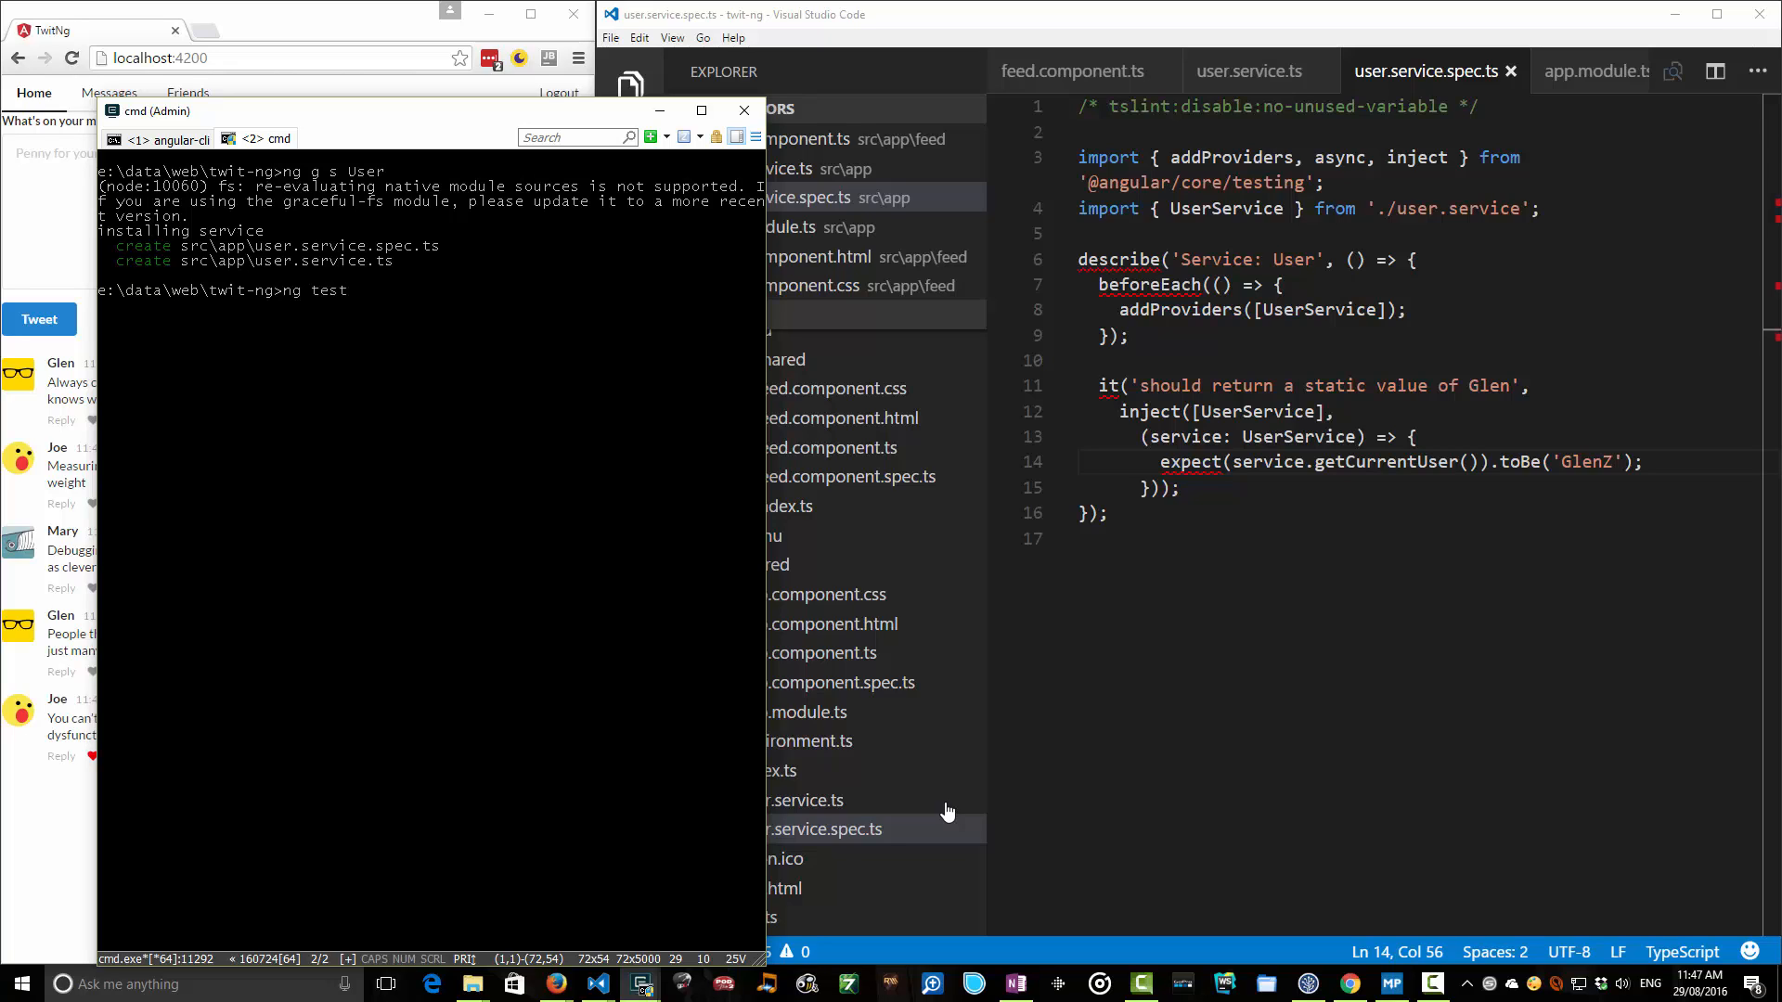
type("--build")
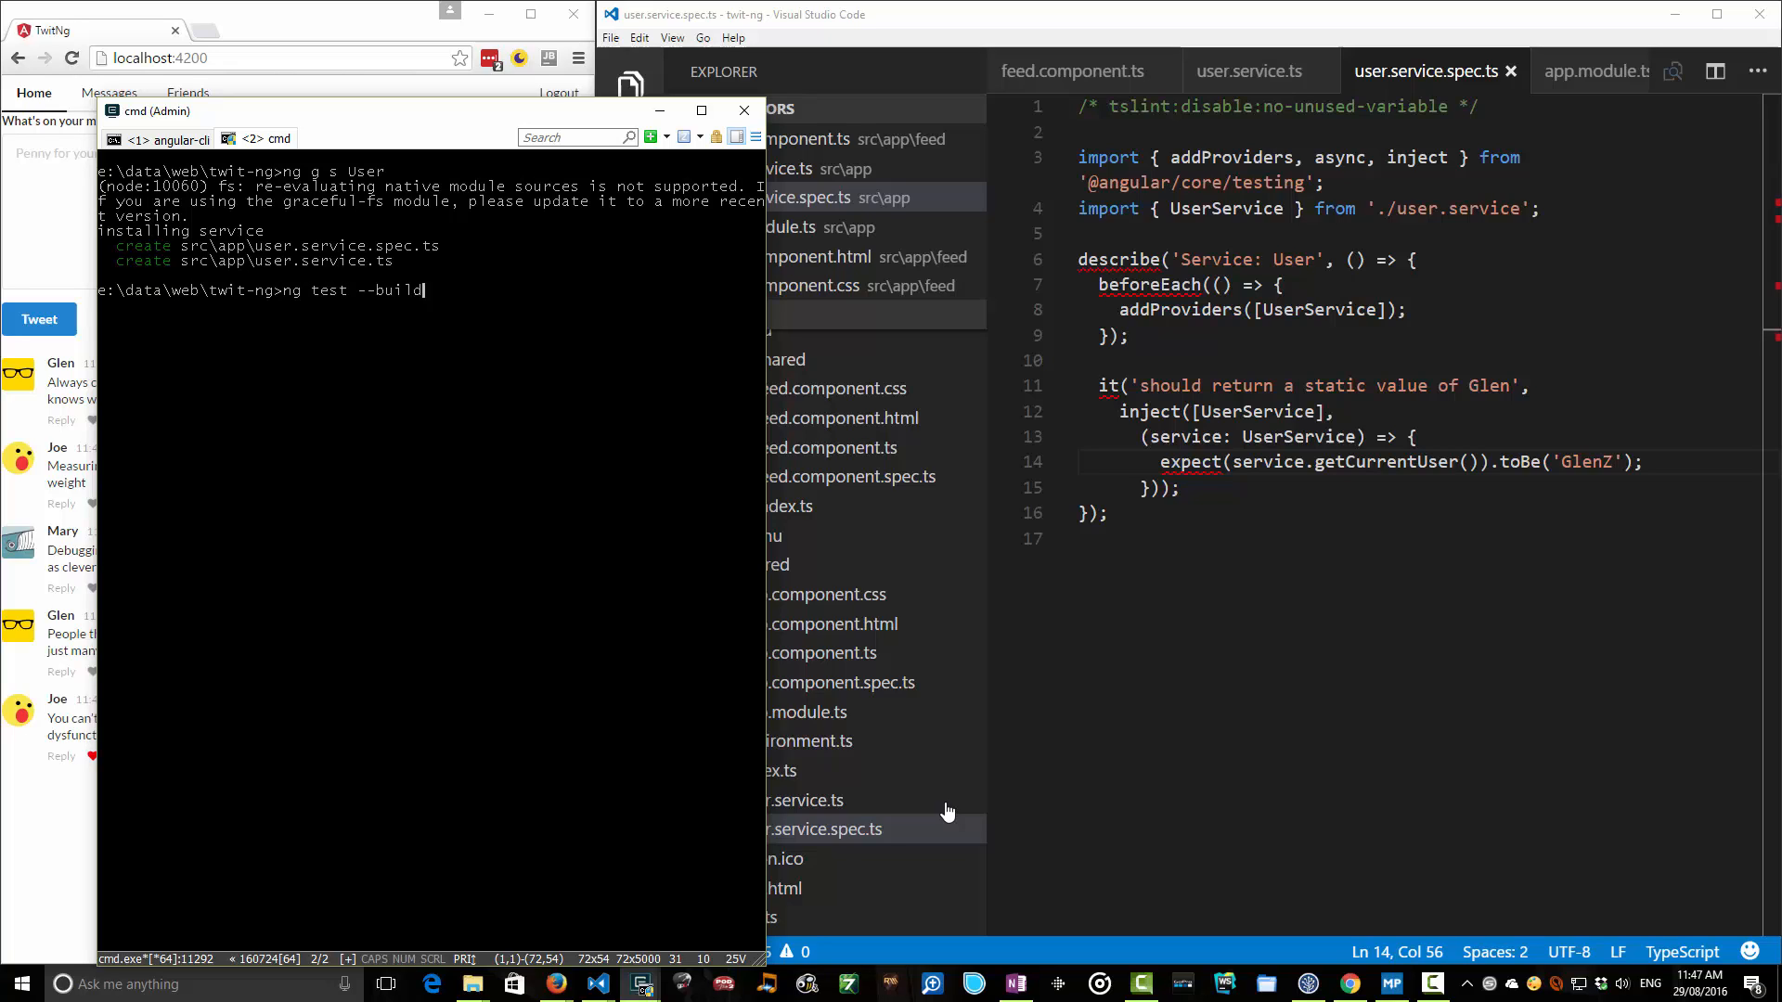
type("=false --watch=f")
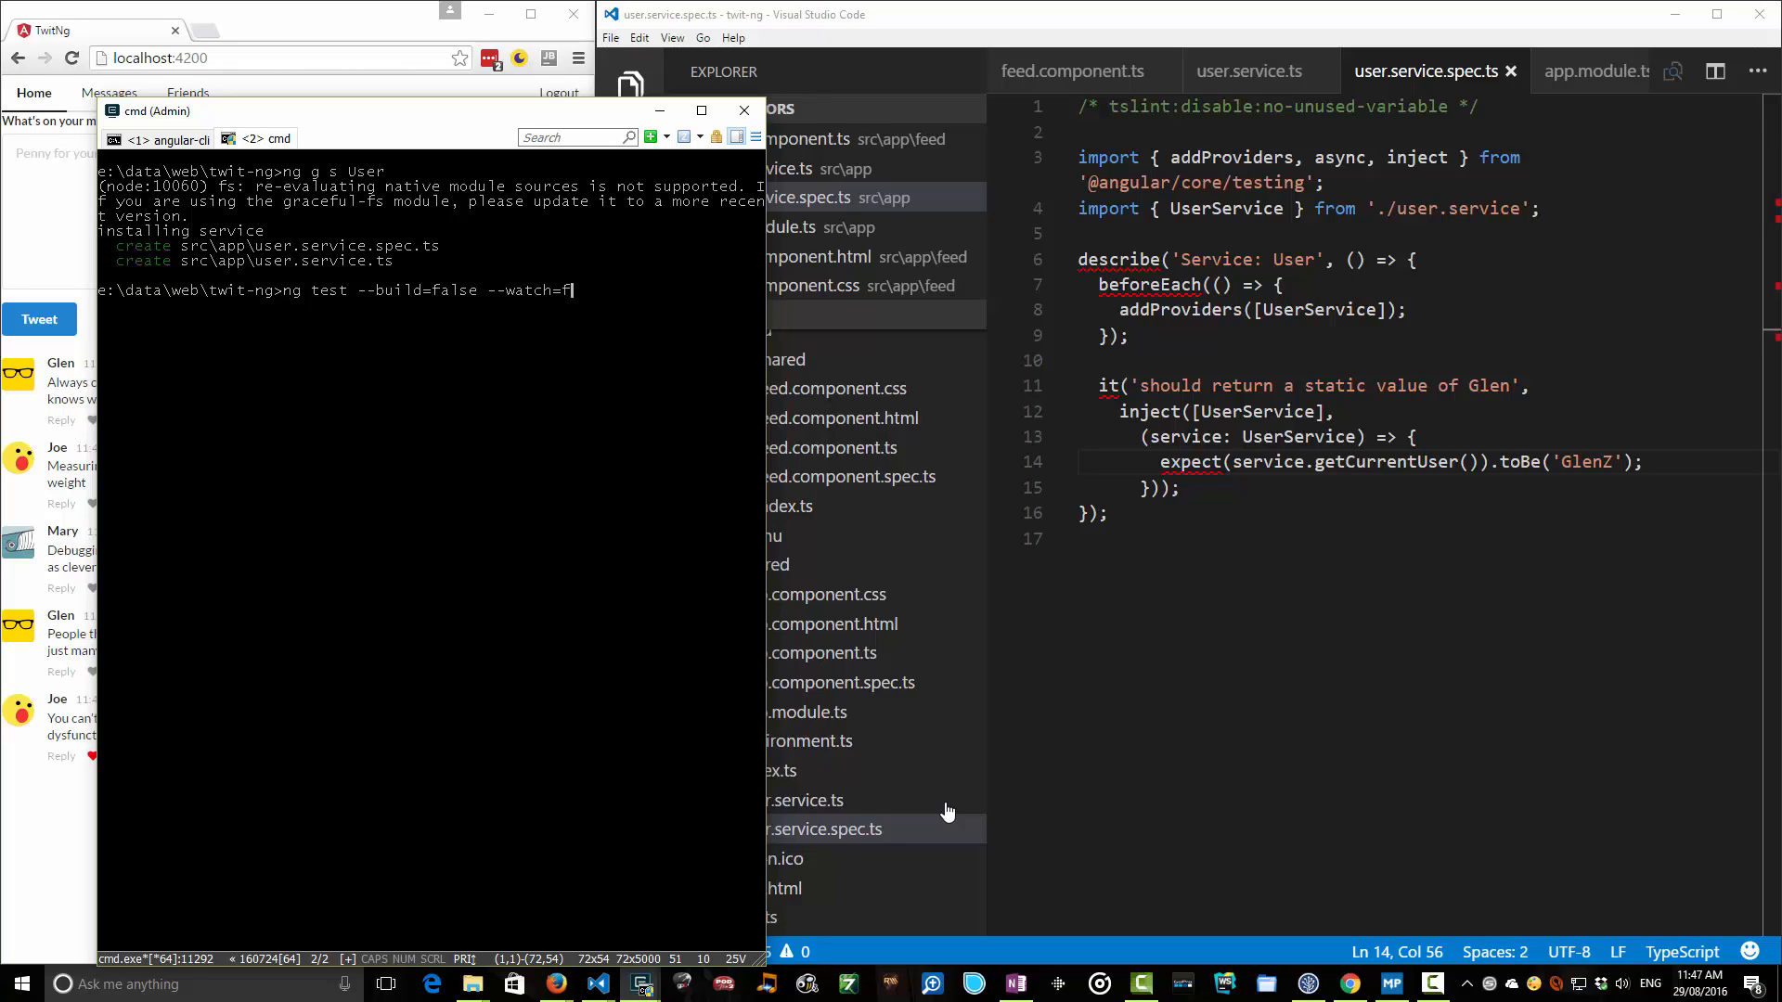
type("alse")
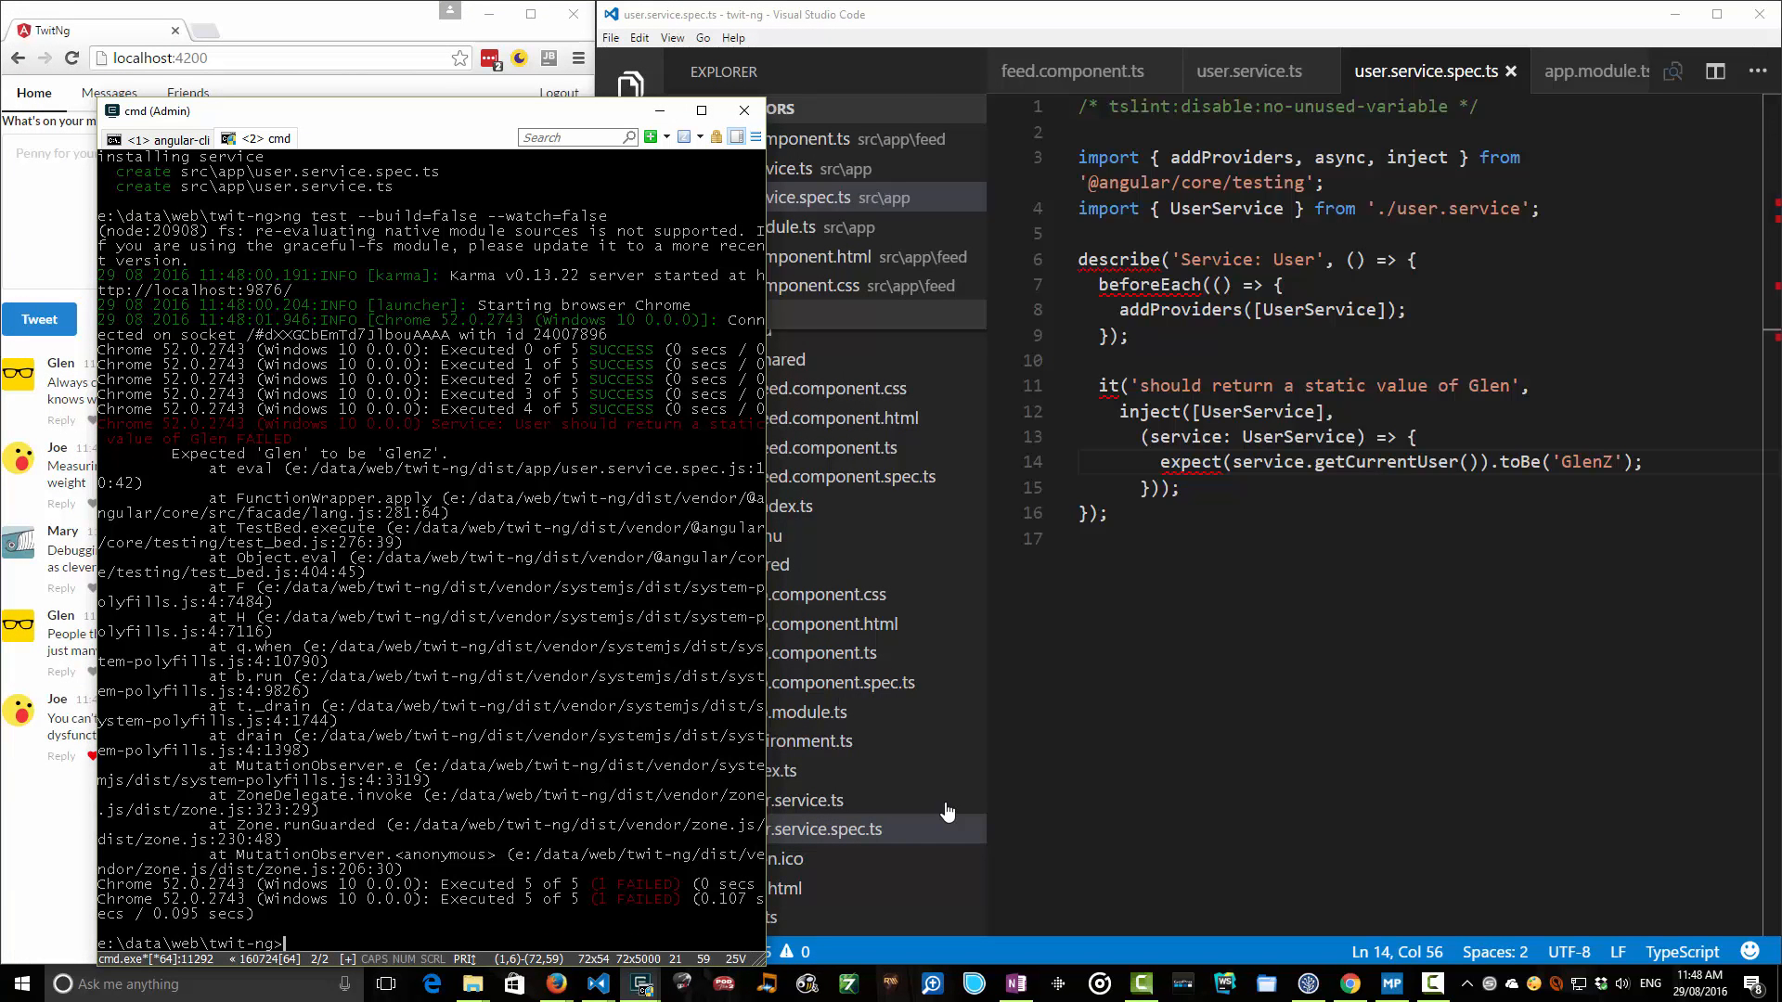
left_click_drag(162, 453, 367, 453)
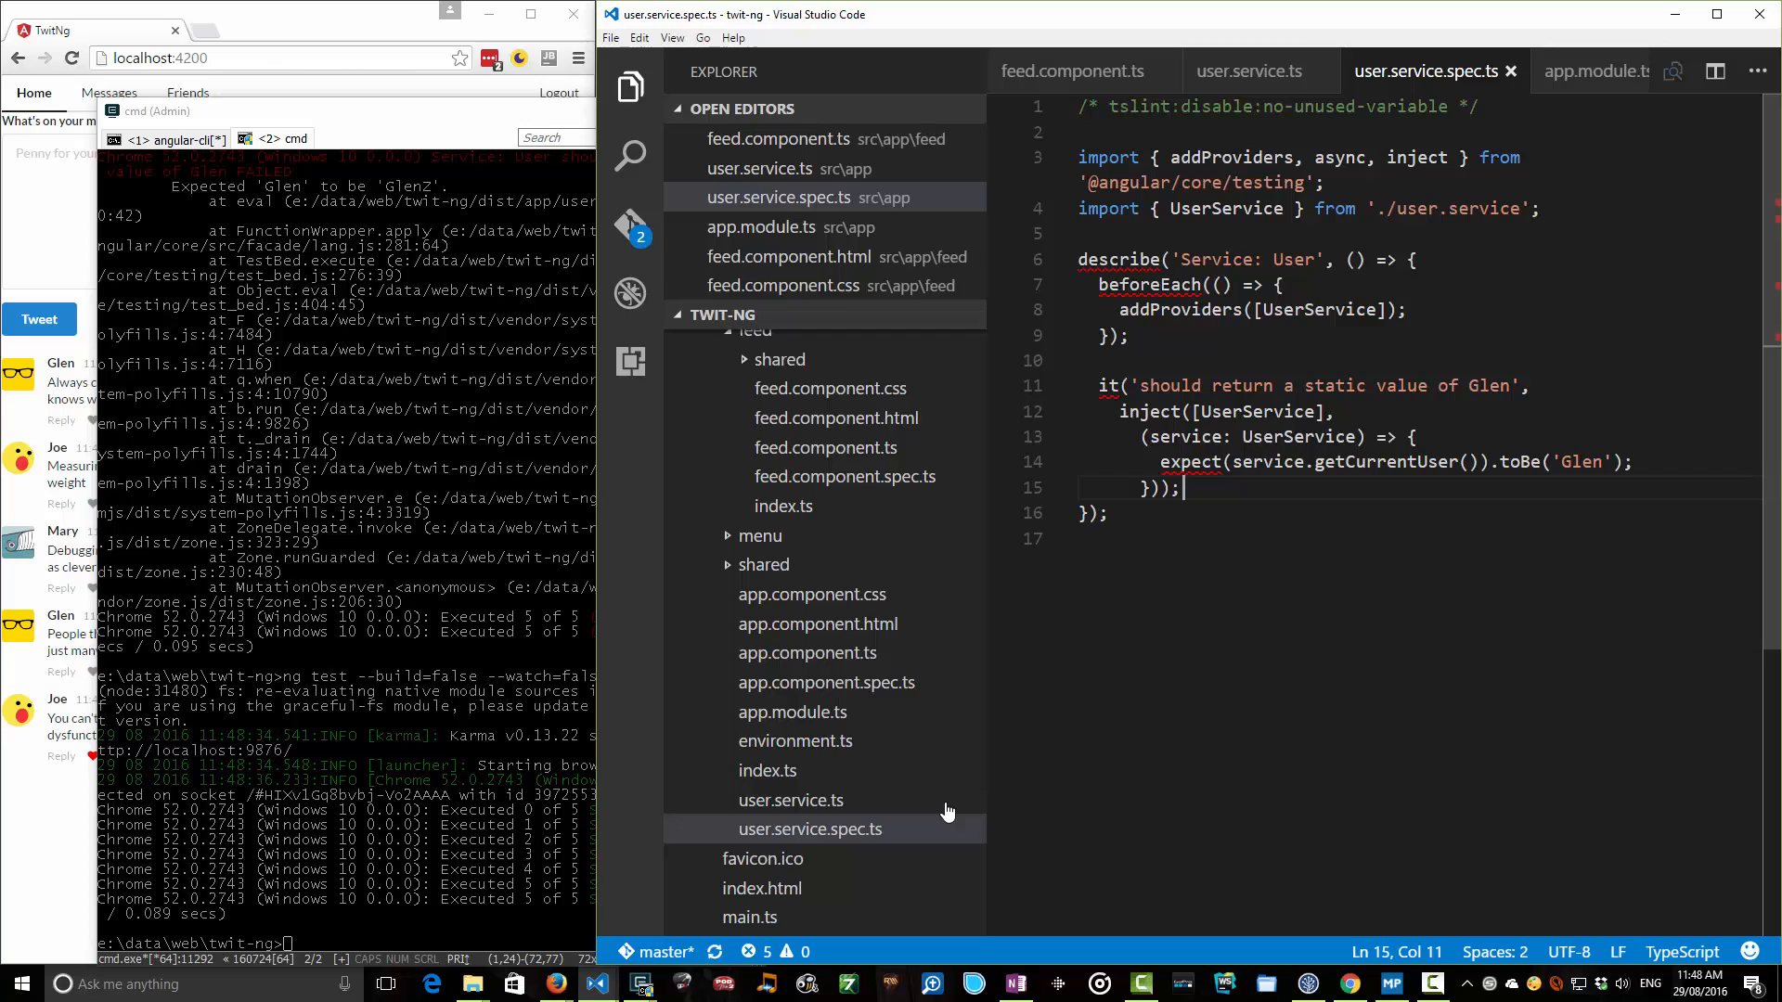
mouse_move(1153, 435)
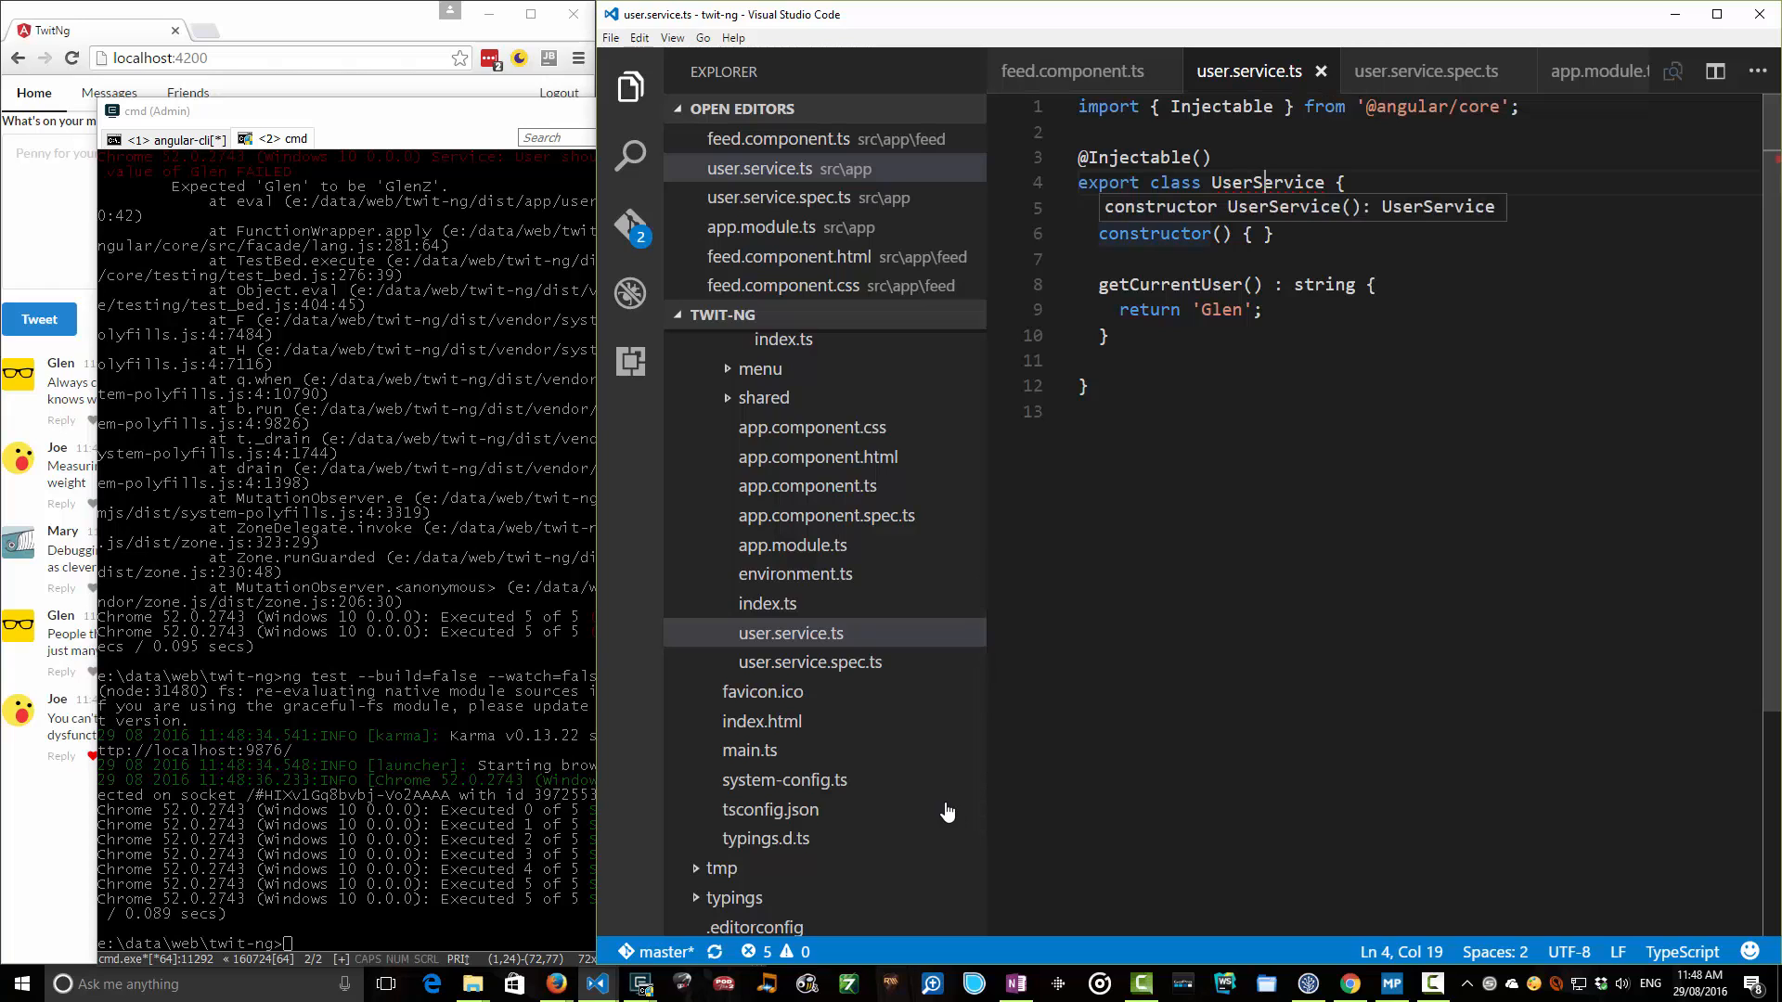
Add providers: [UserService] to the feed component and import UserService from '../user.service'.
left_click(1071, 71)
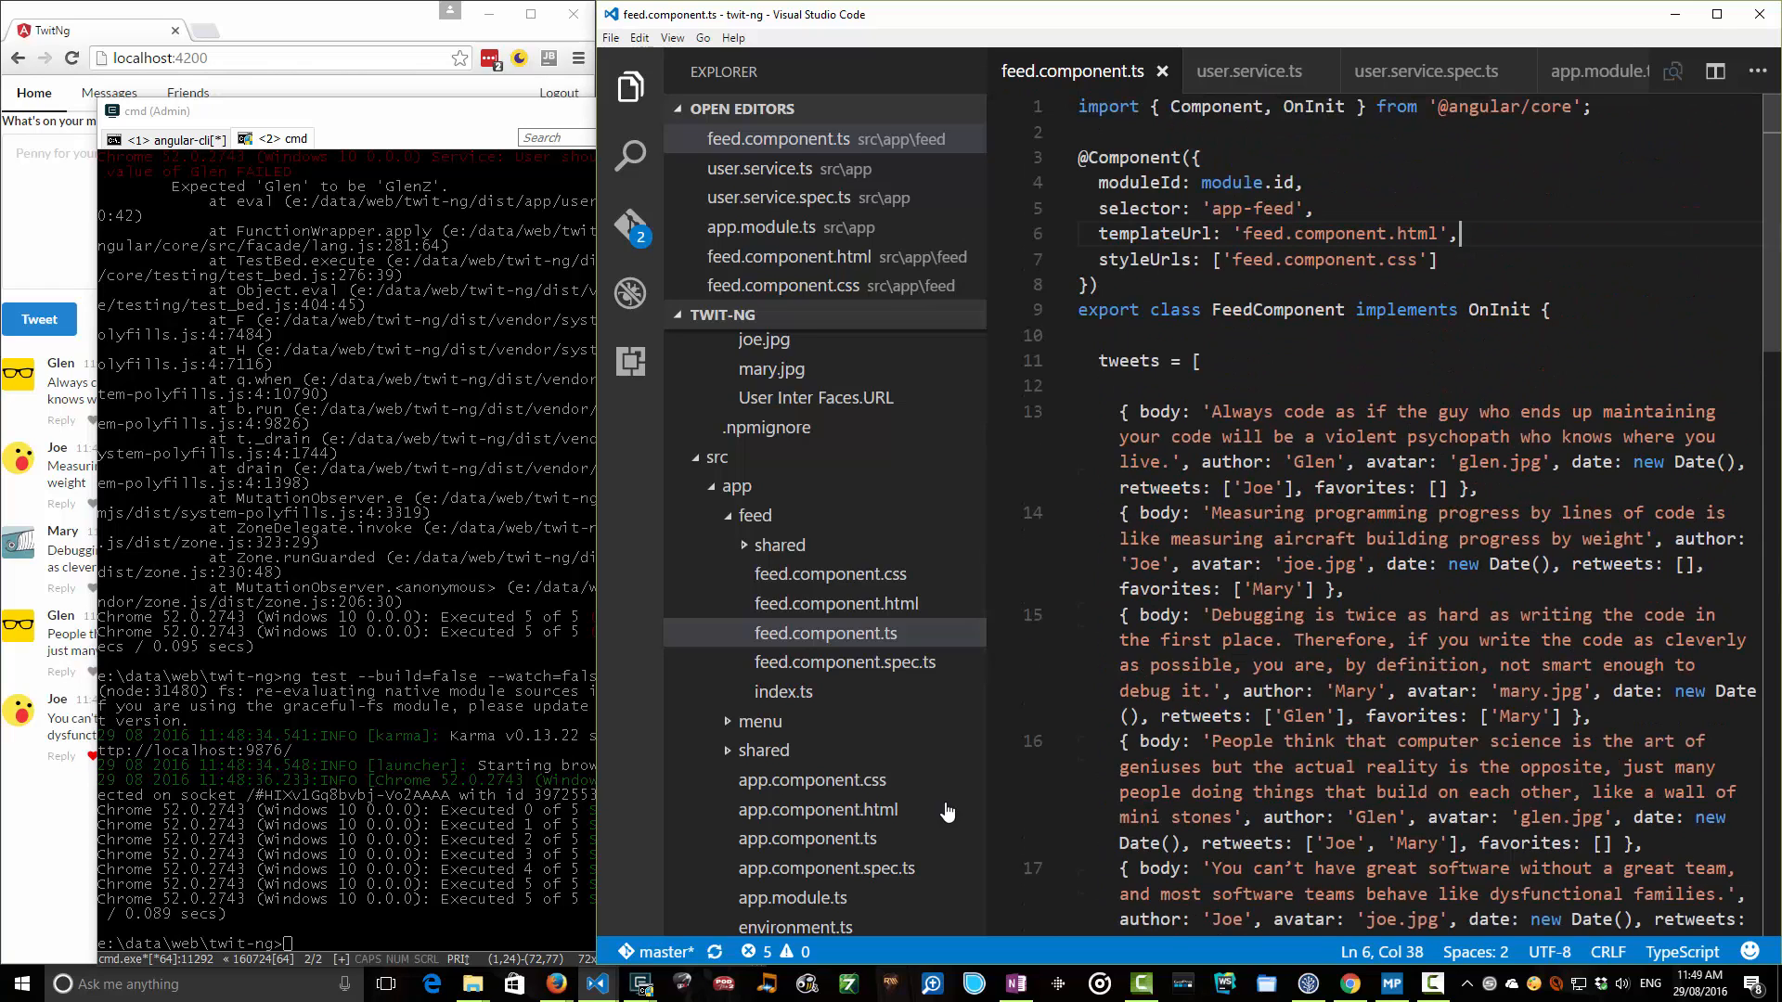
key("enter")
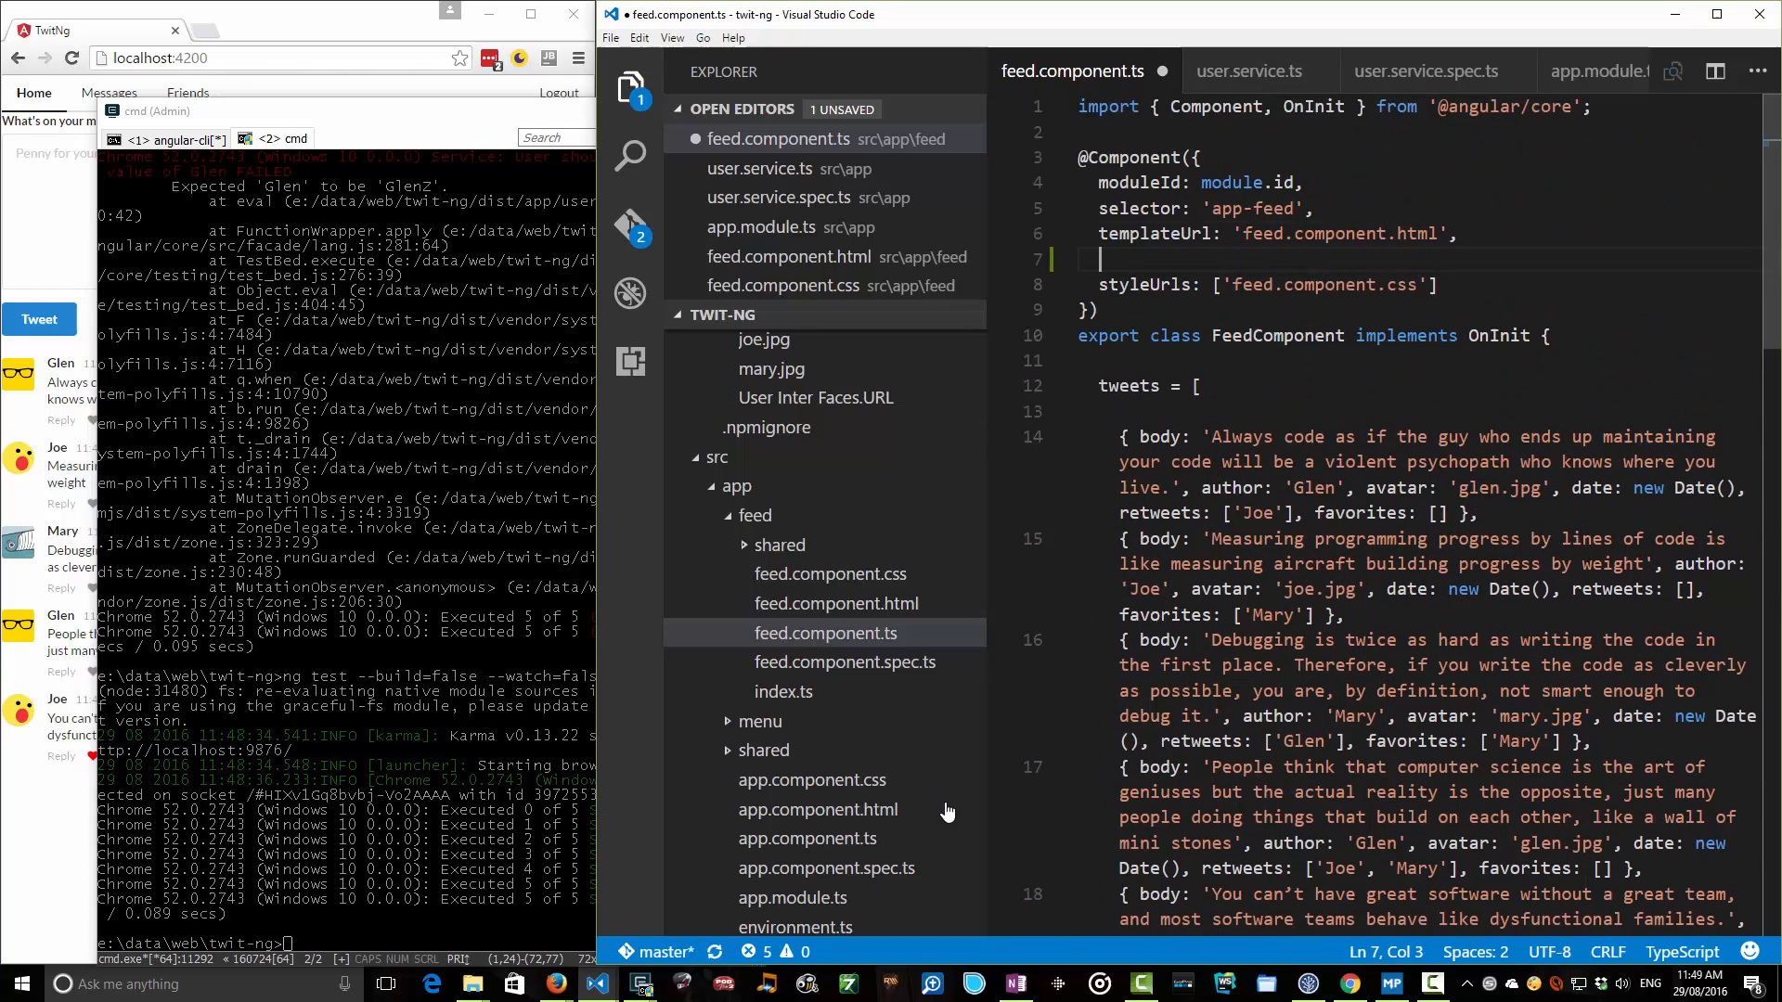
type("providers:")
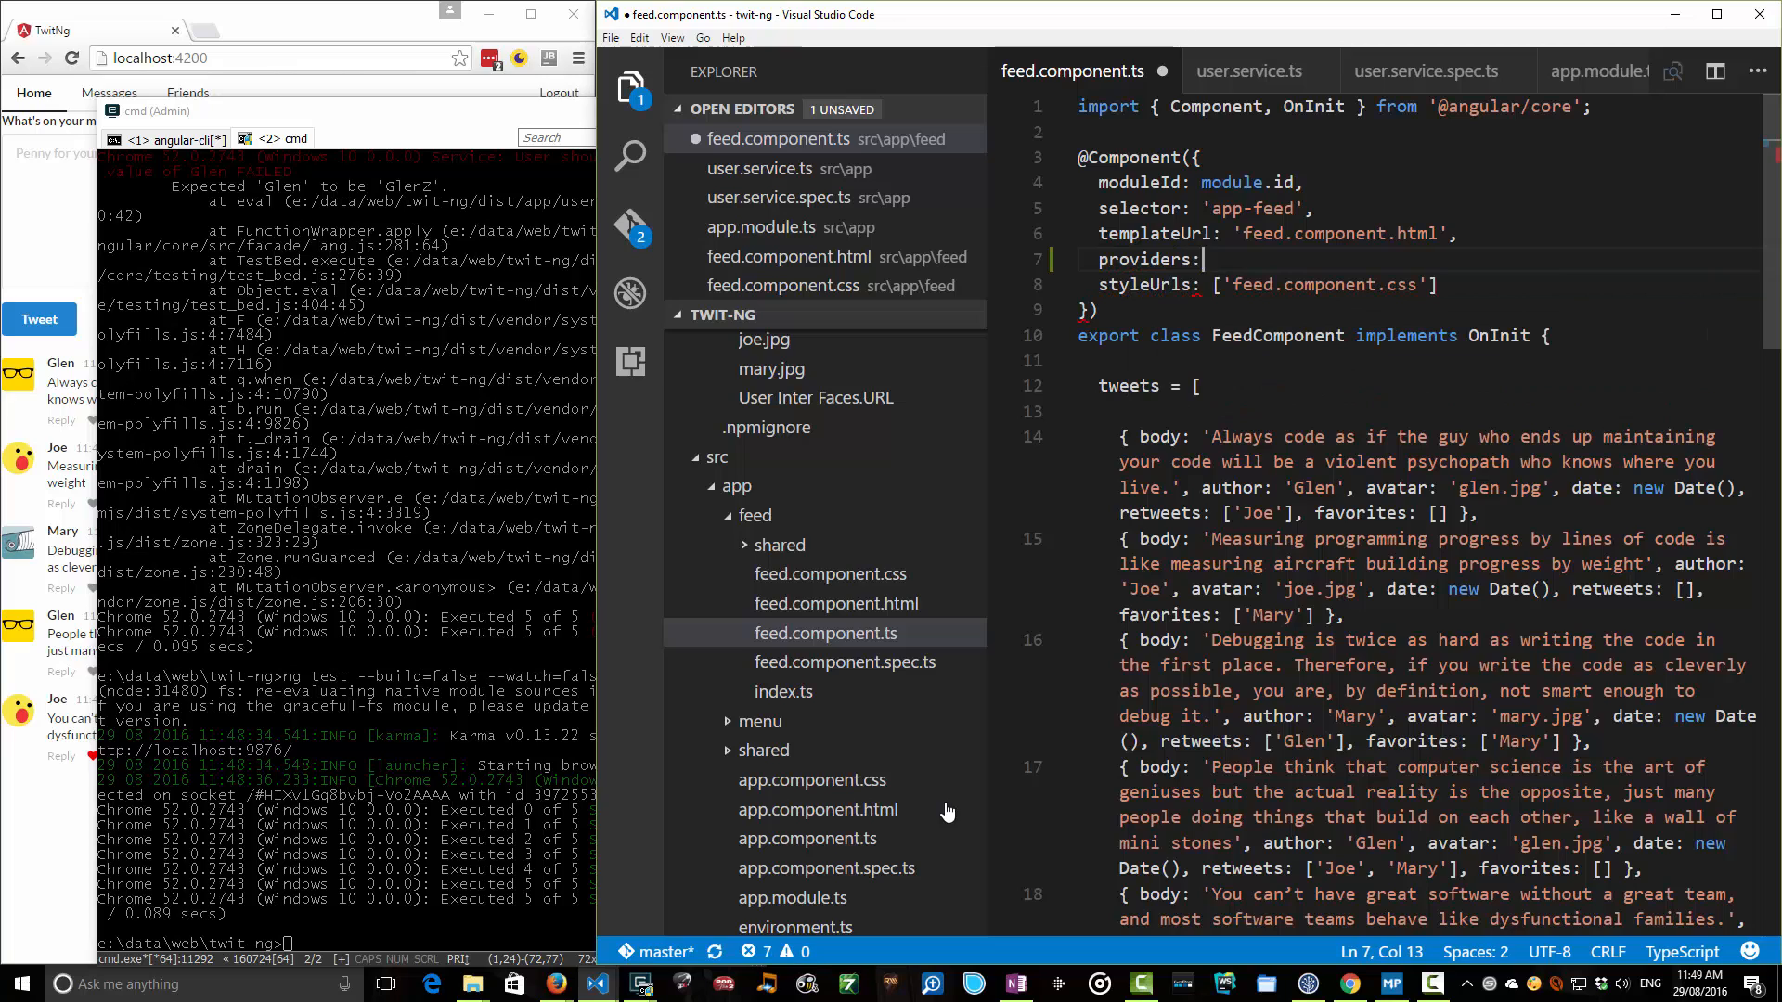
type("[]")
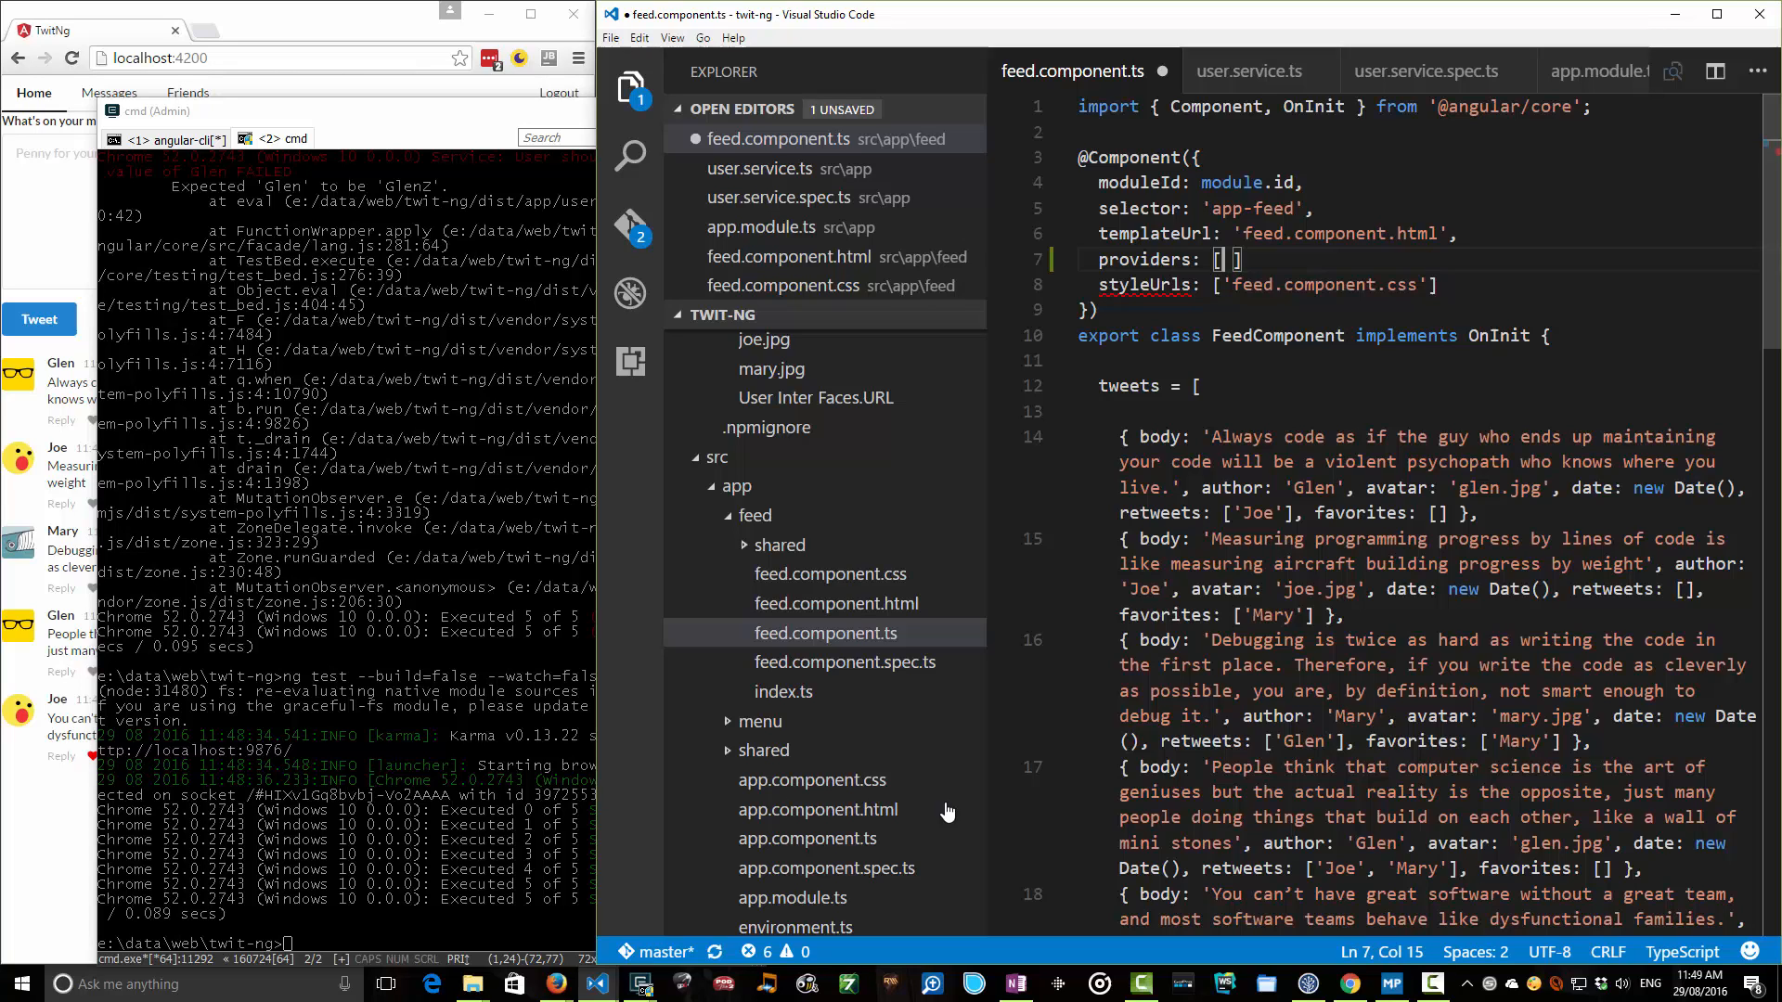
type("UserSeriv")
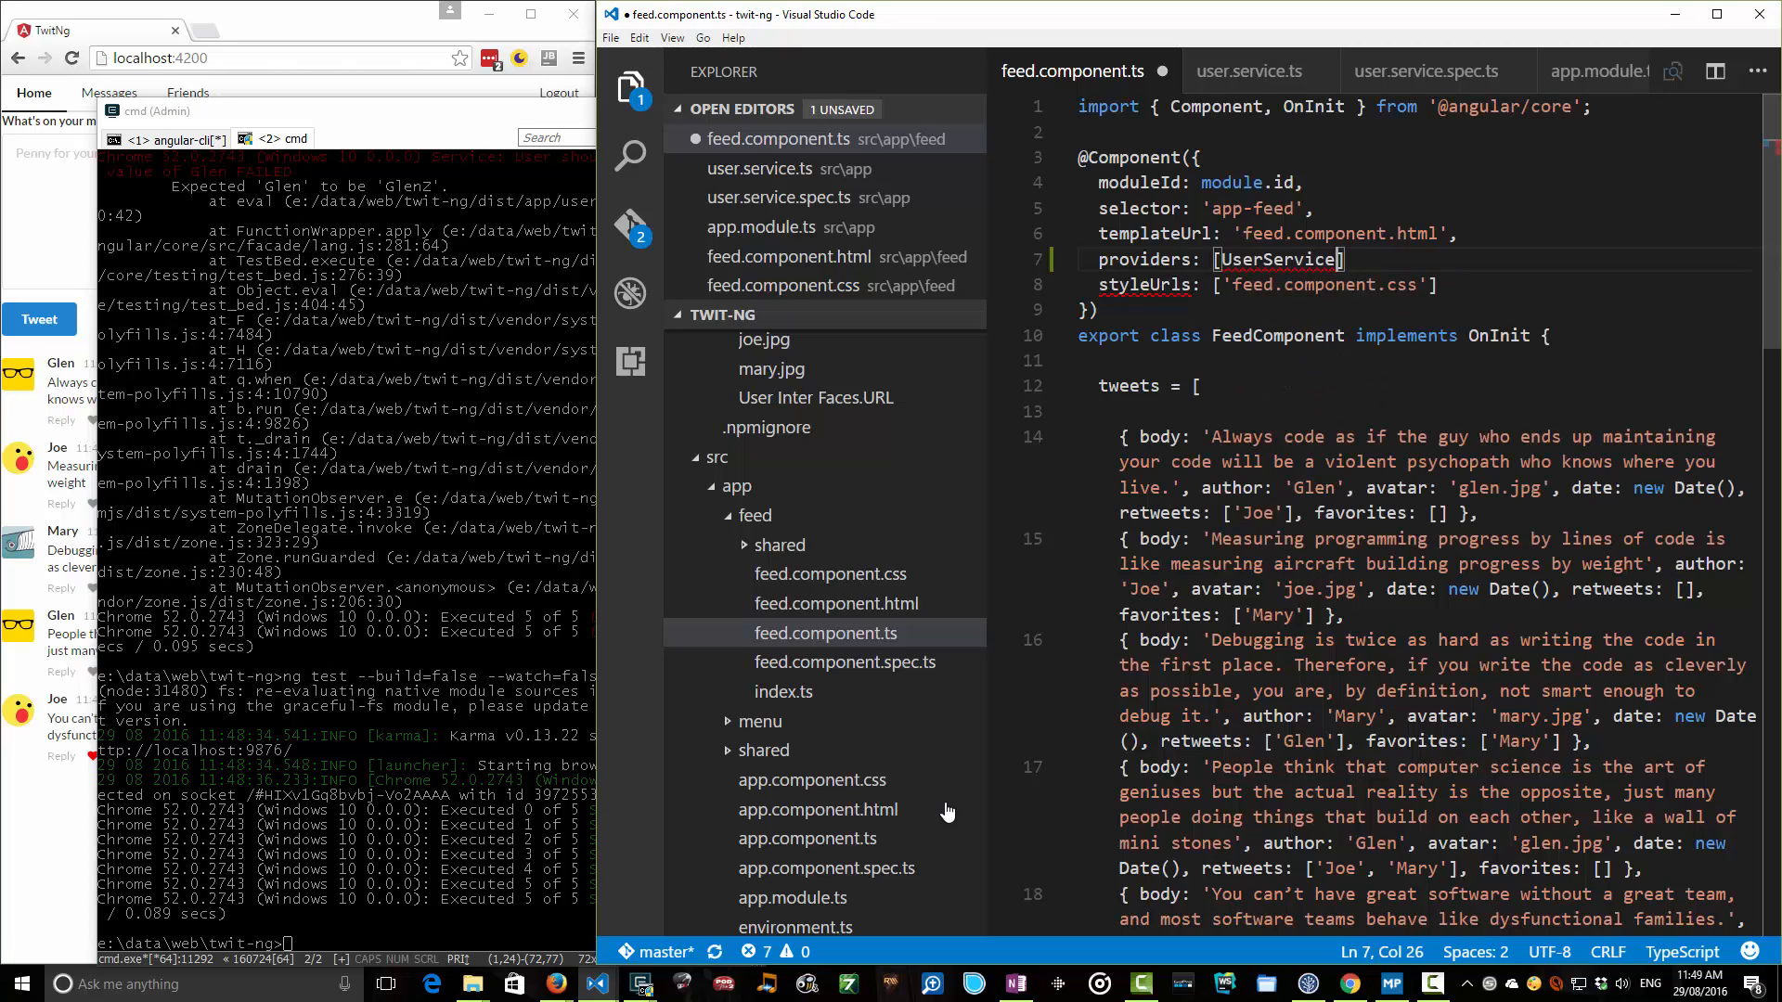
type(",")
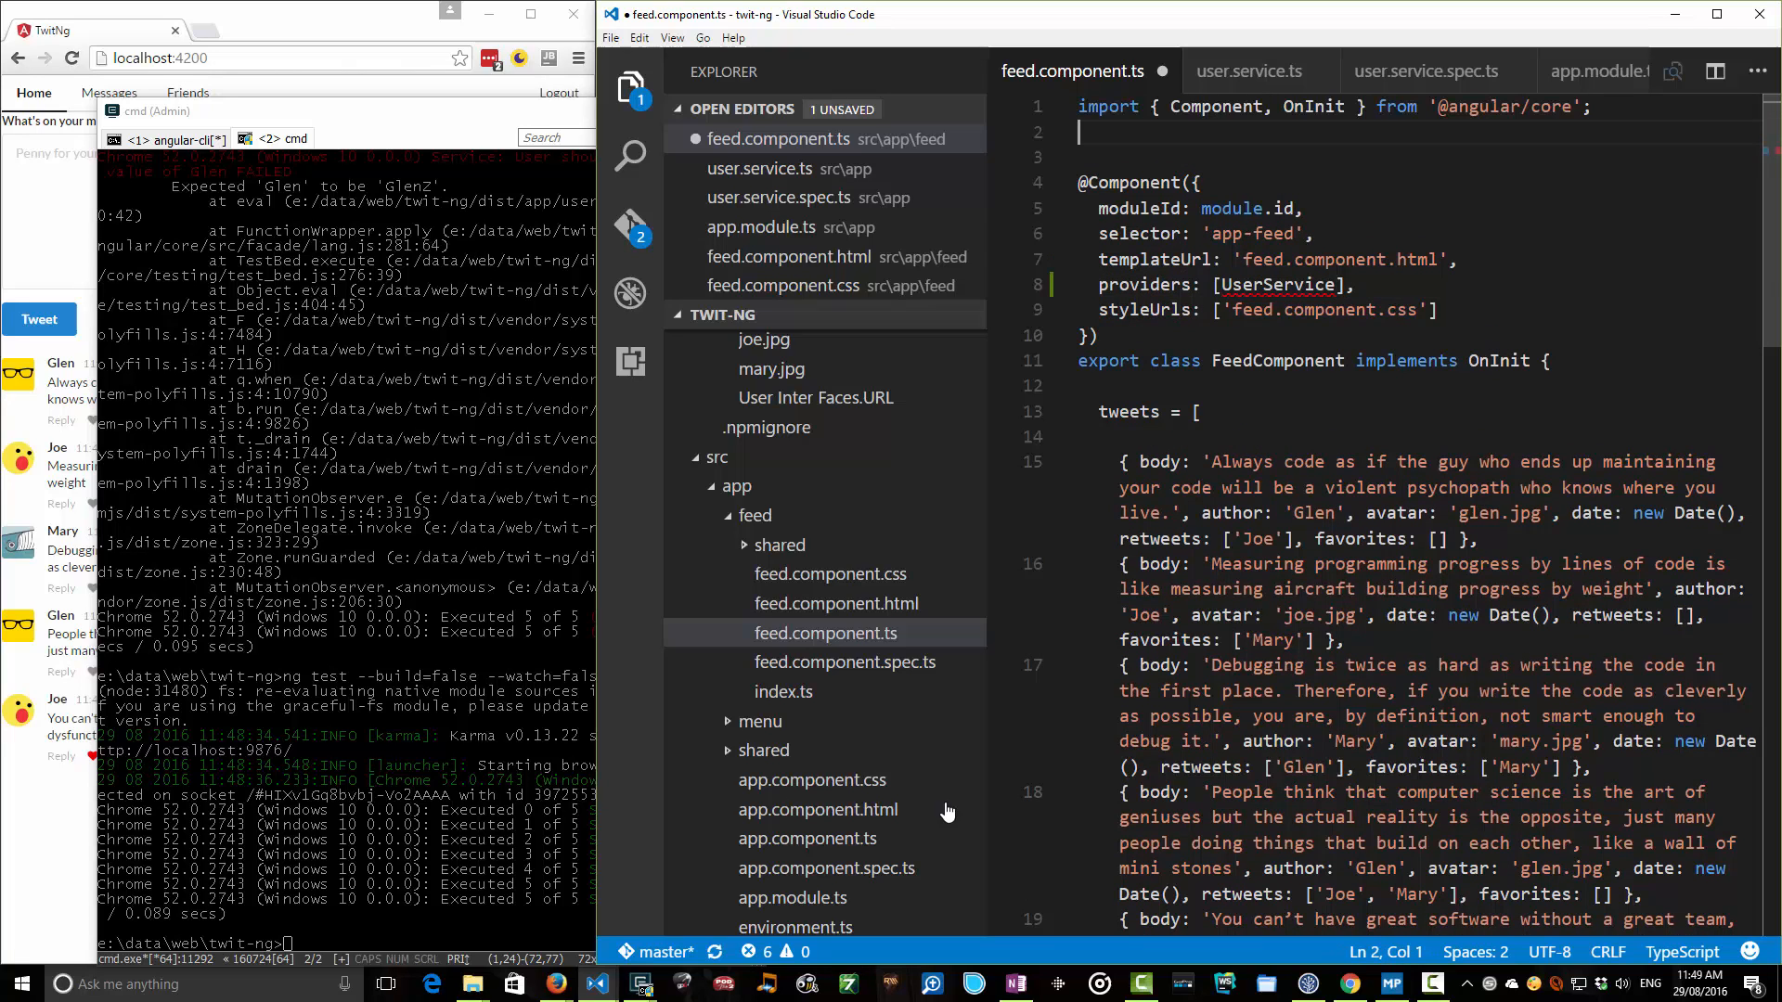
type("import { UserService")
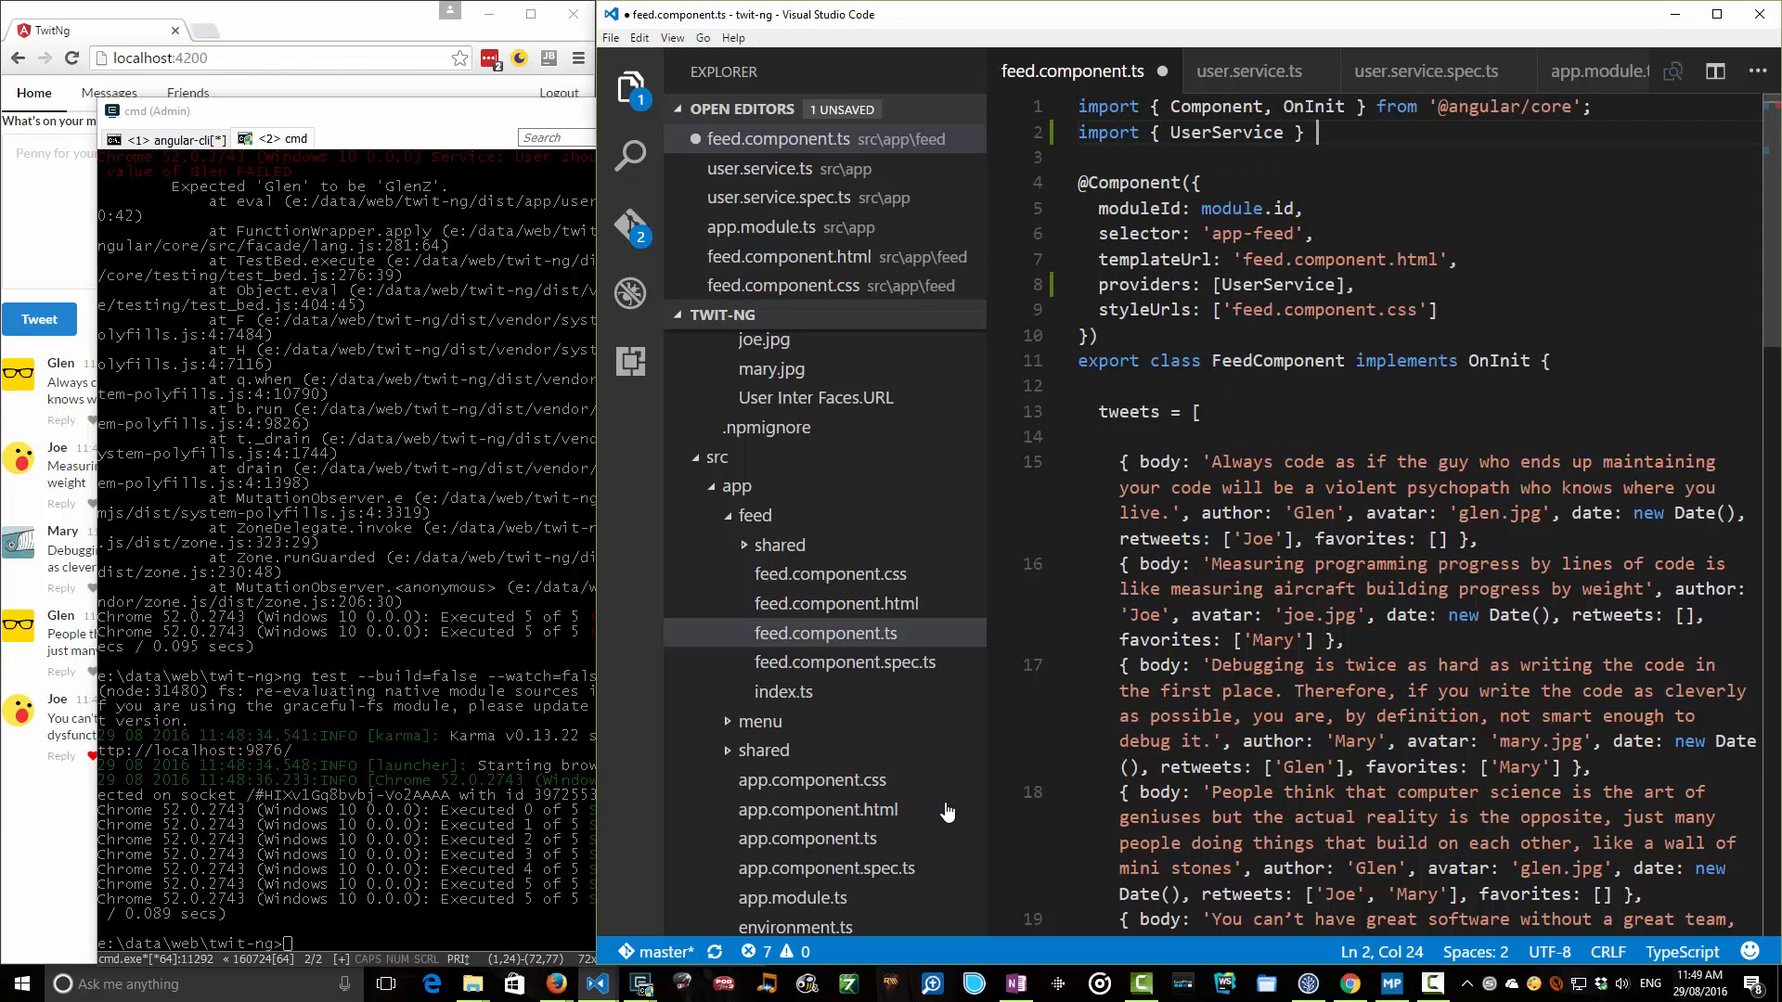
type("from '../'")
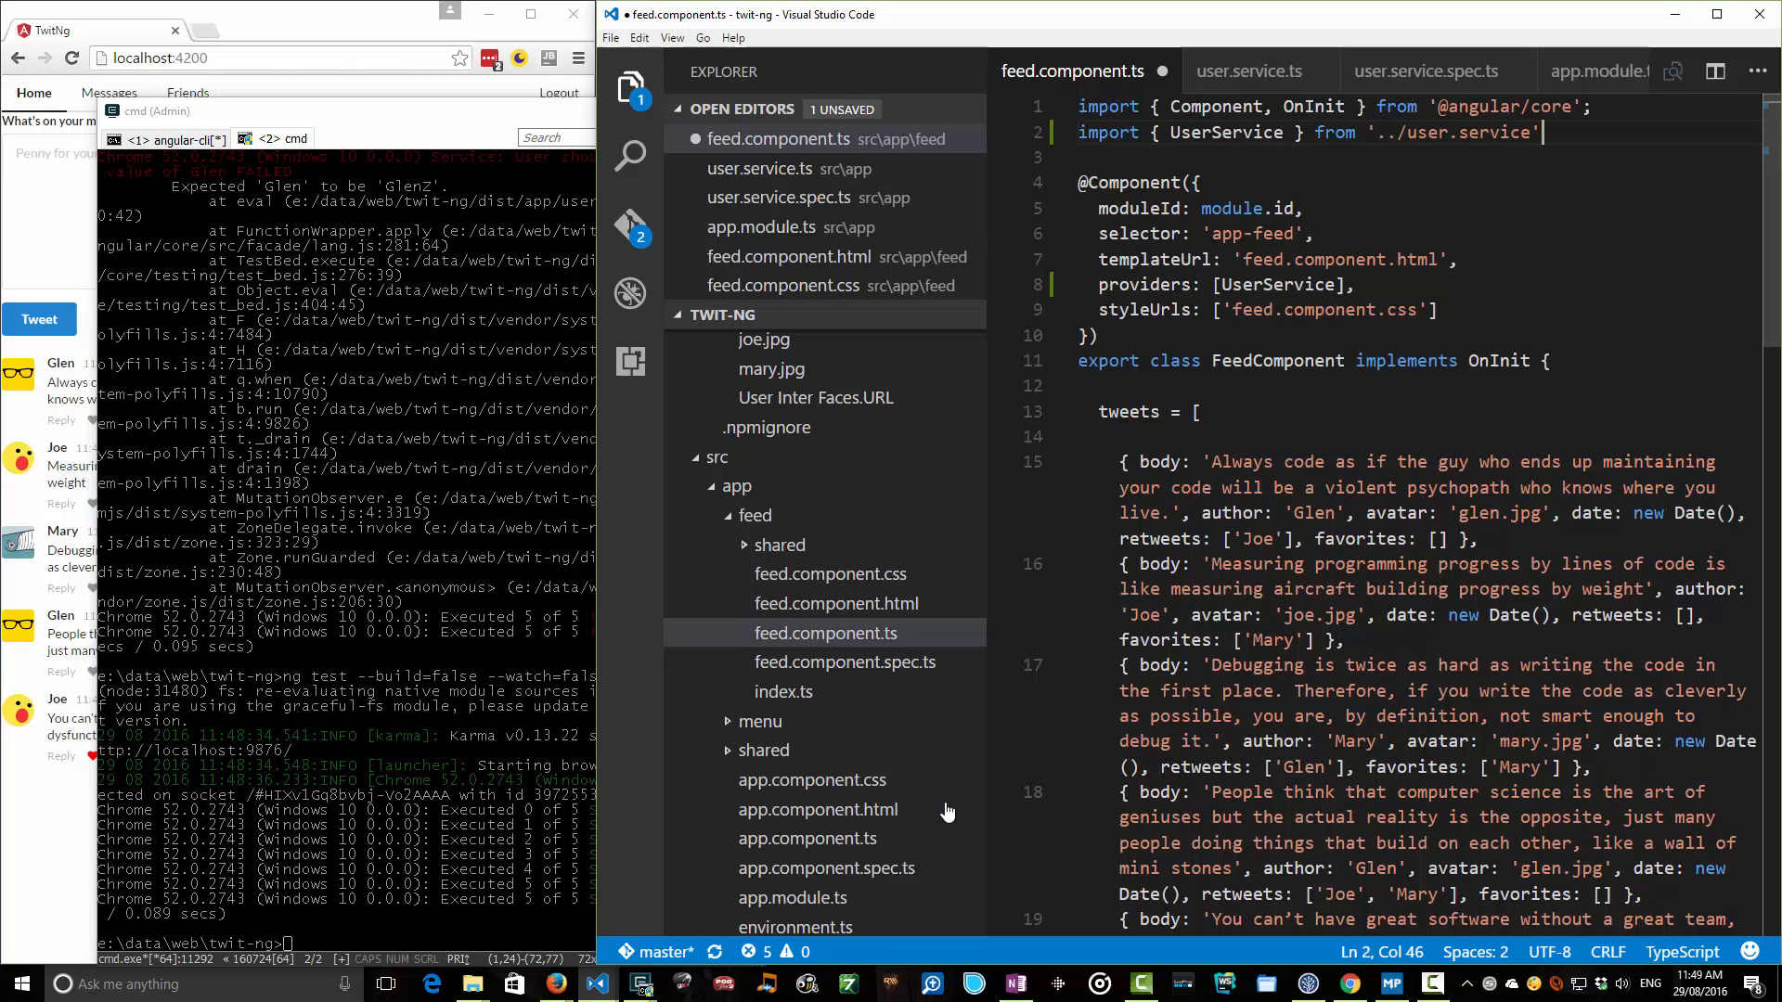
type(".t")
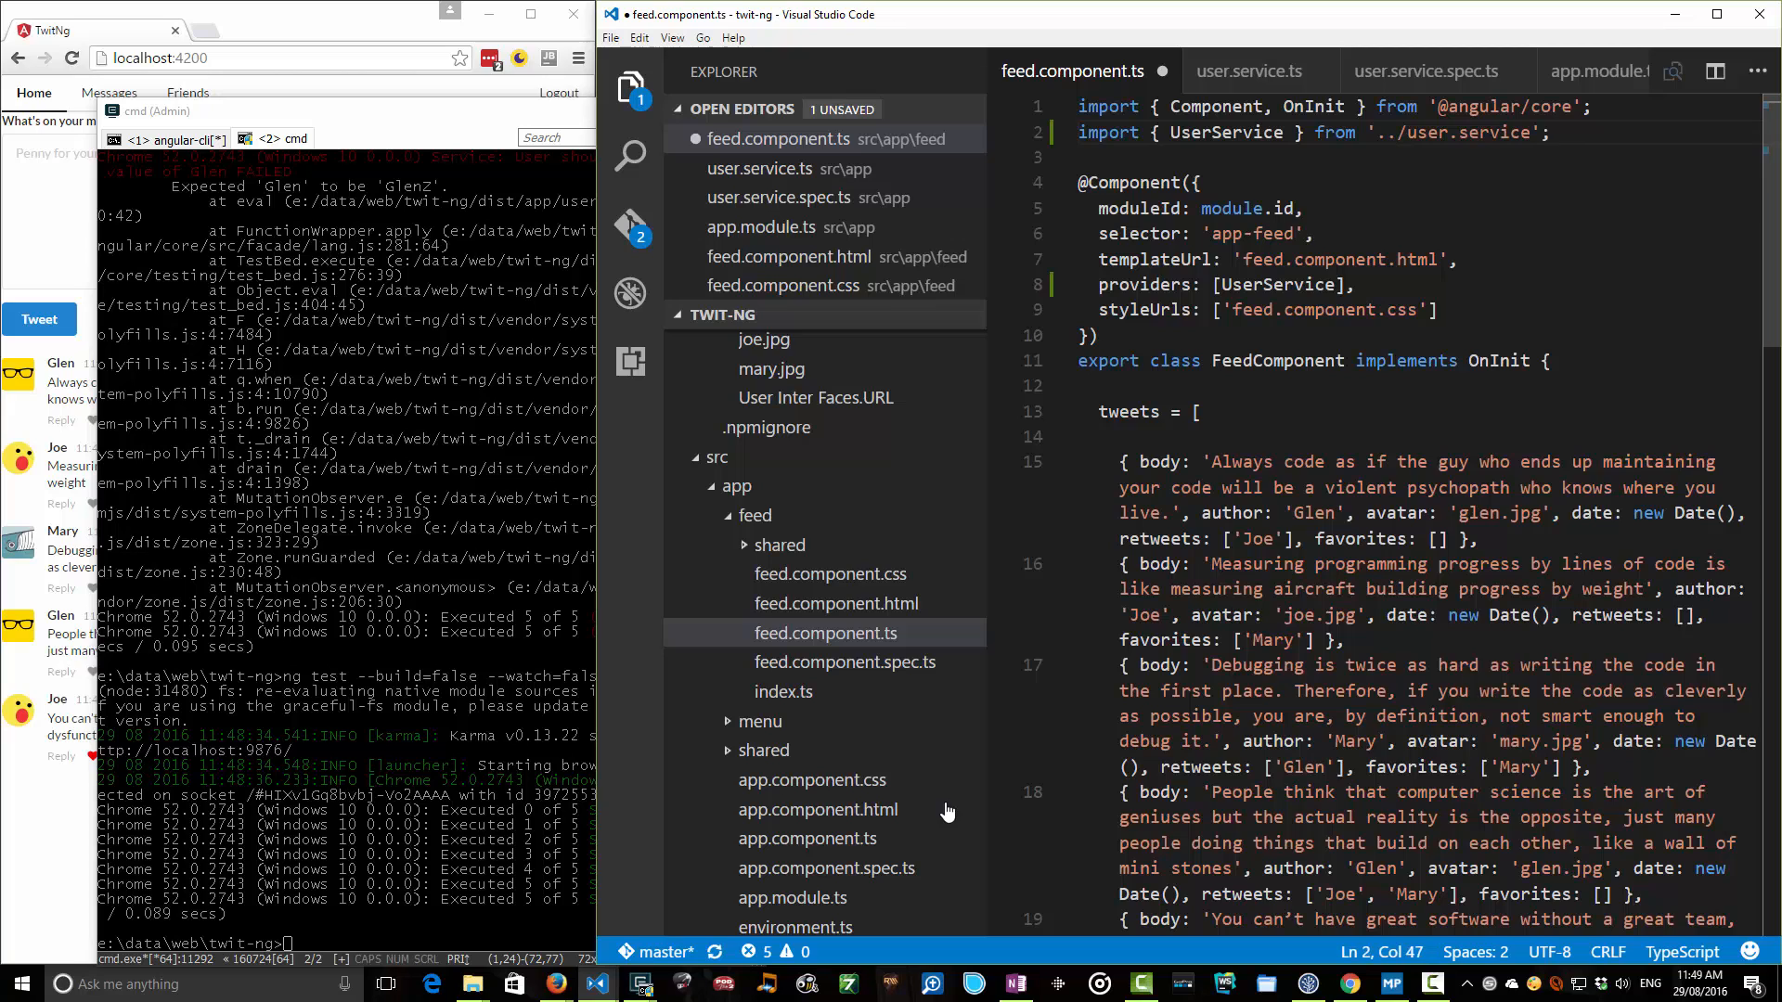
left_click(1244, 285)
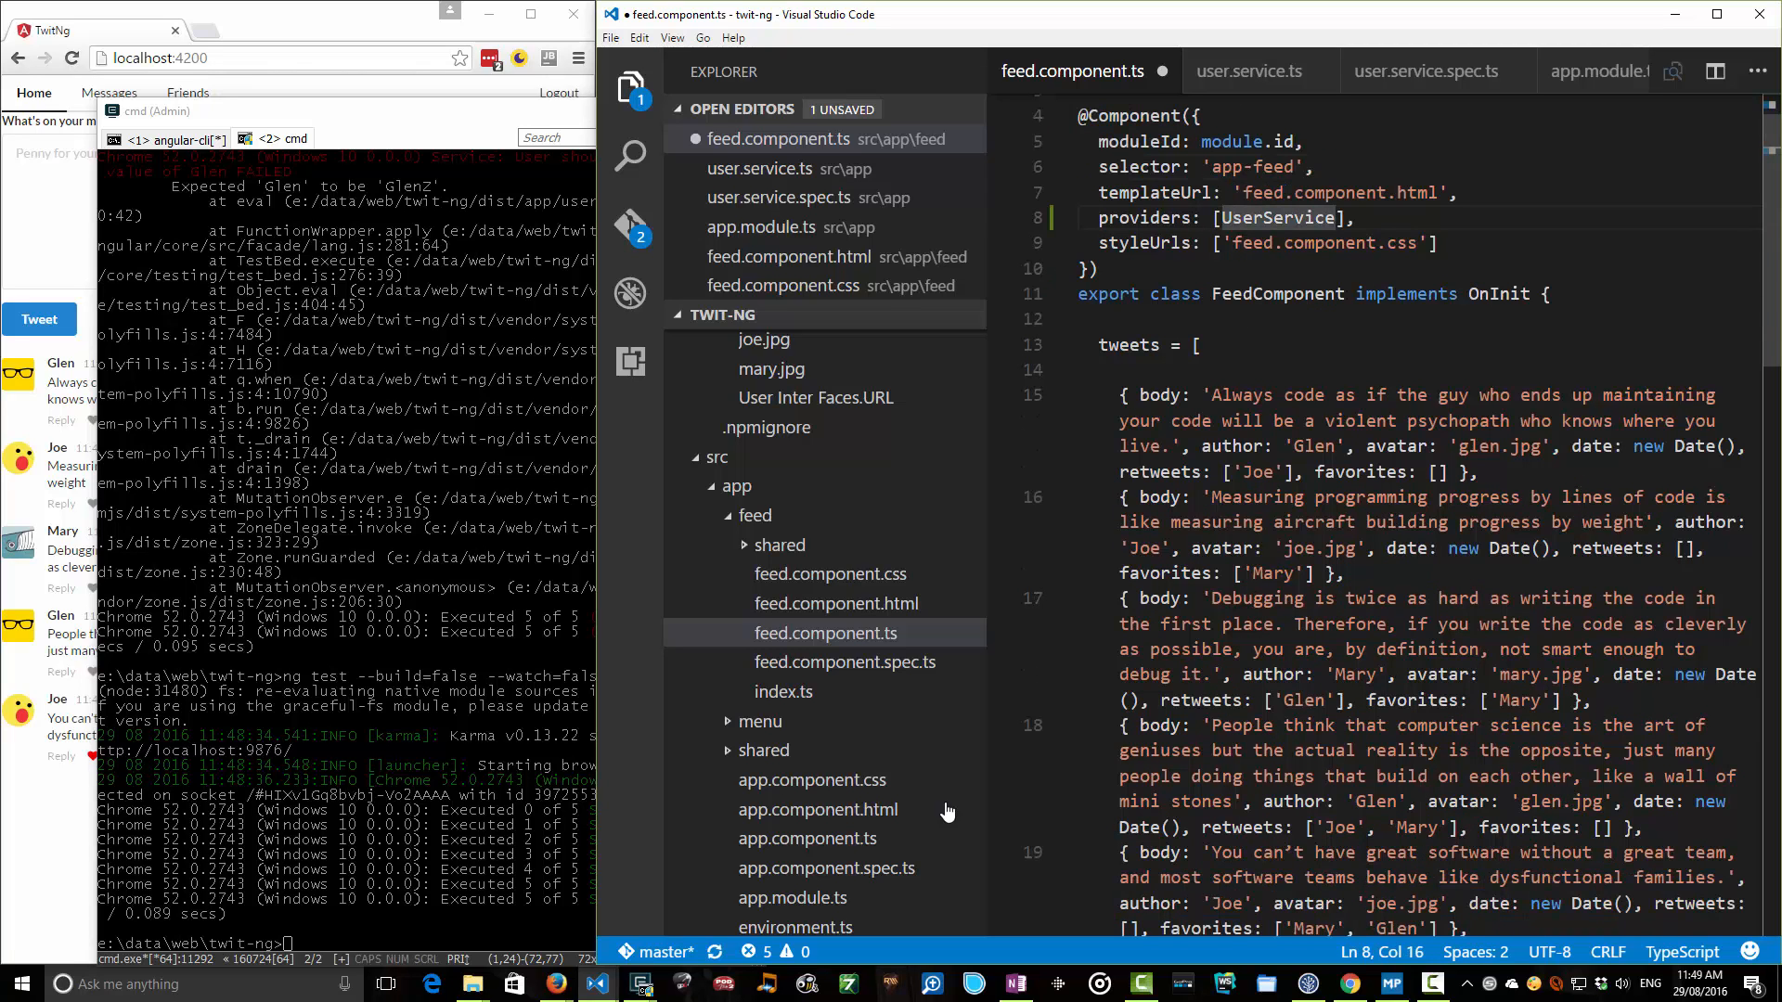
Give the feed component a constructor(private userService : UserService) parameter.
scroll("down", 3)
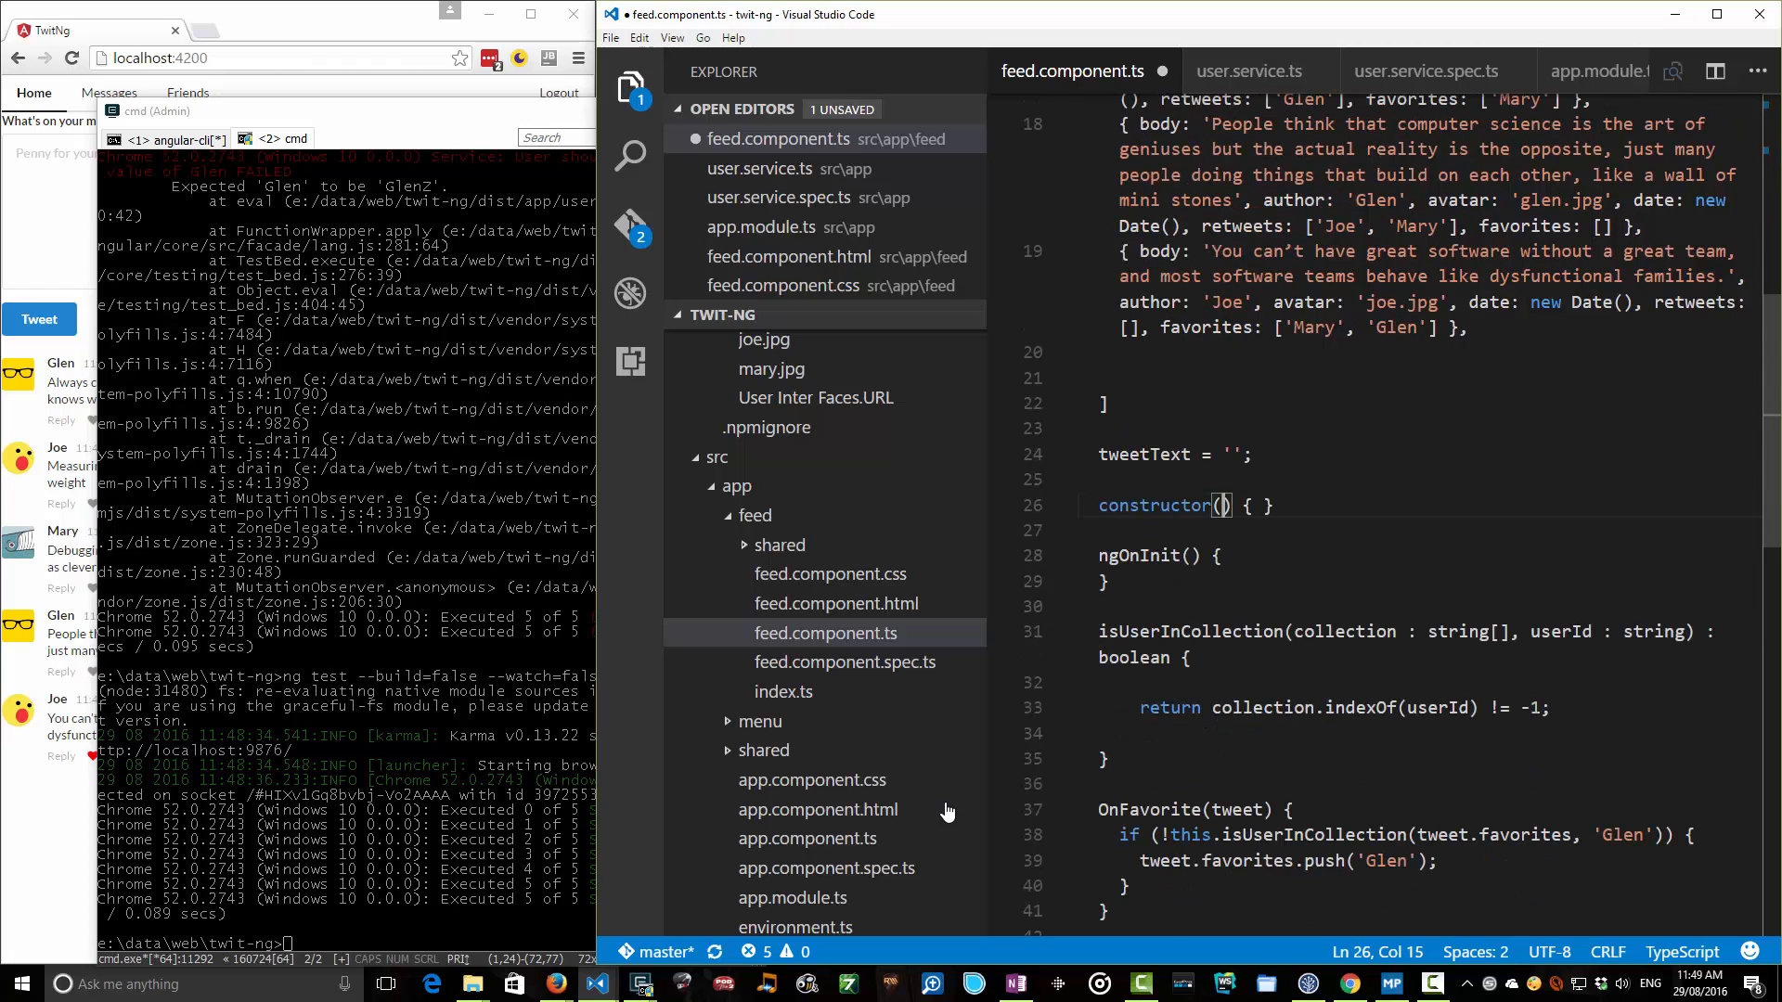
type("private user")
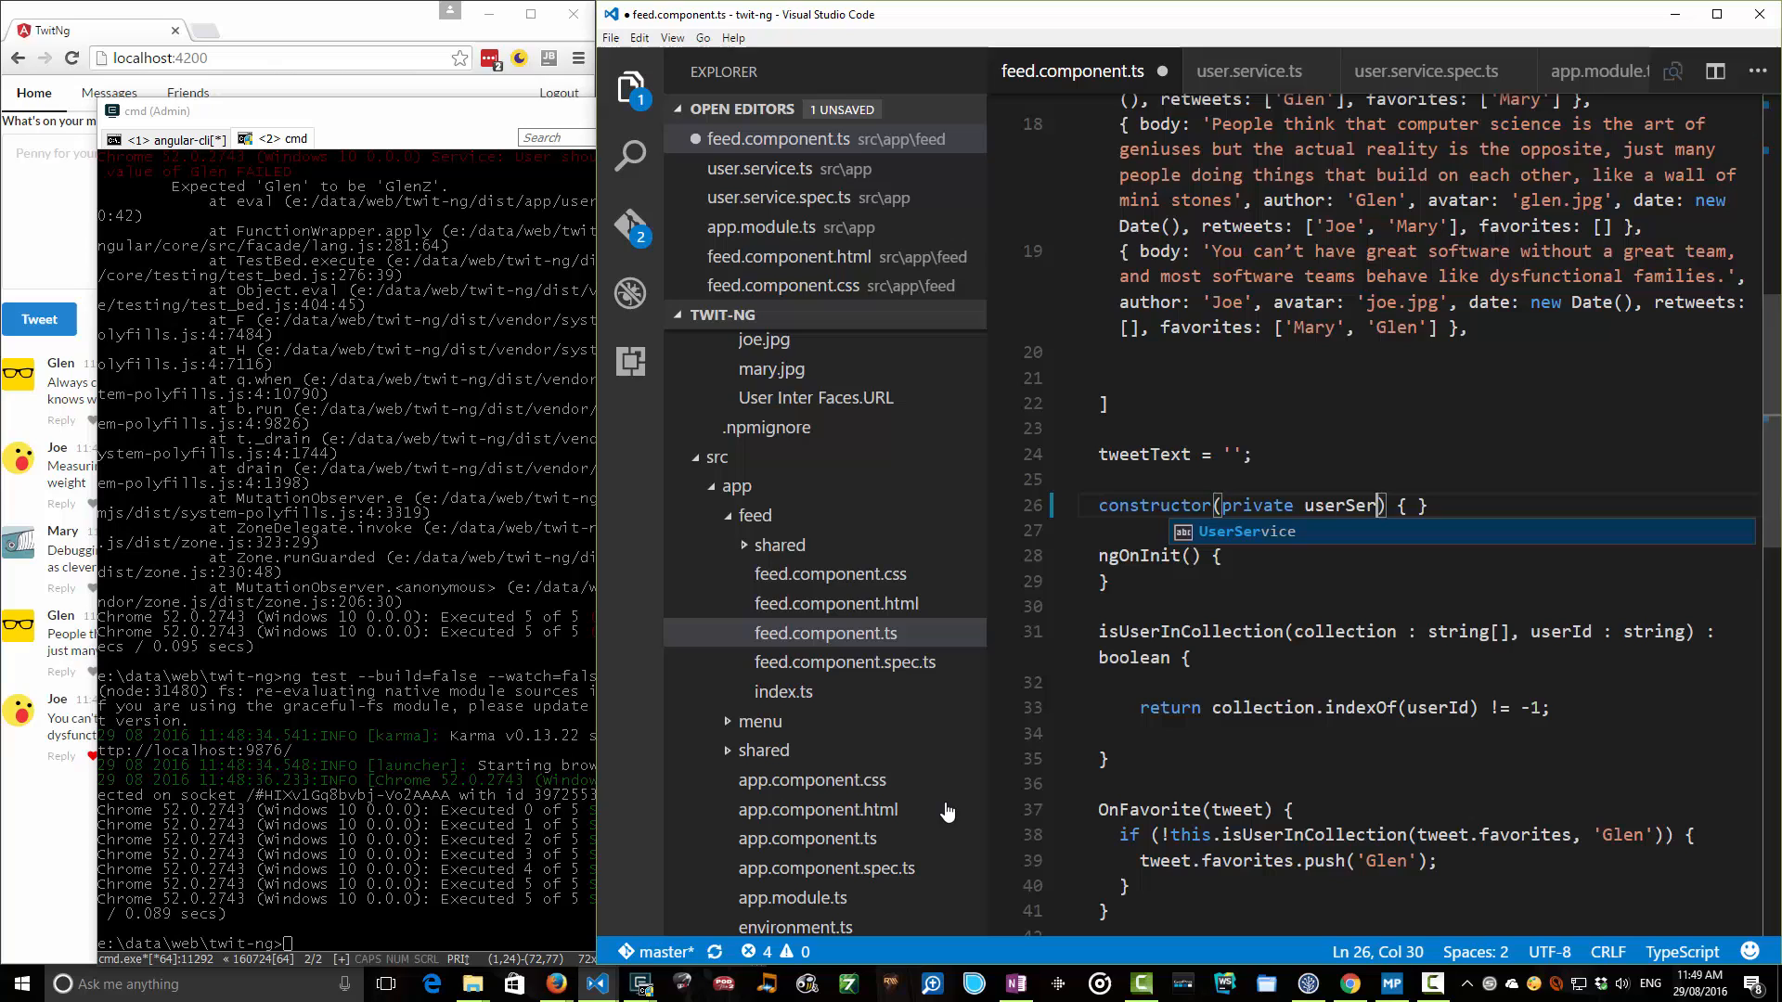
type("Service : UserService")
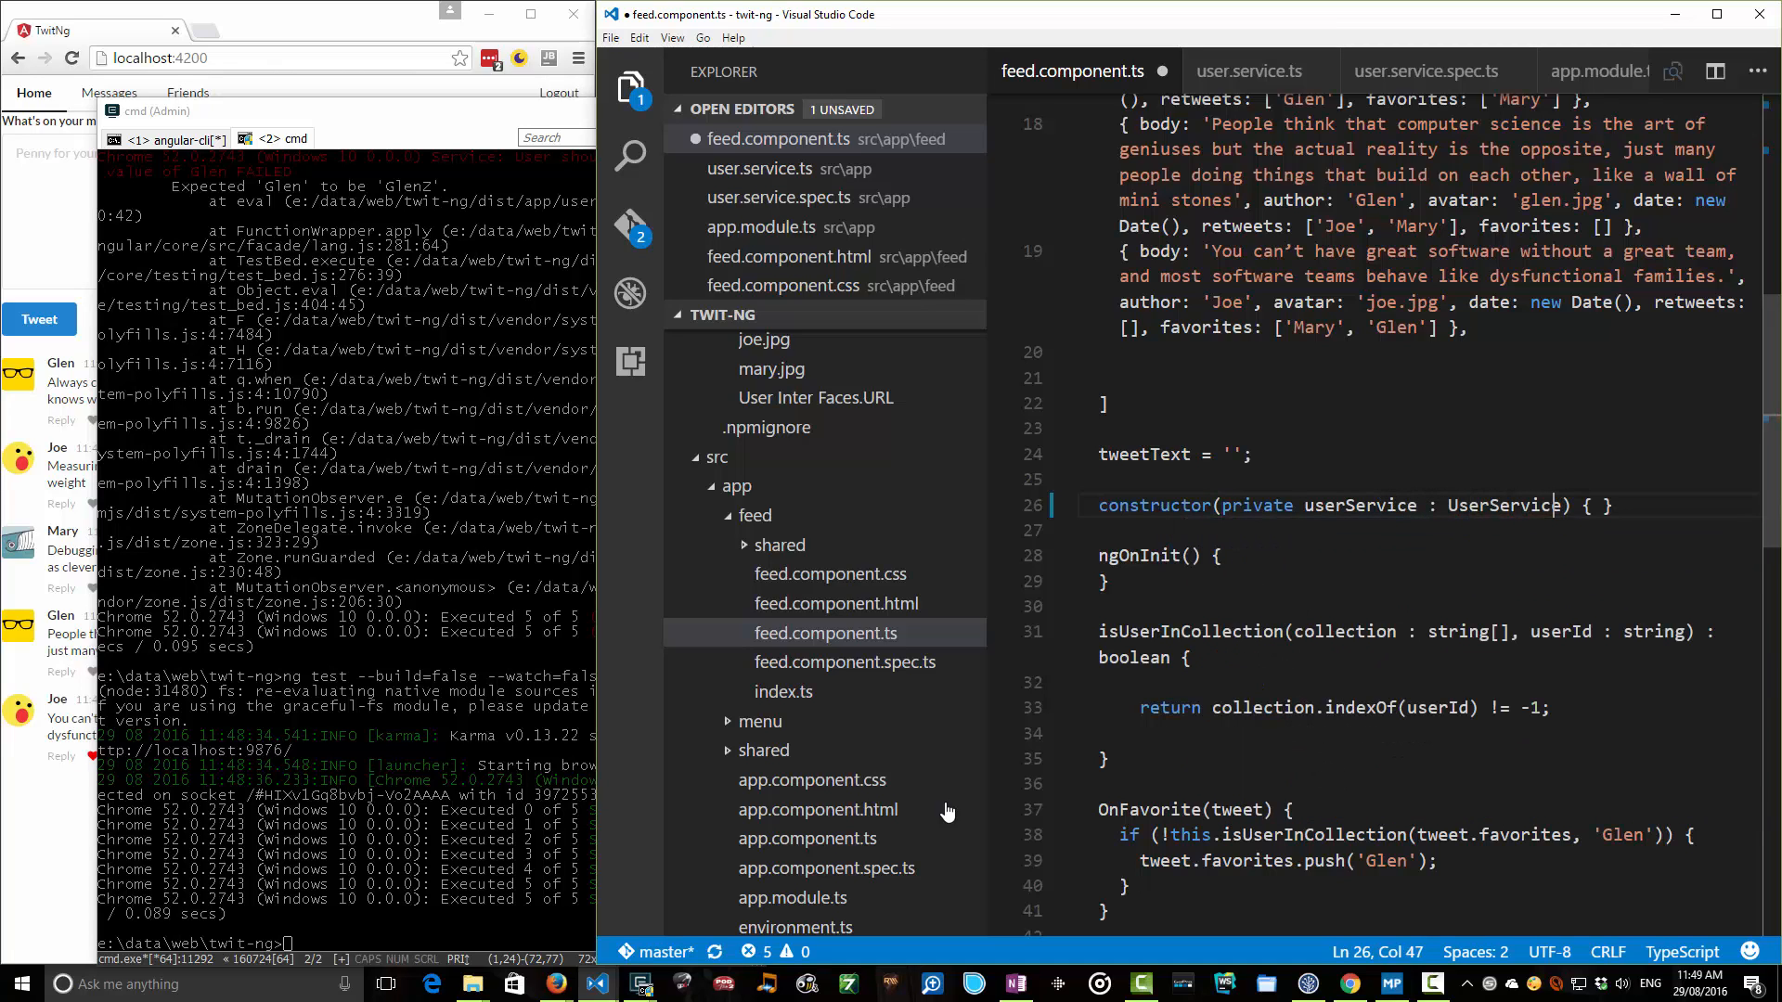
double_click(1361, 504)
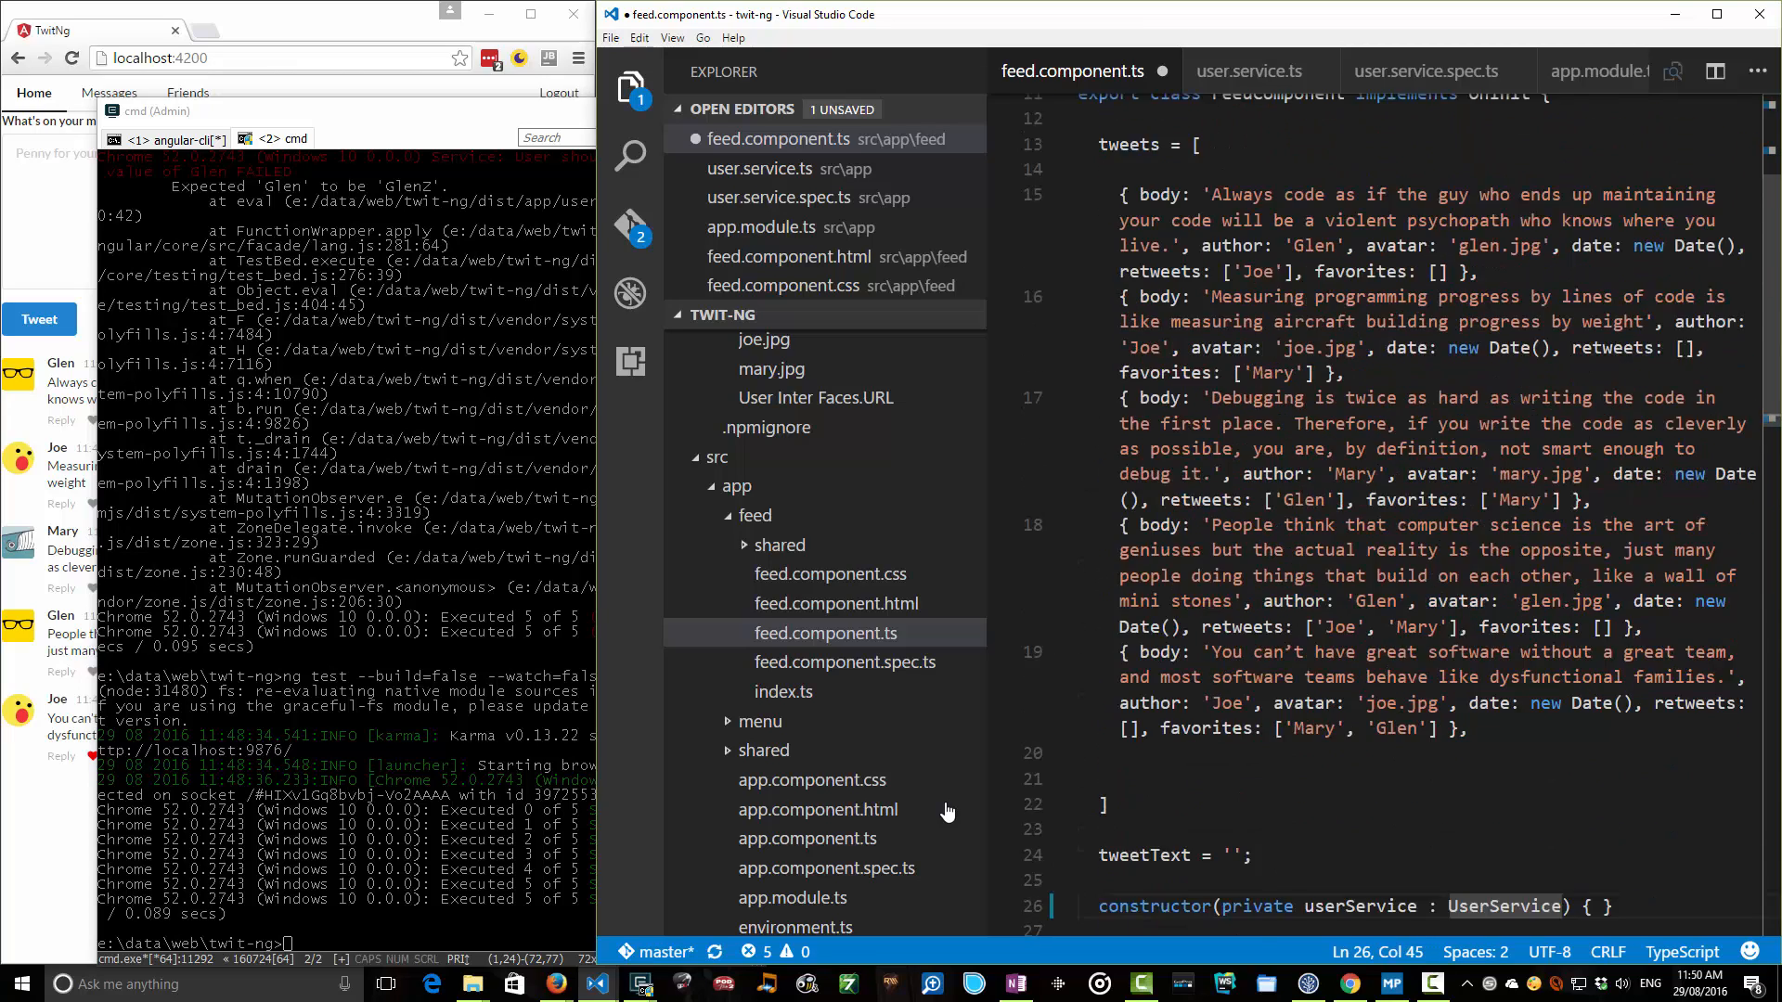
scroll("down", 3)
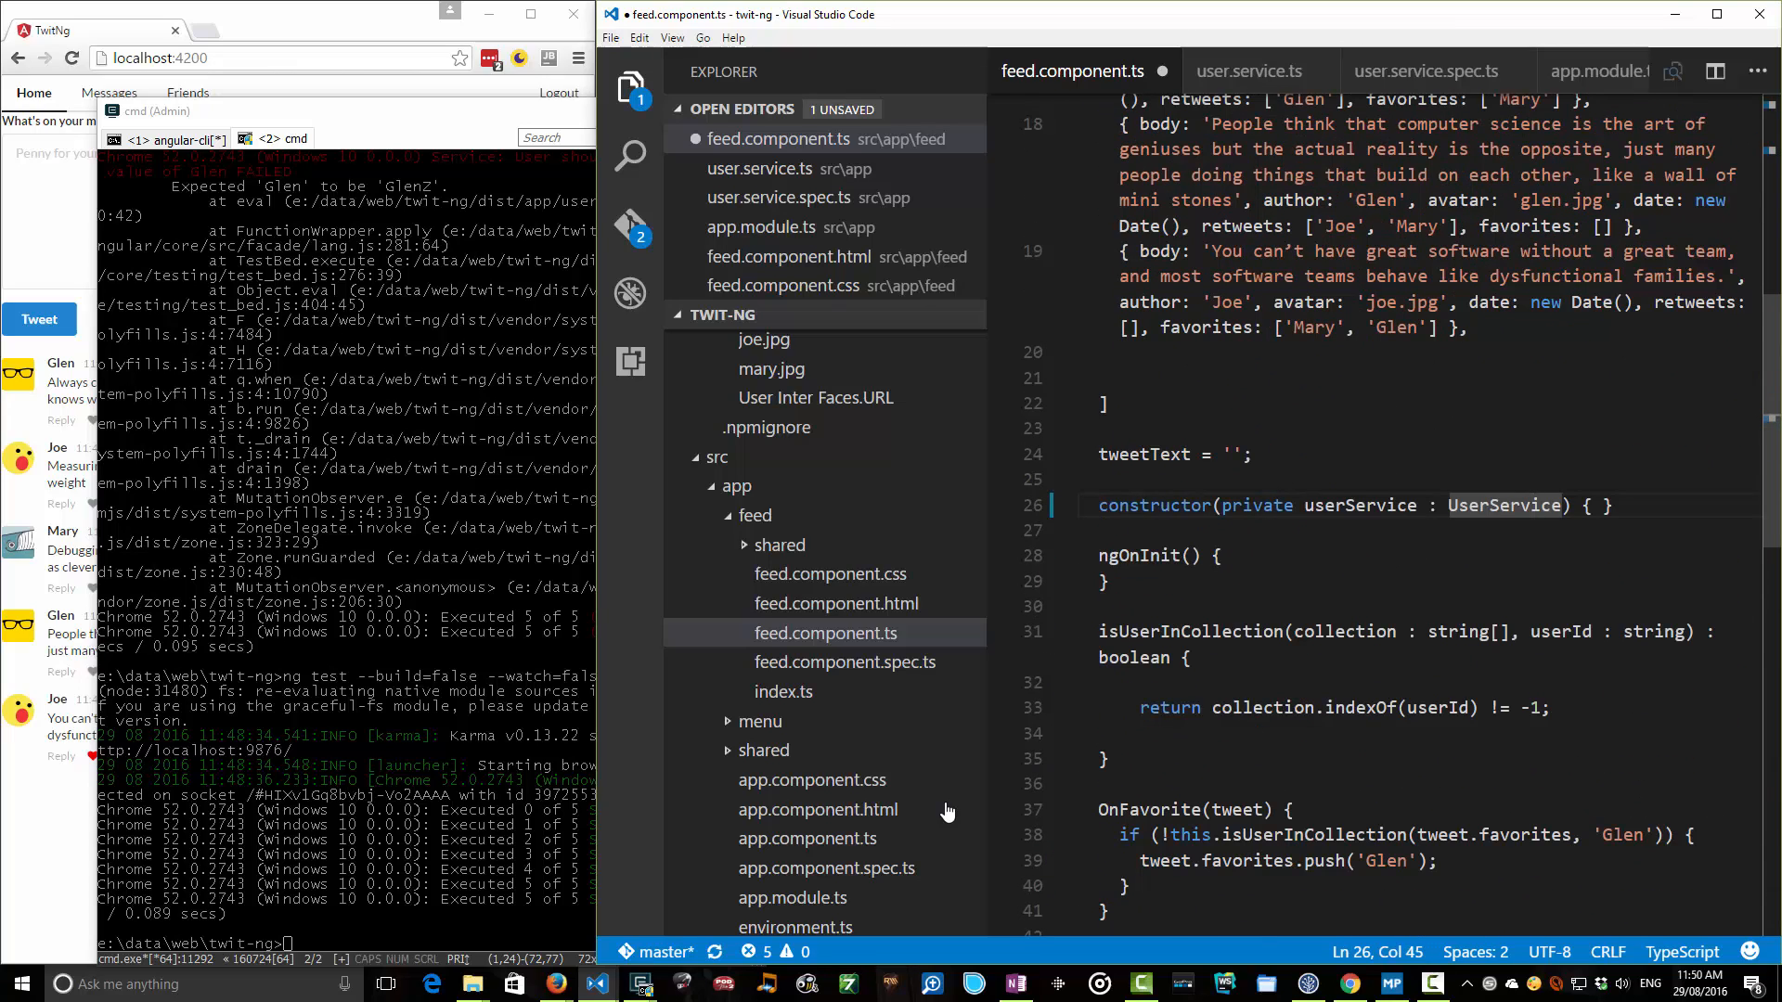
scroll("down", 3)
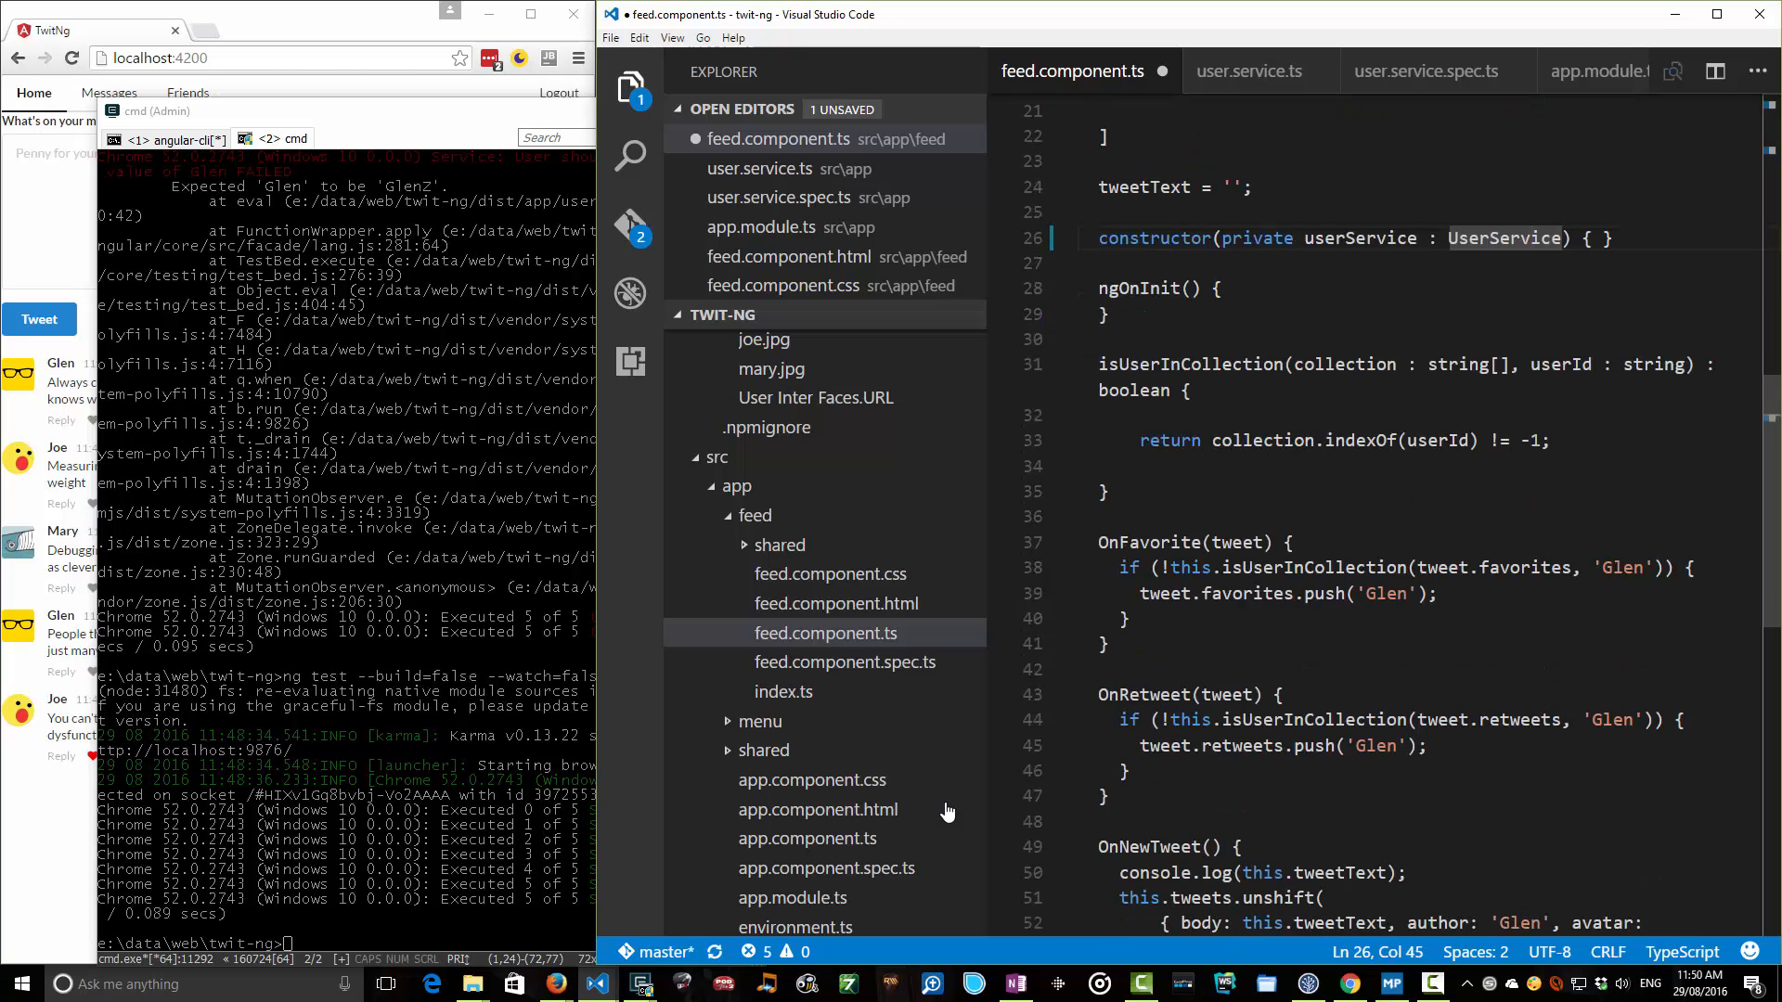
Replace every hard-coded 'Glen' in OnFavorite, OnRetweet and OnNewTweet with this.userService.getCurrentUser() and save.
double_click(1623, 568)
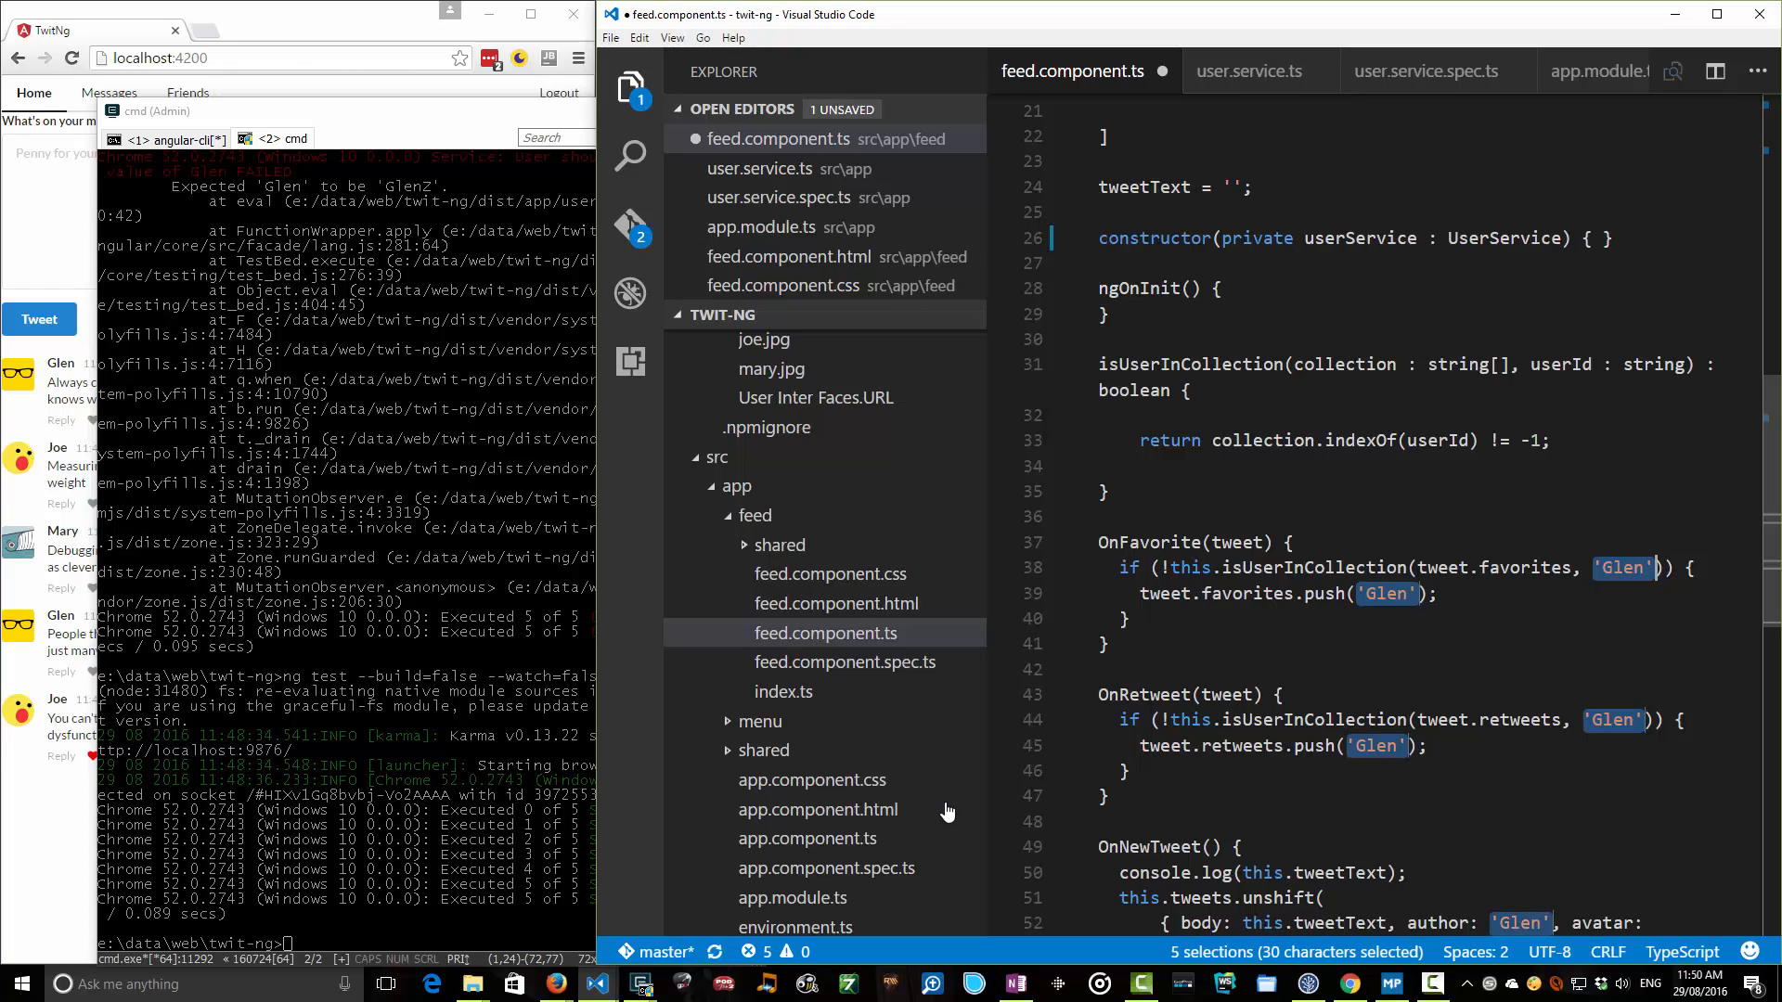
type("this.")
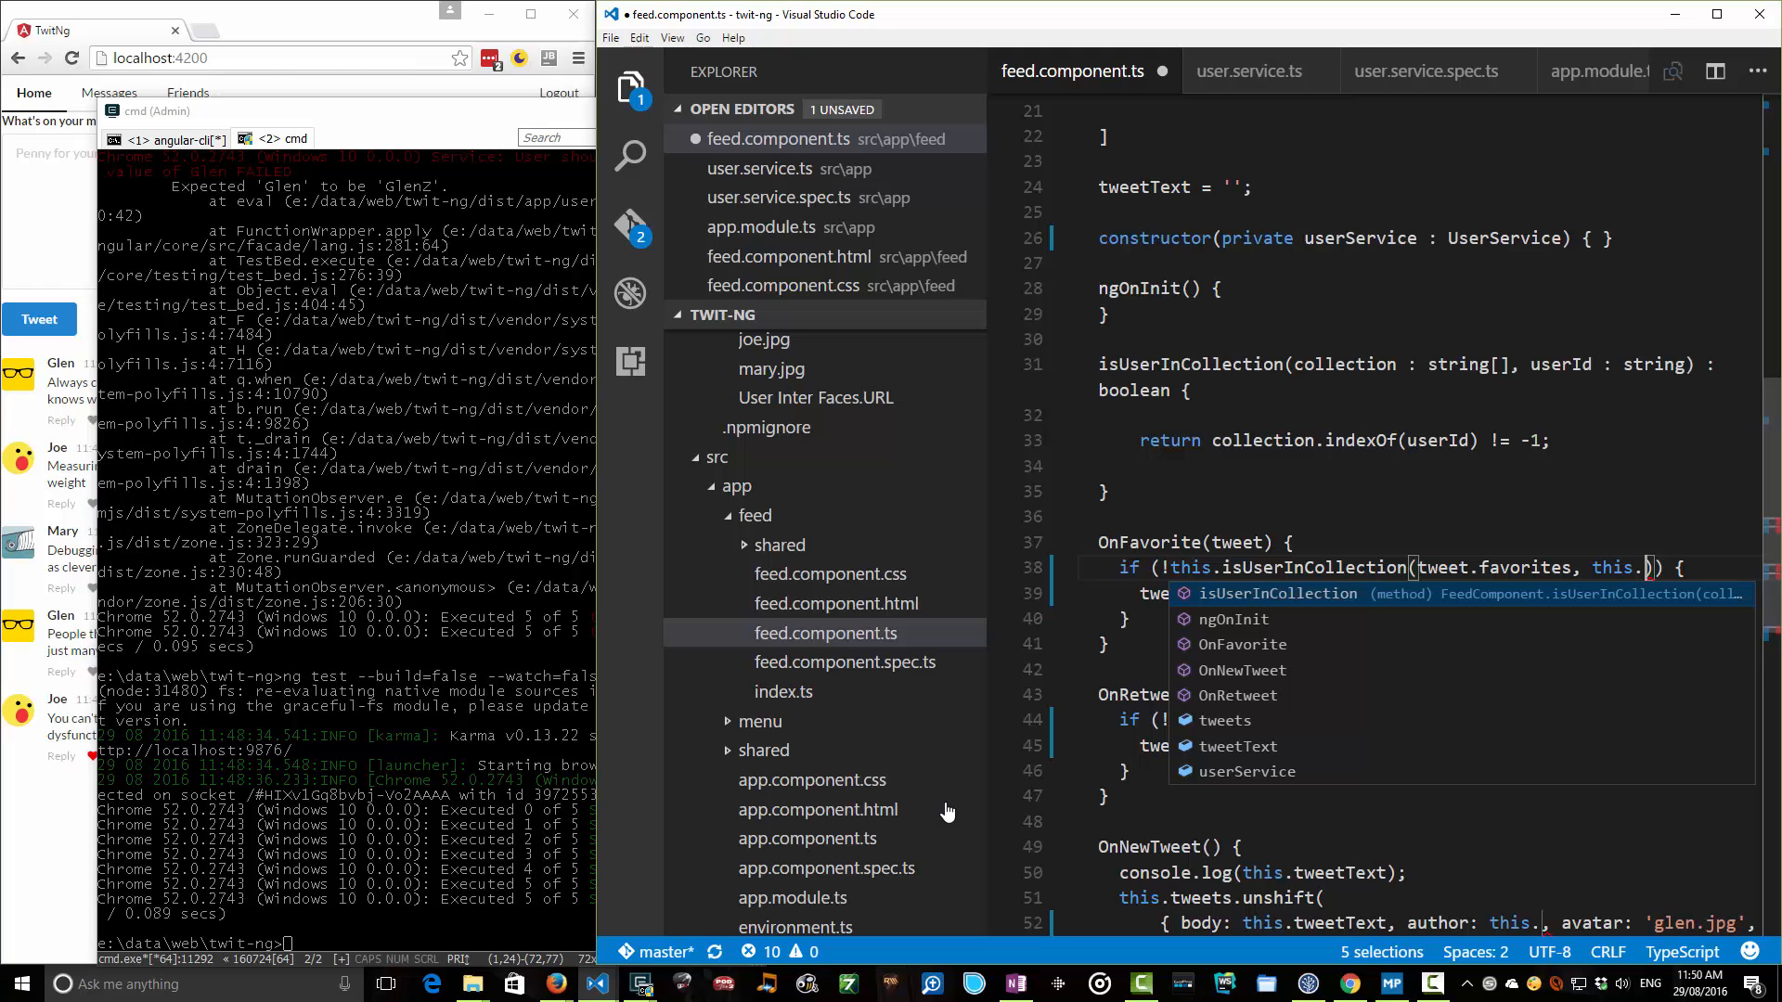
type("userSeriv")
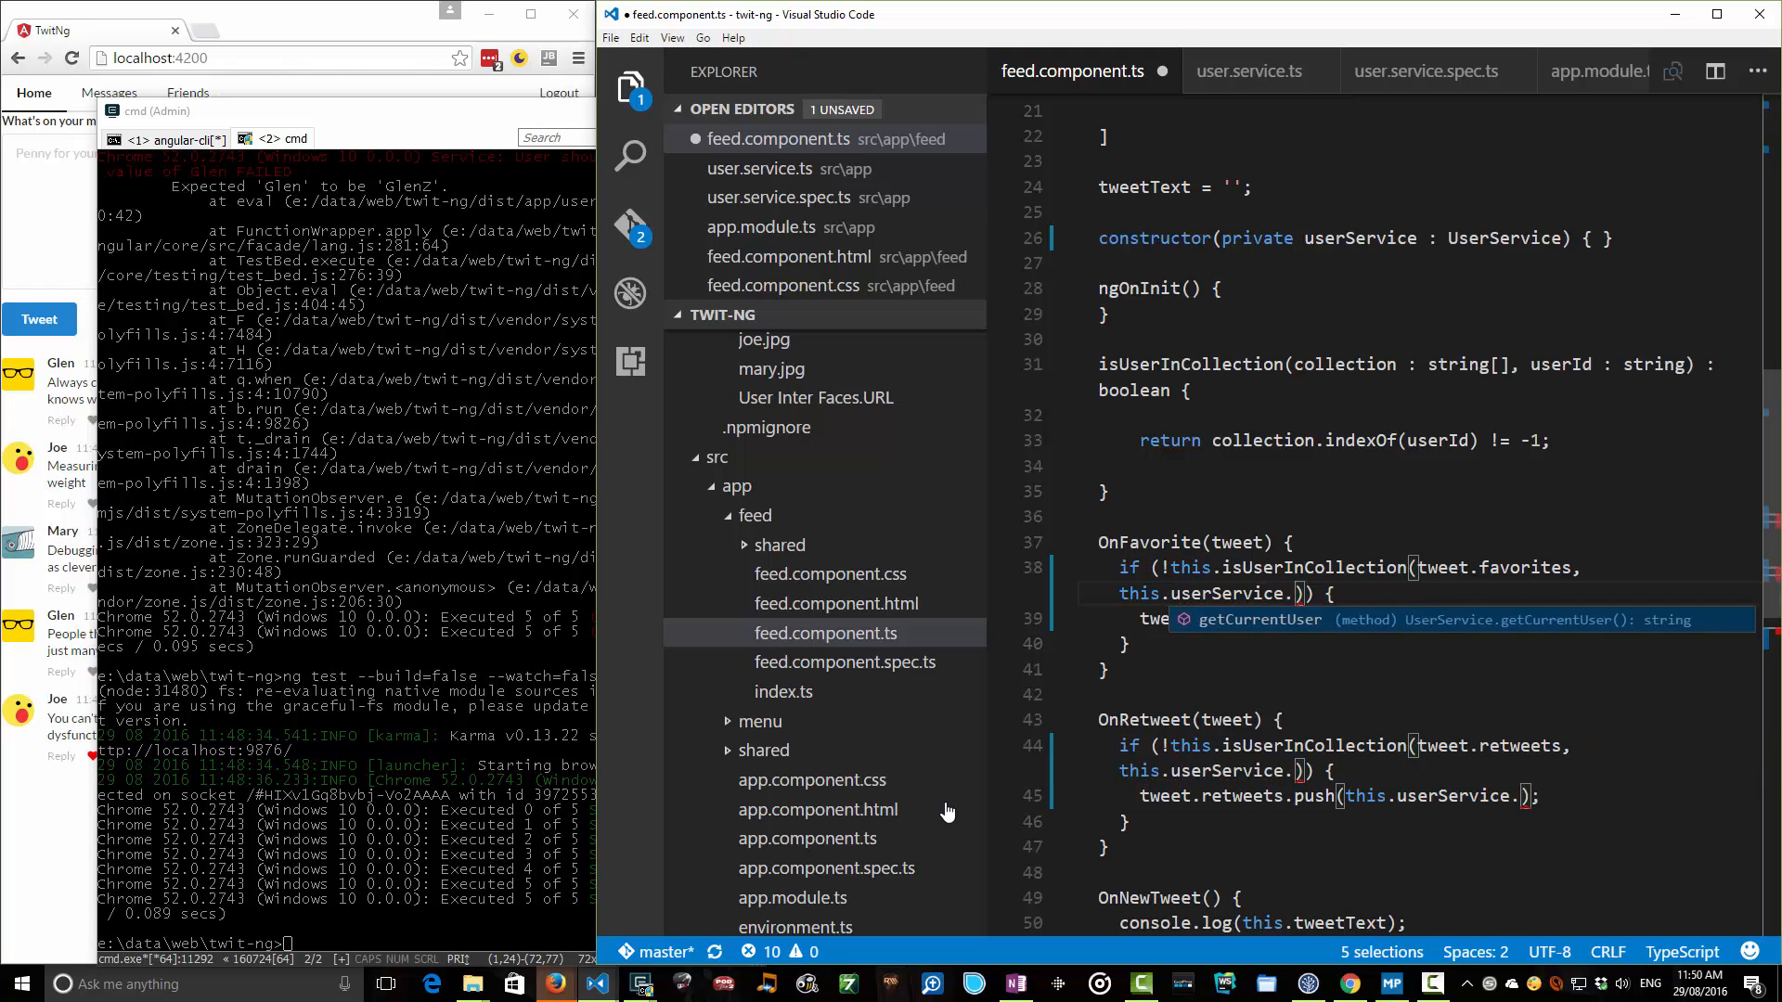
type("getCurrentUser(")
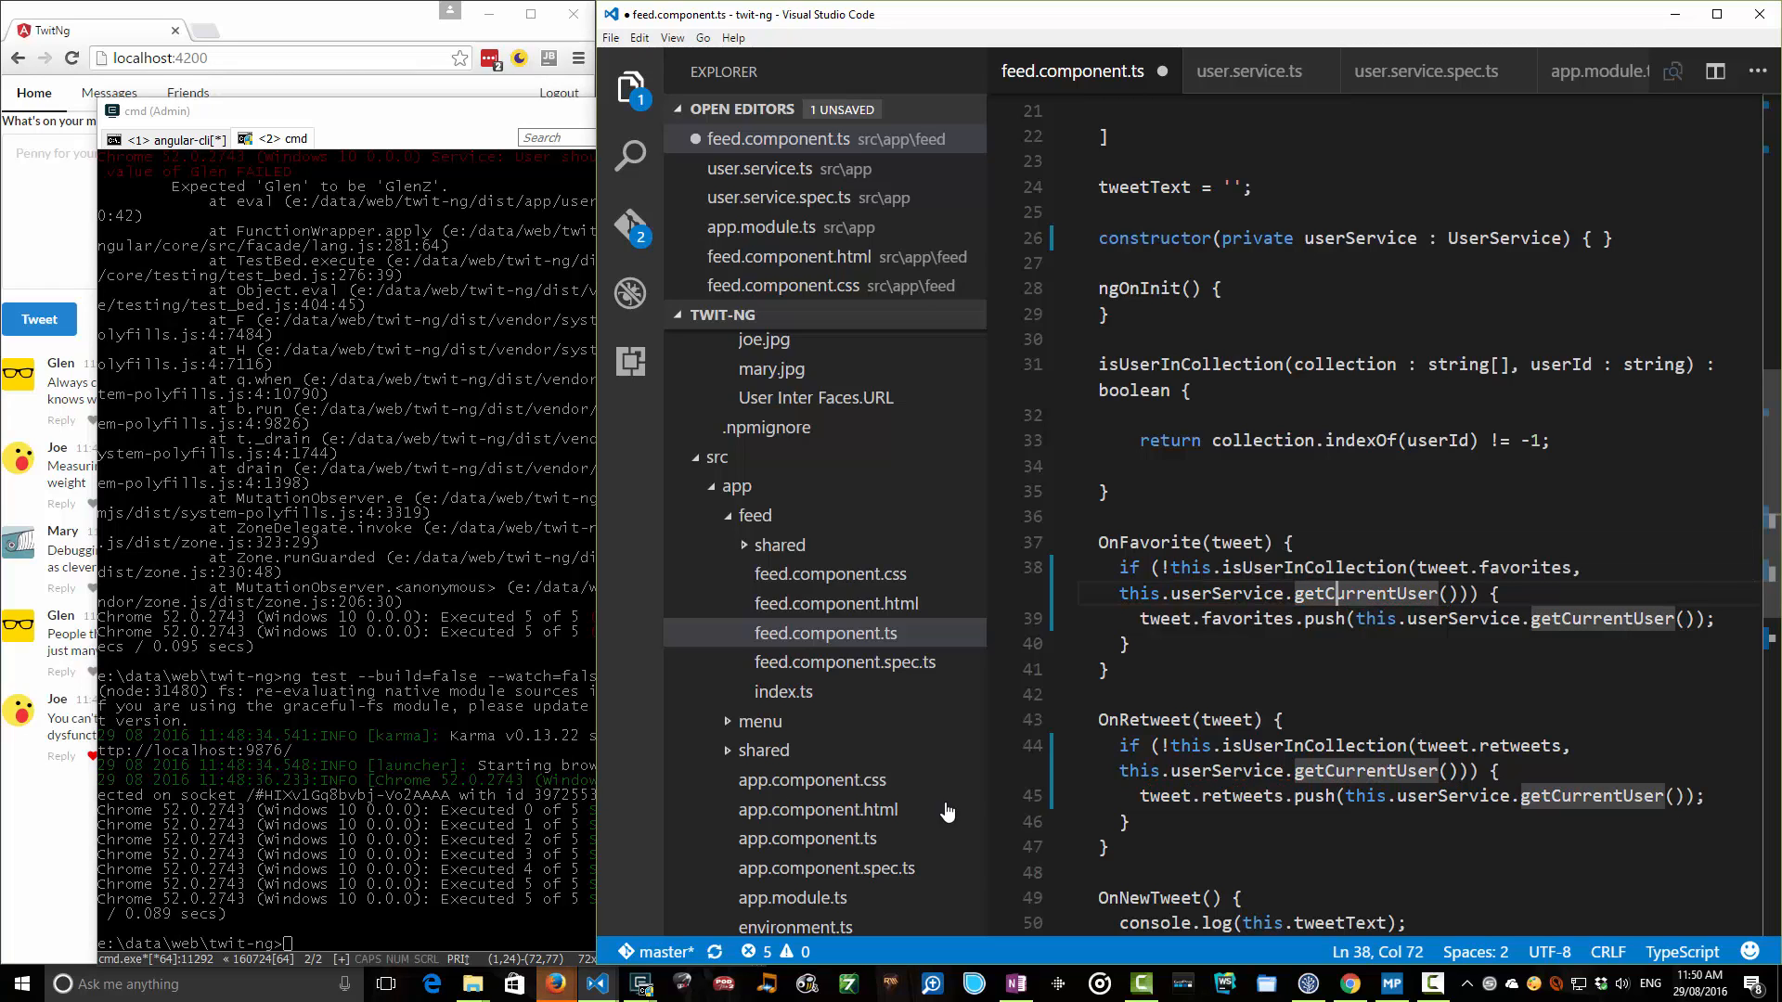
left_click(1263, 618)
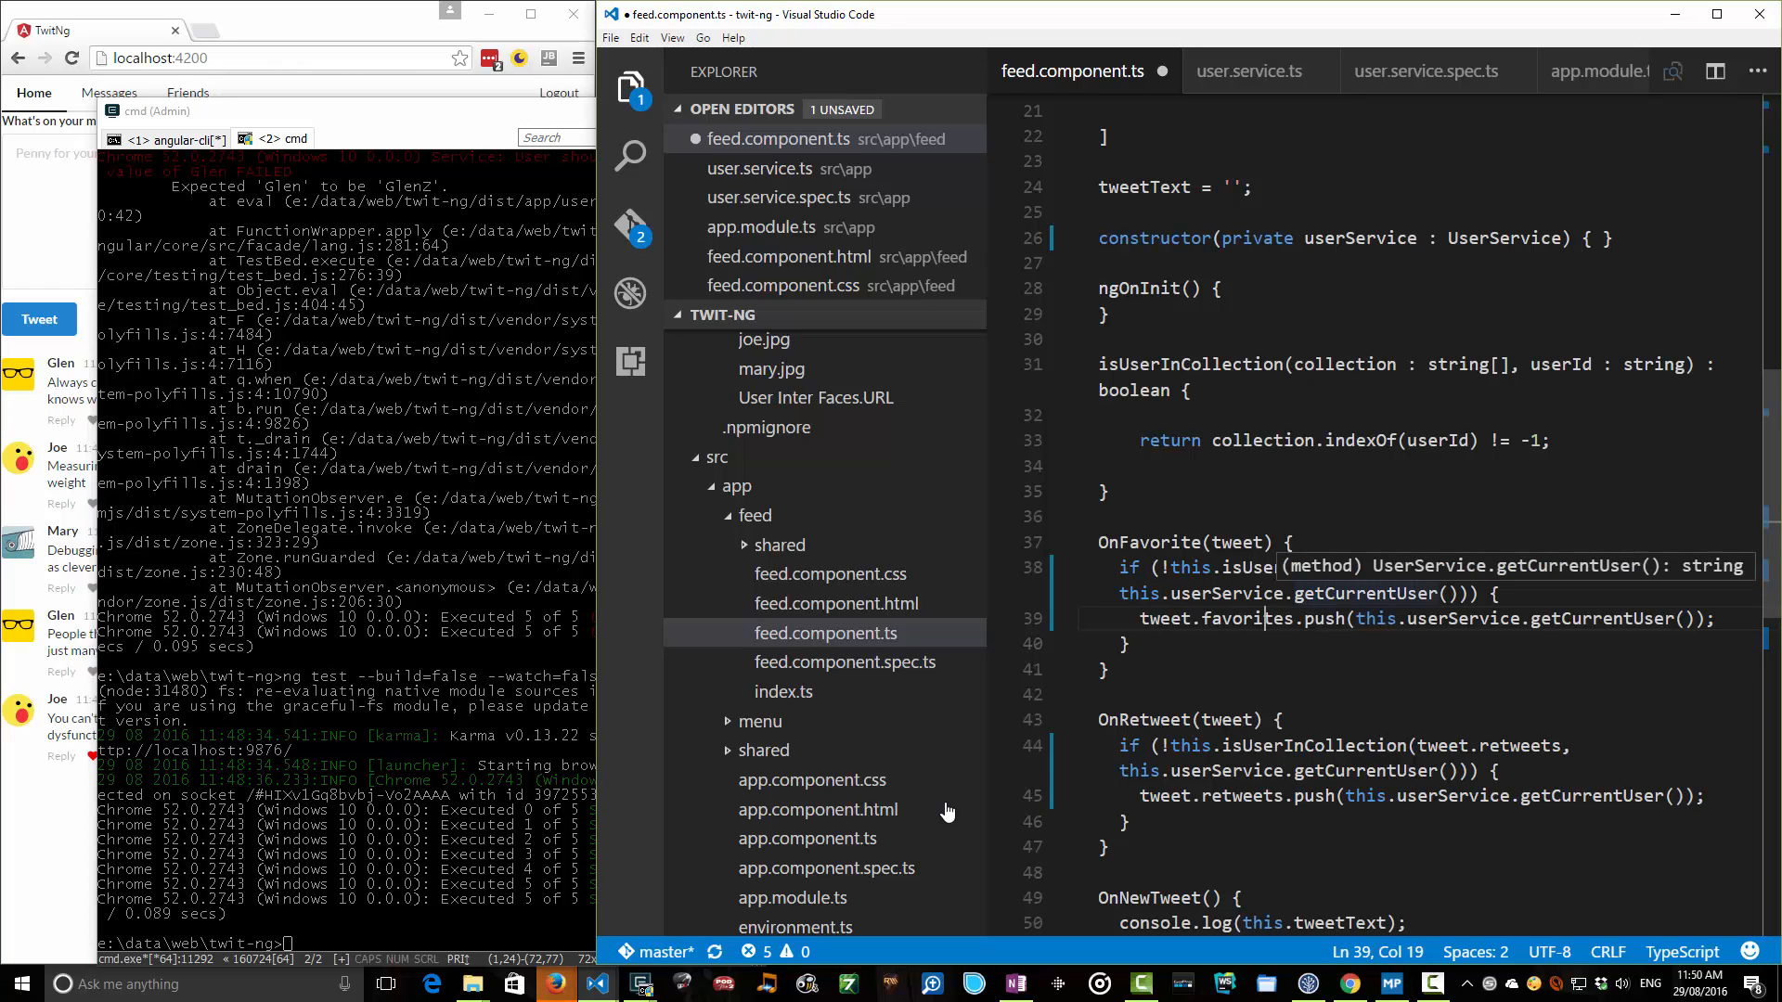
key("ctrl+s")
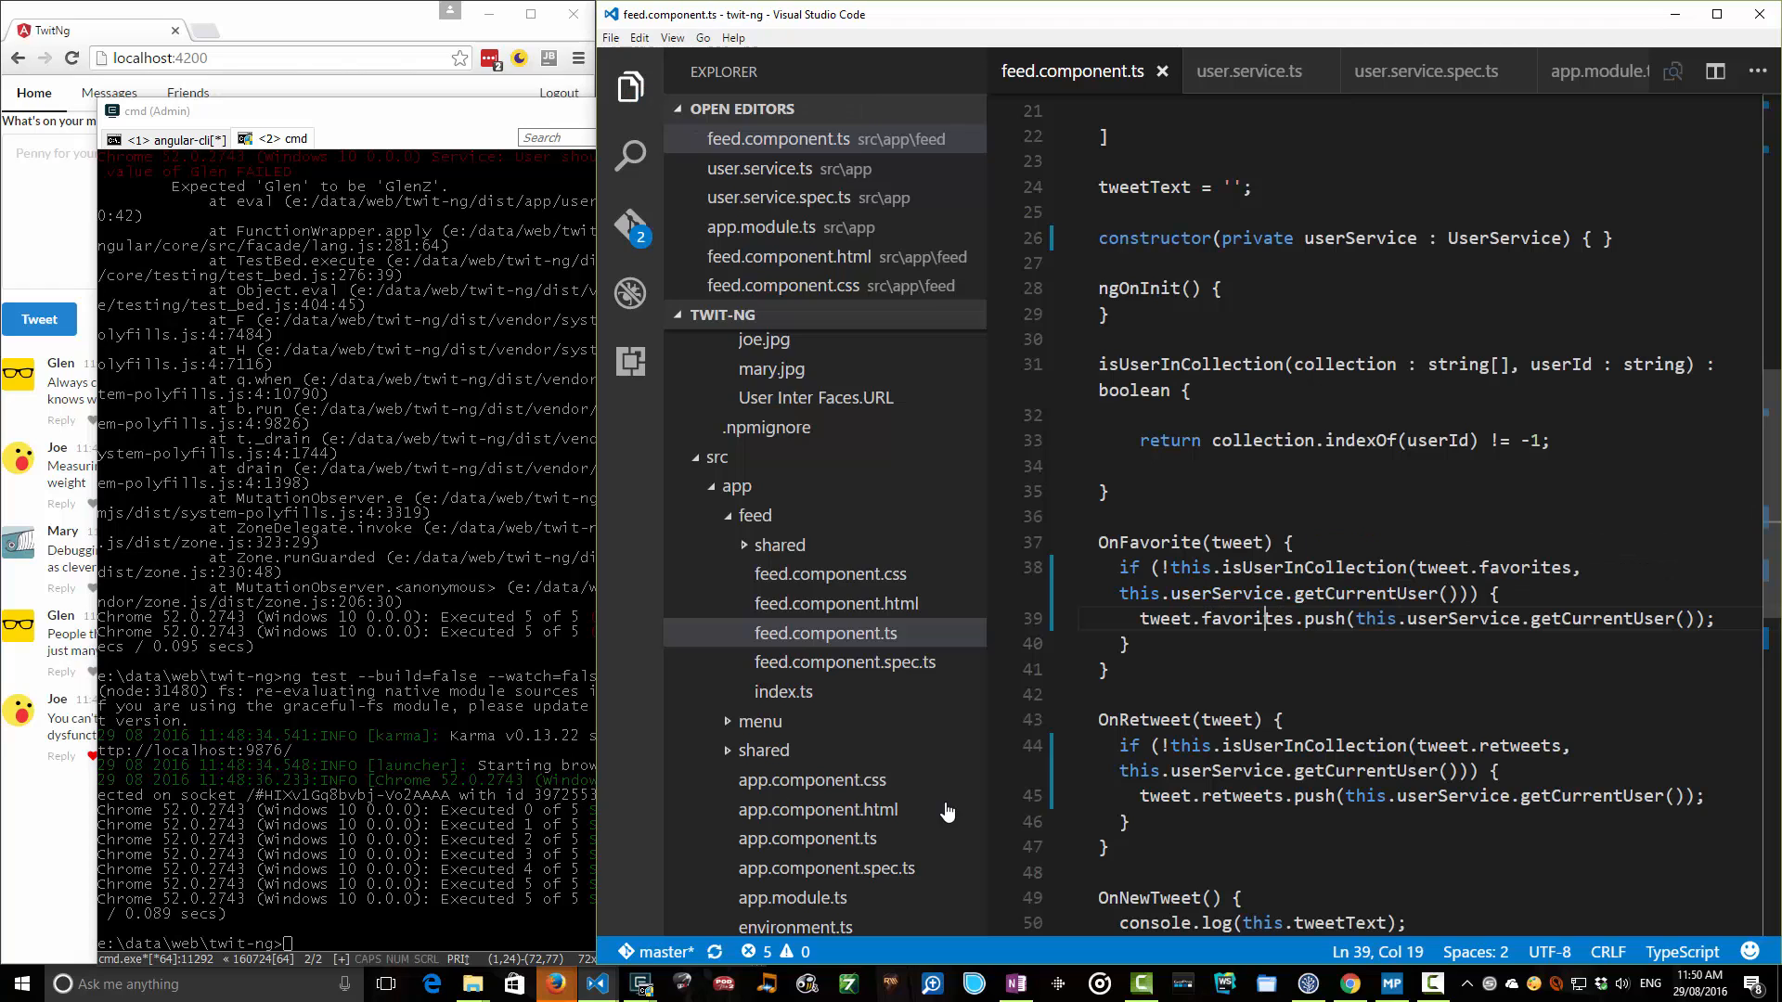
Post a 'Create a new entry' tweet from the What's on your mind box.
scroll("down", 3)
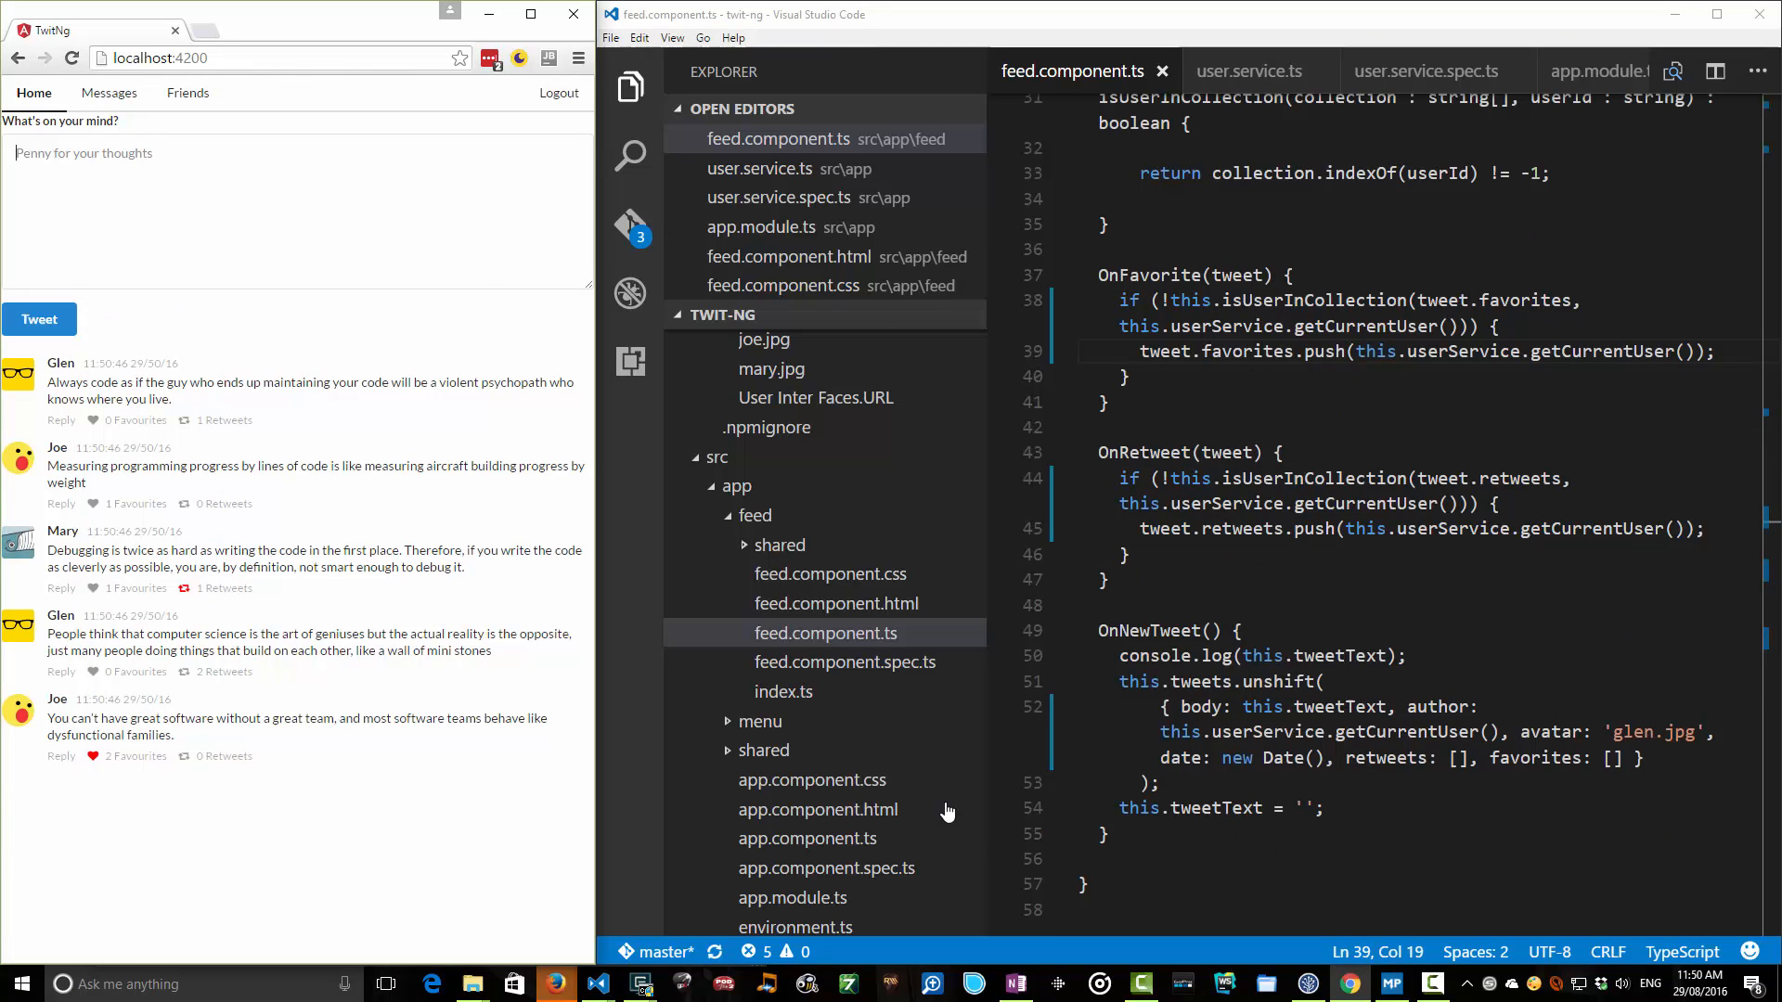
type("Creat a")
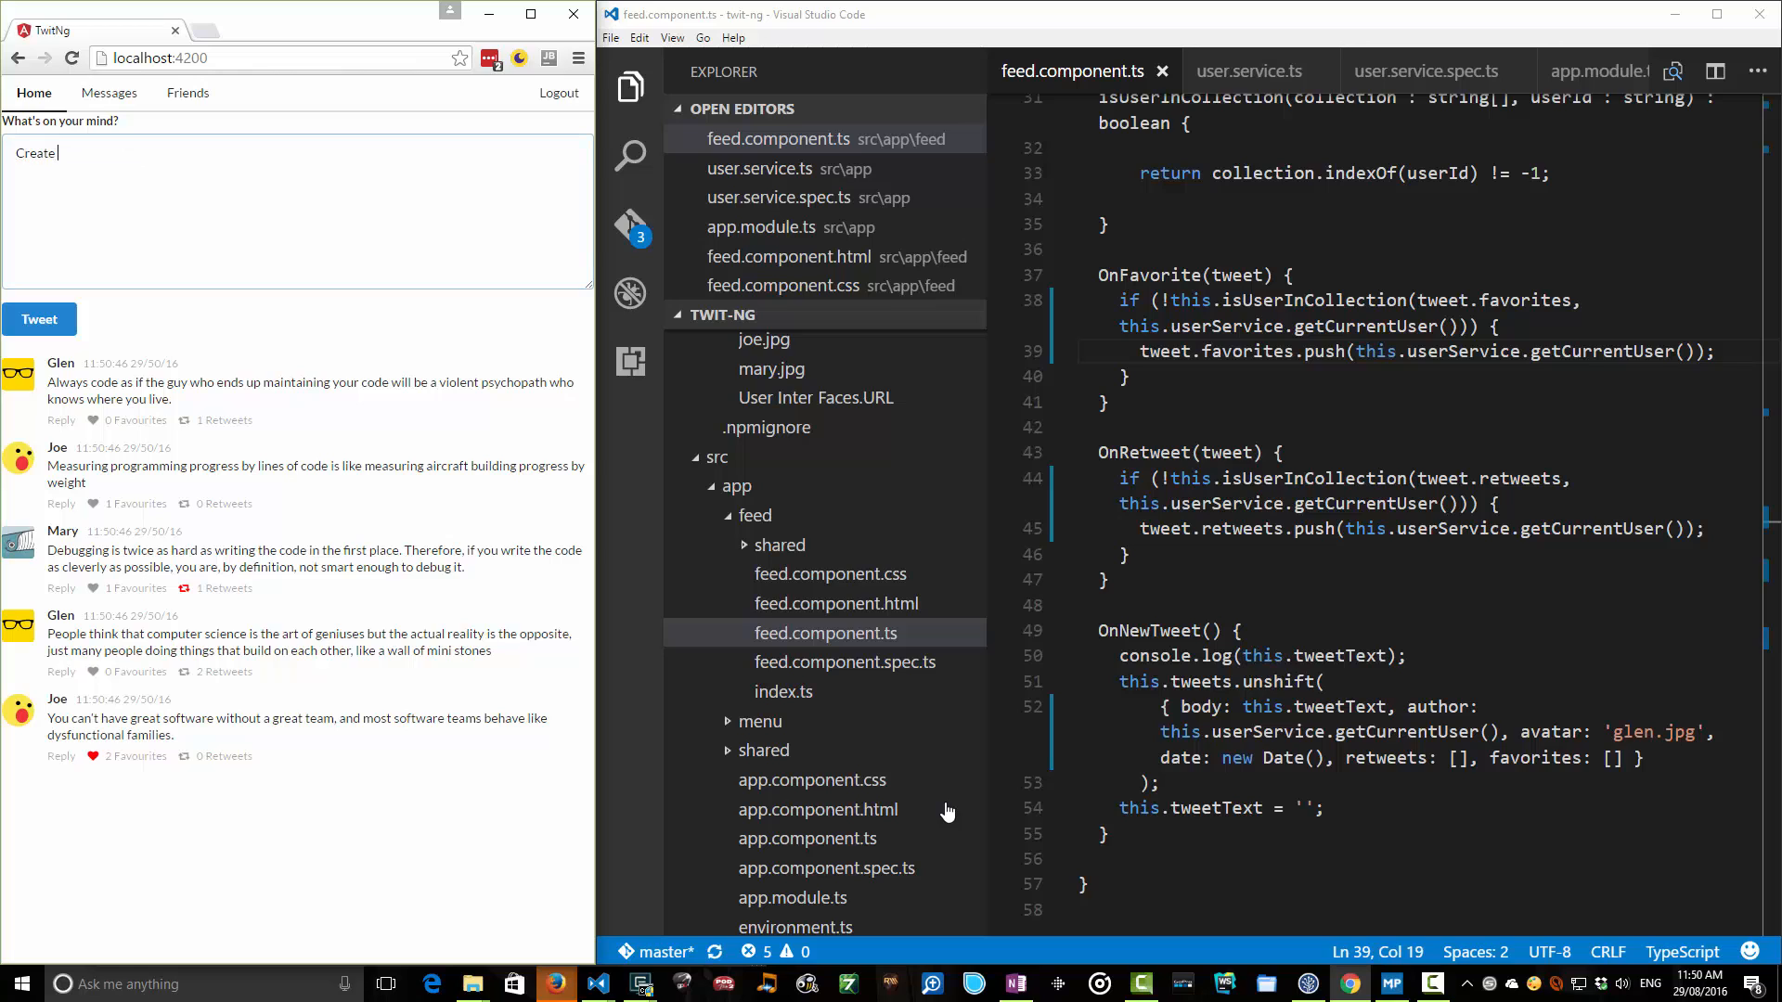
type("a new entry")
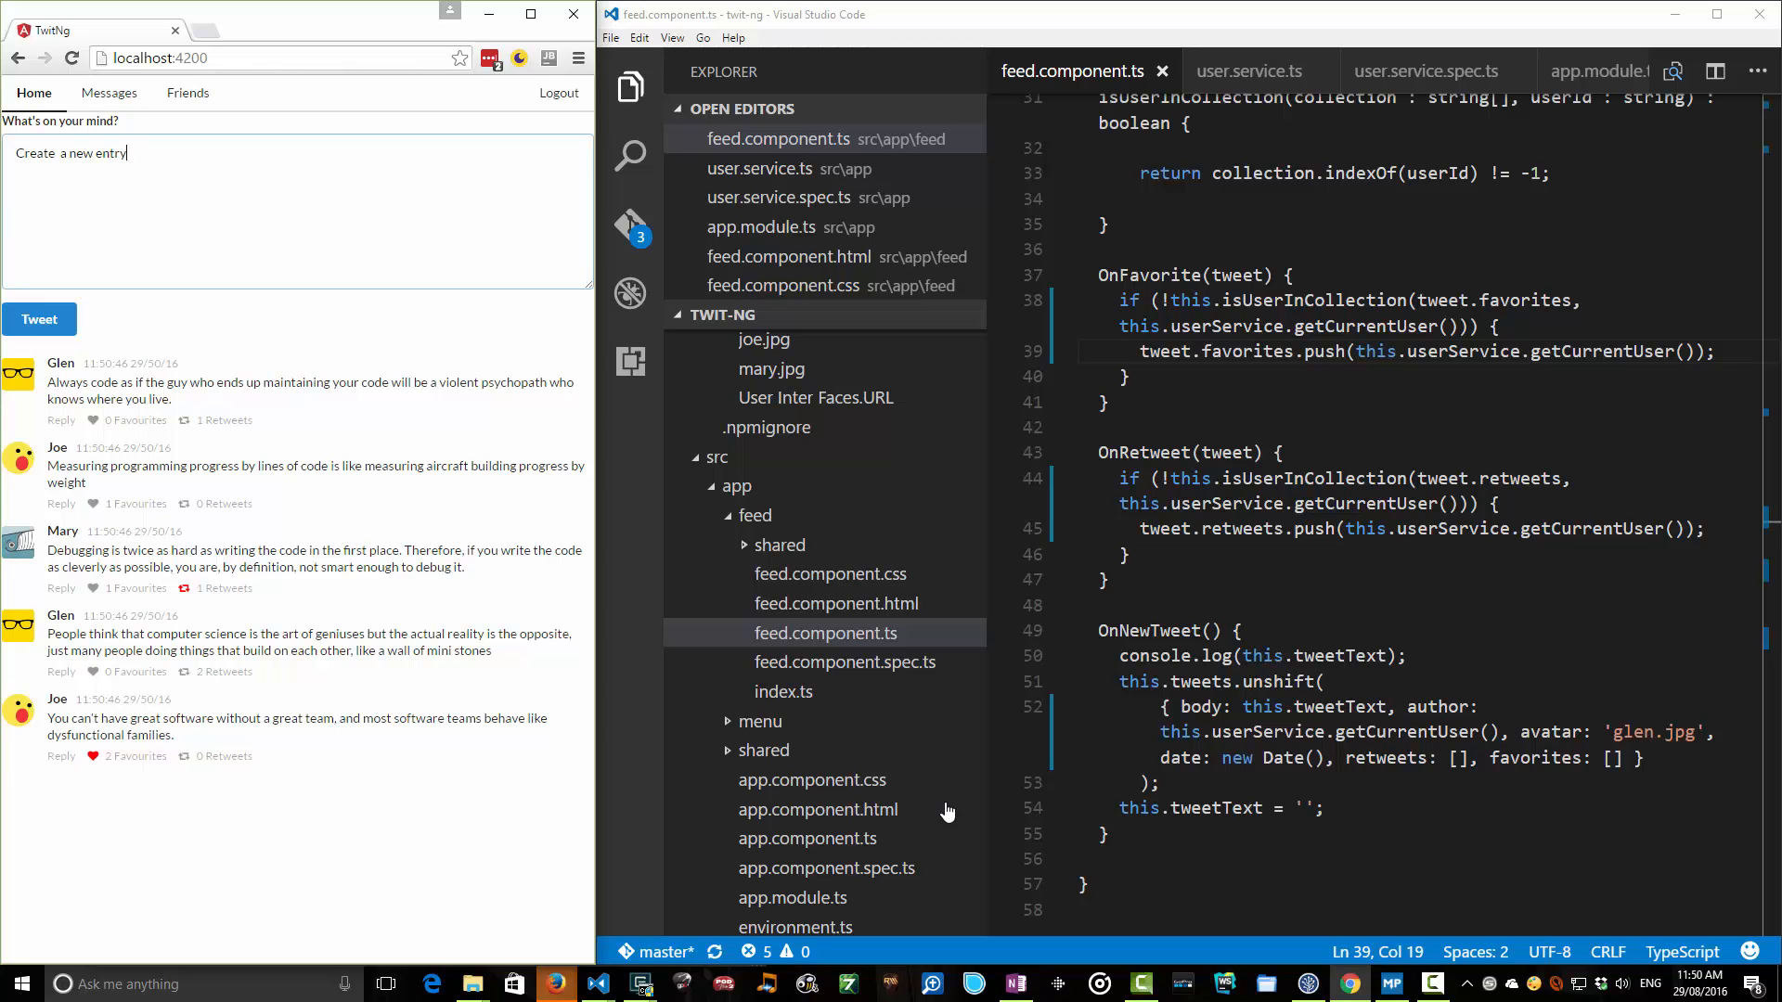
left_click(39, 319)
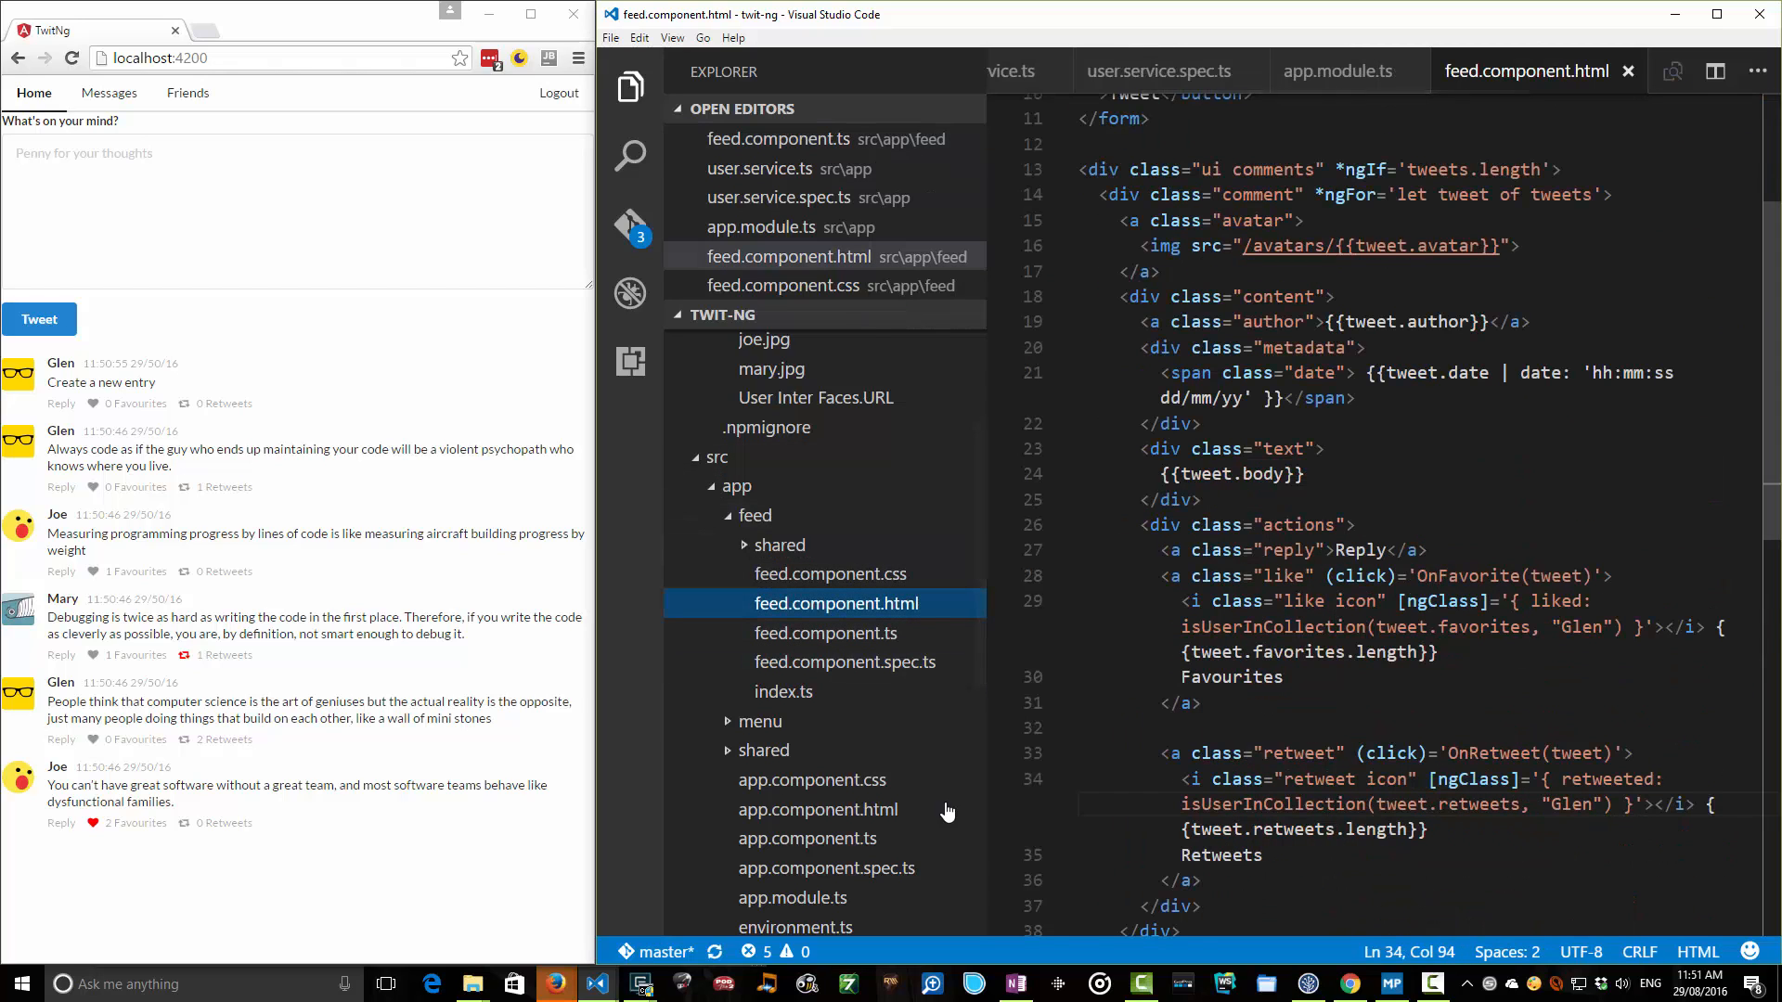
Replace both 'Glen' occurrences in feed.component.html with userService.getCurrentUser() and save.
scroll("down", 3)
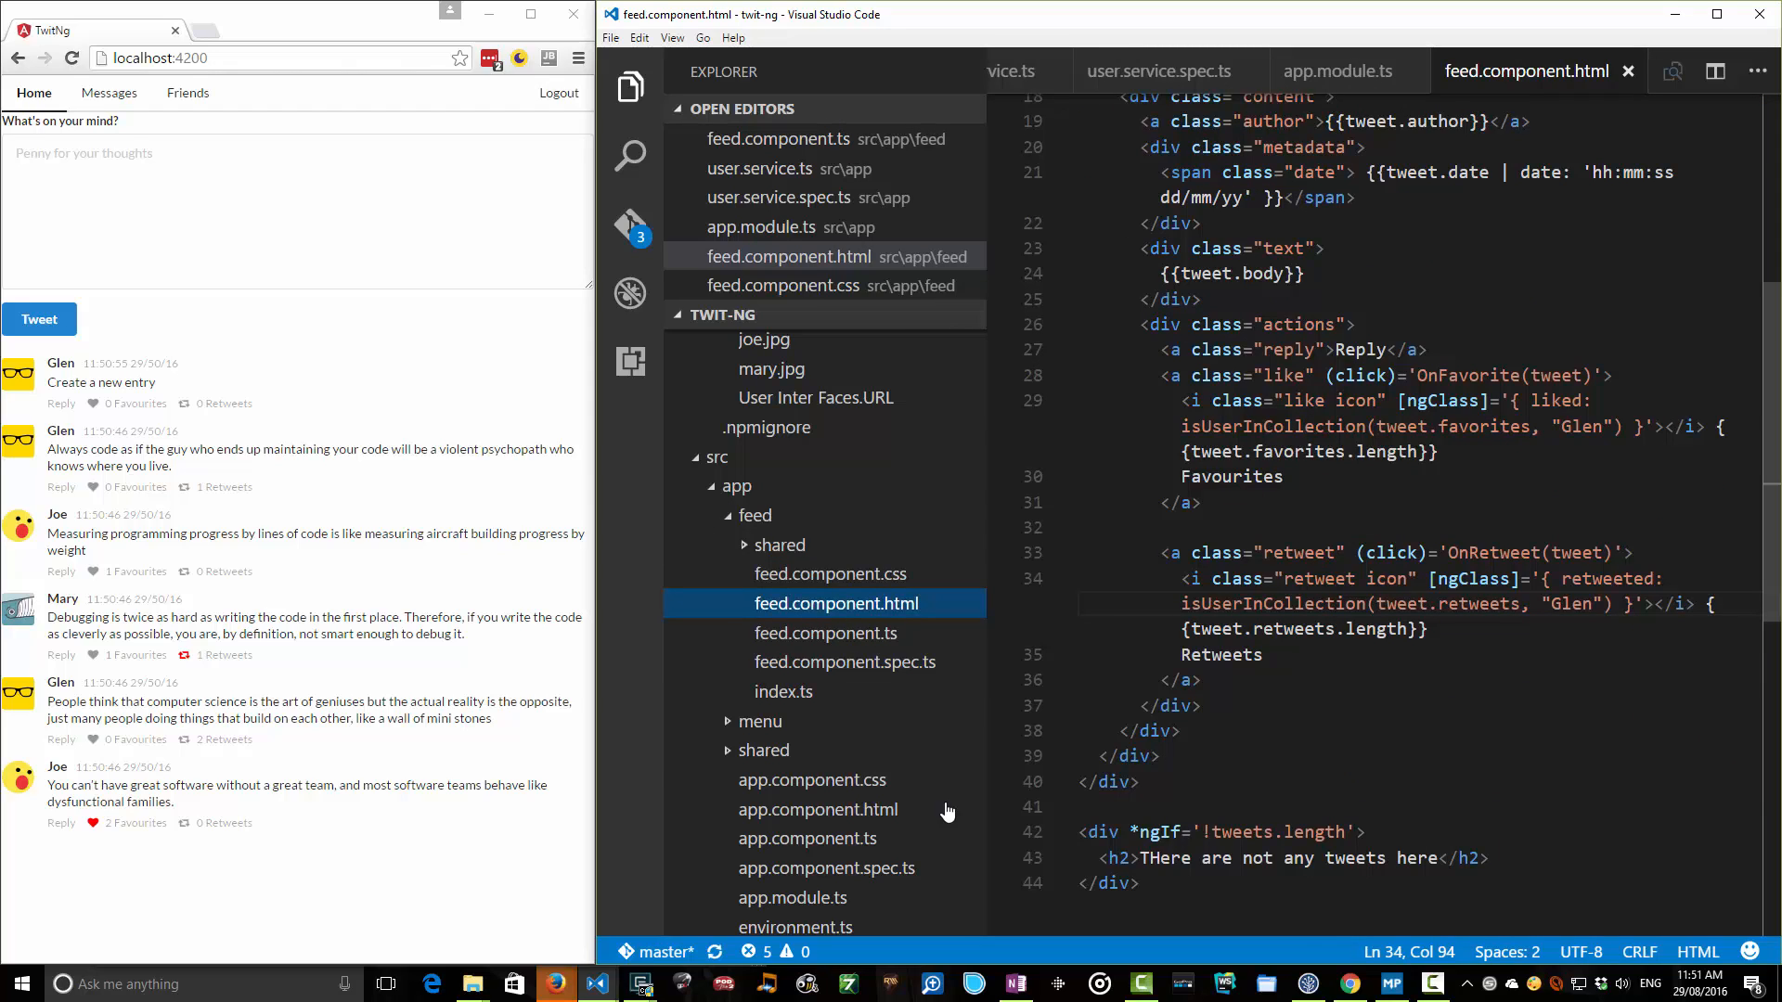
double_click(1578, 427)
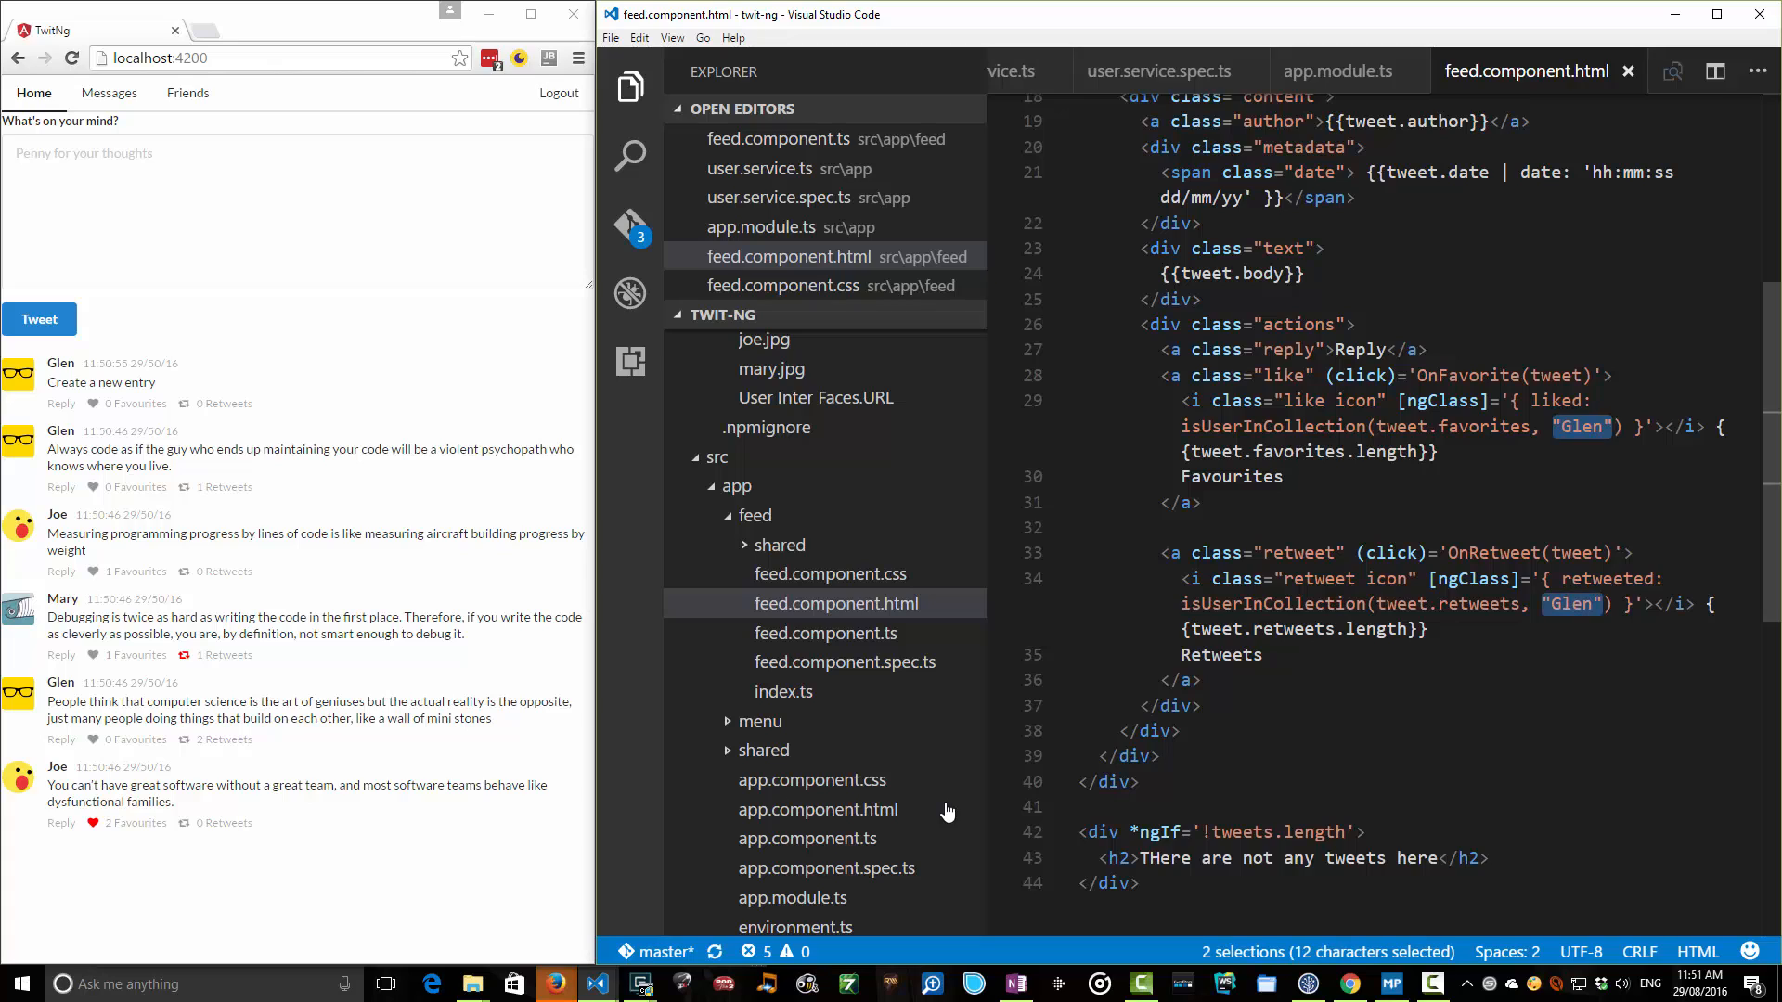
type("userService.getCurrentUser(")
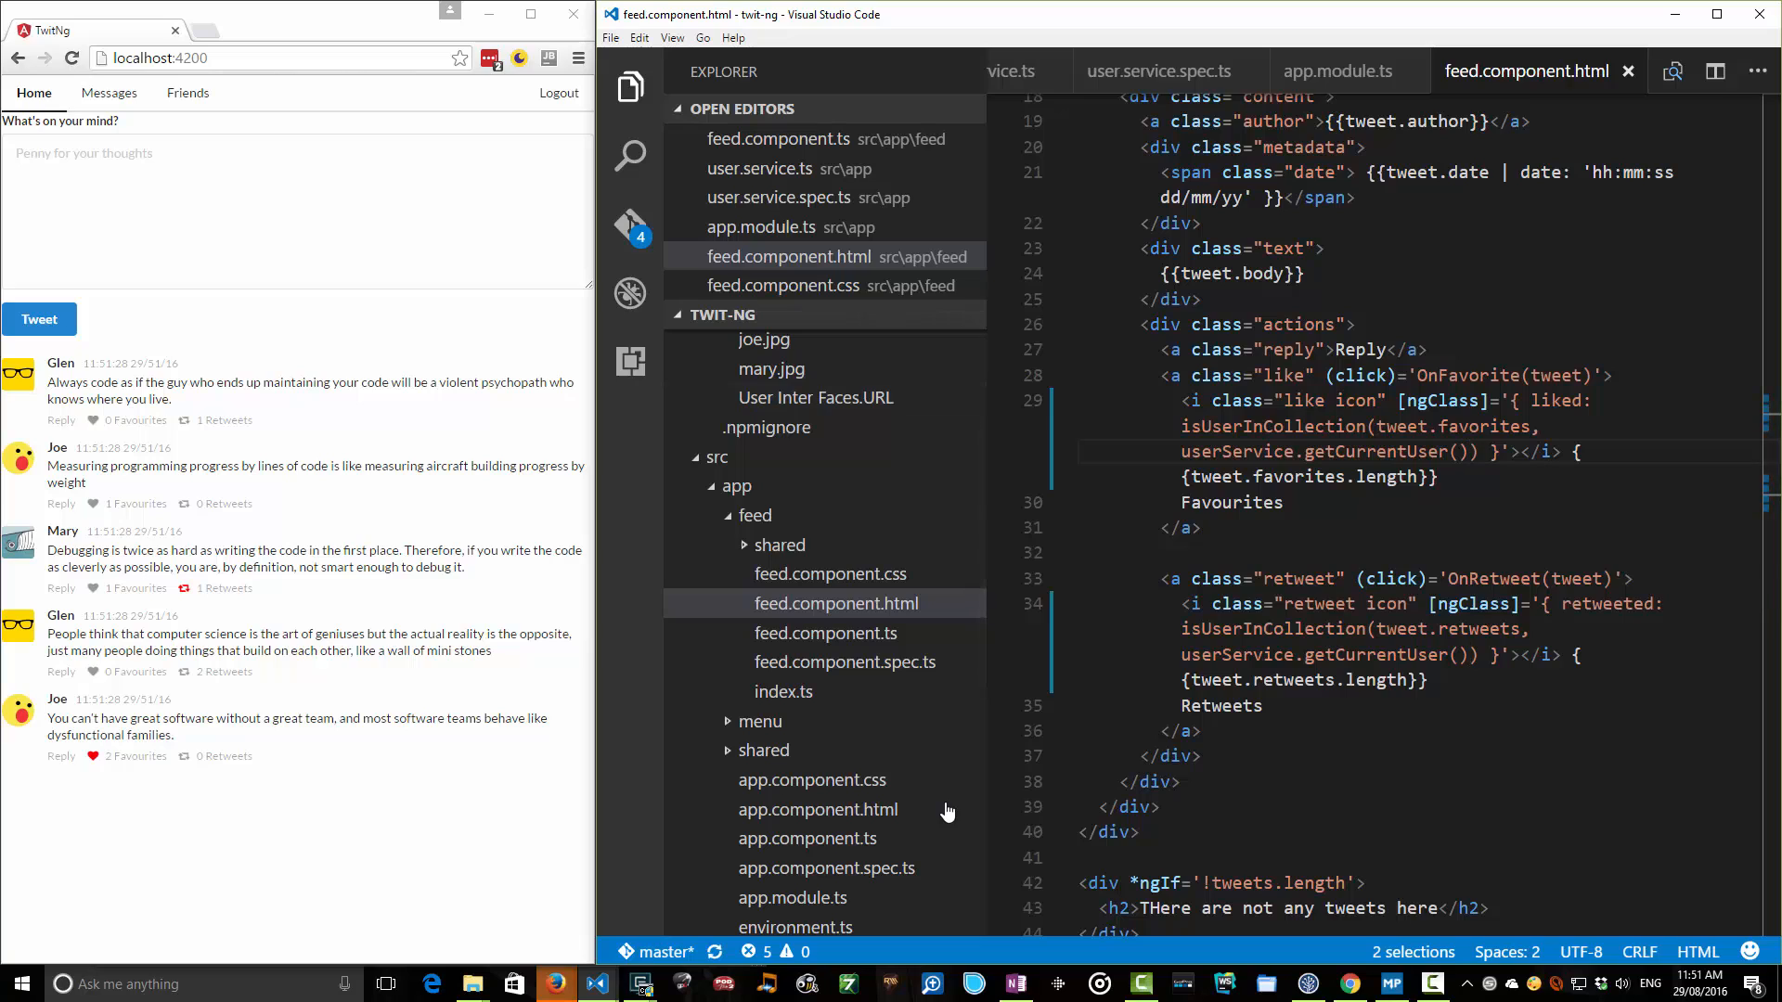
left_click(182, 420)
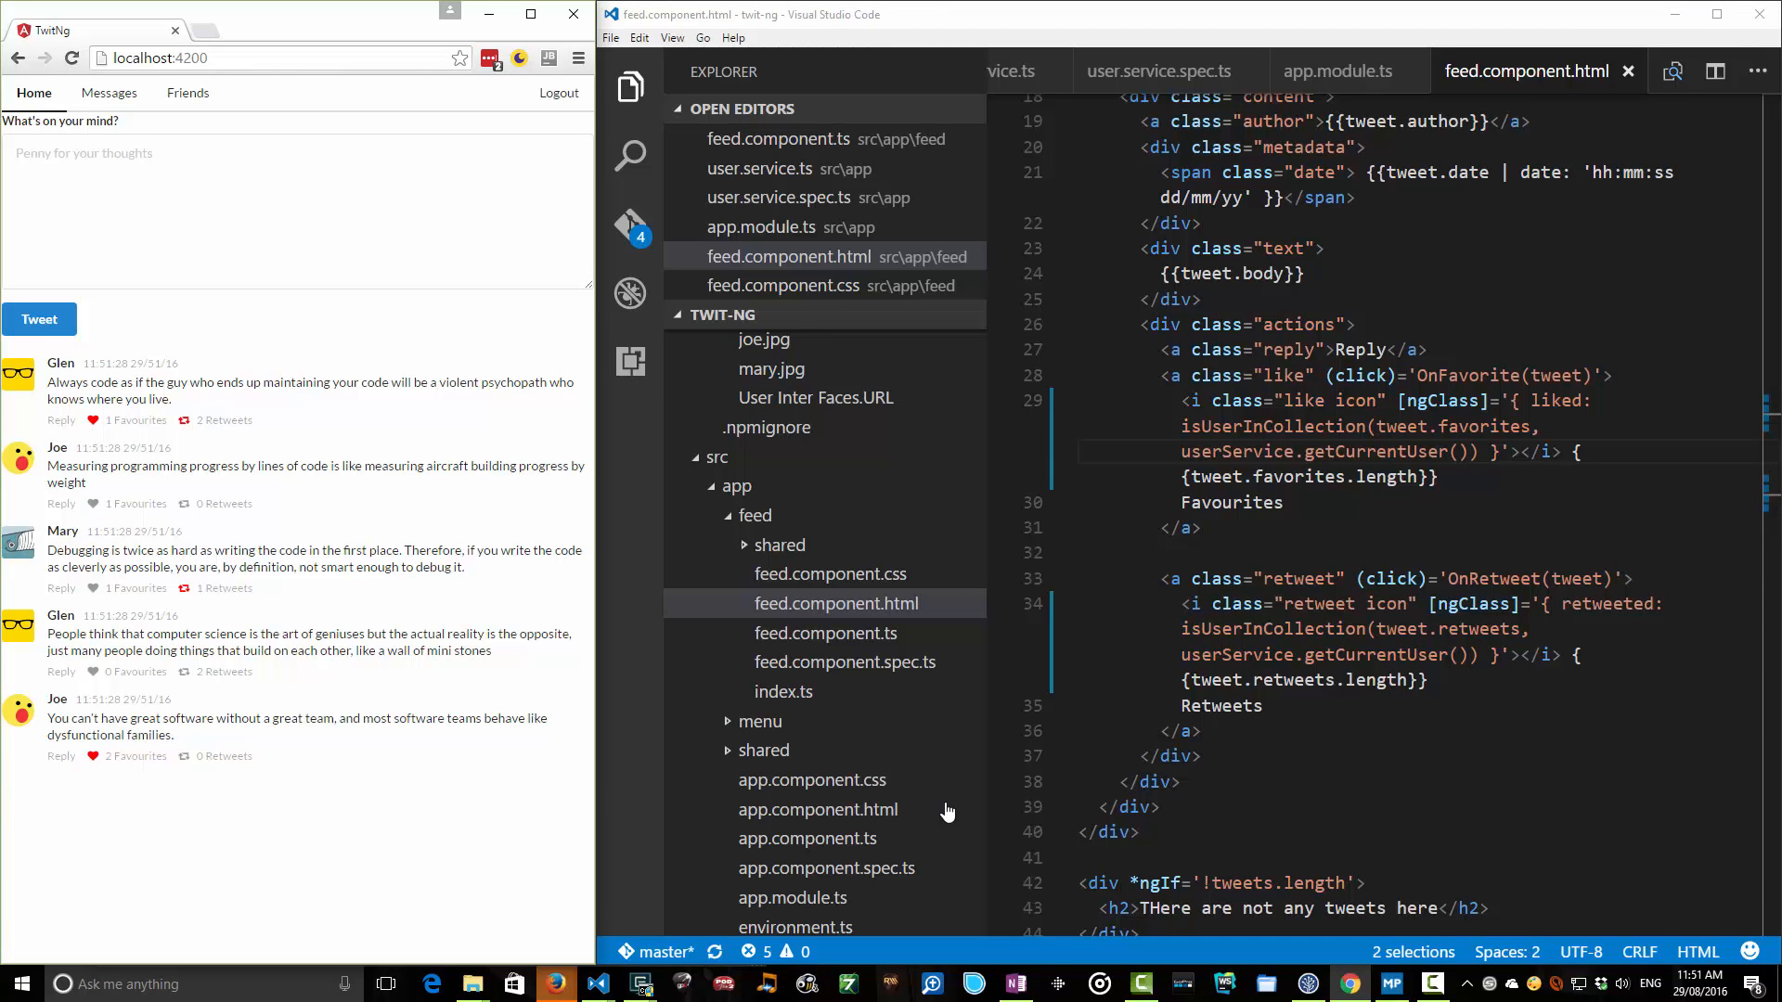
scroll("down", 3)
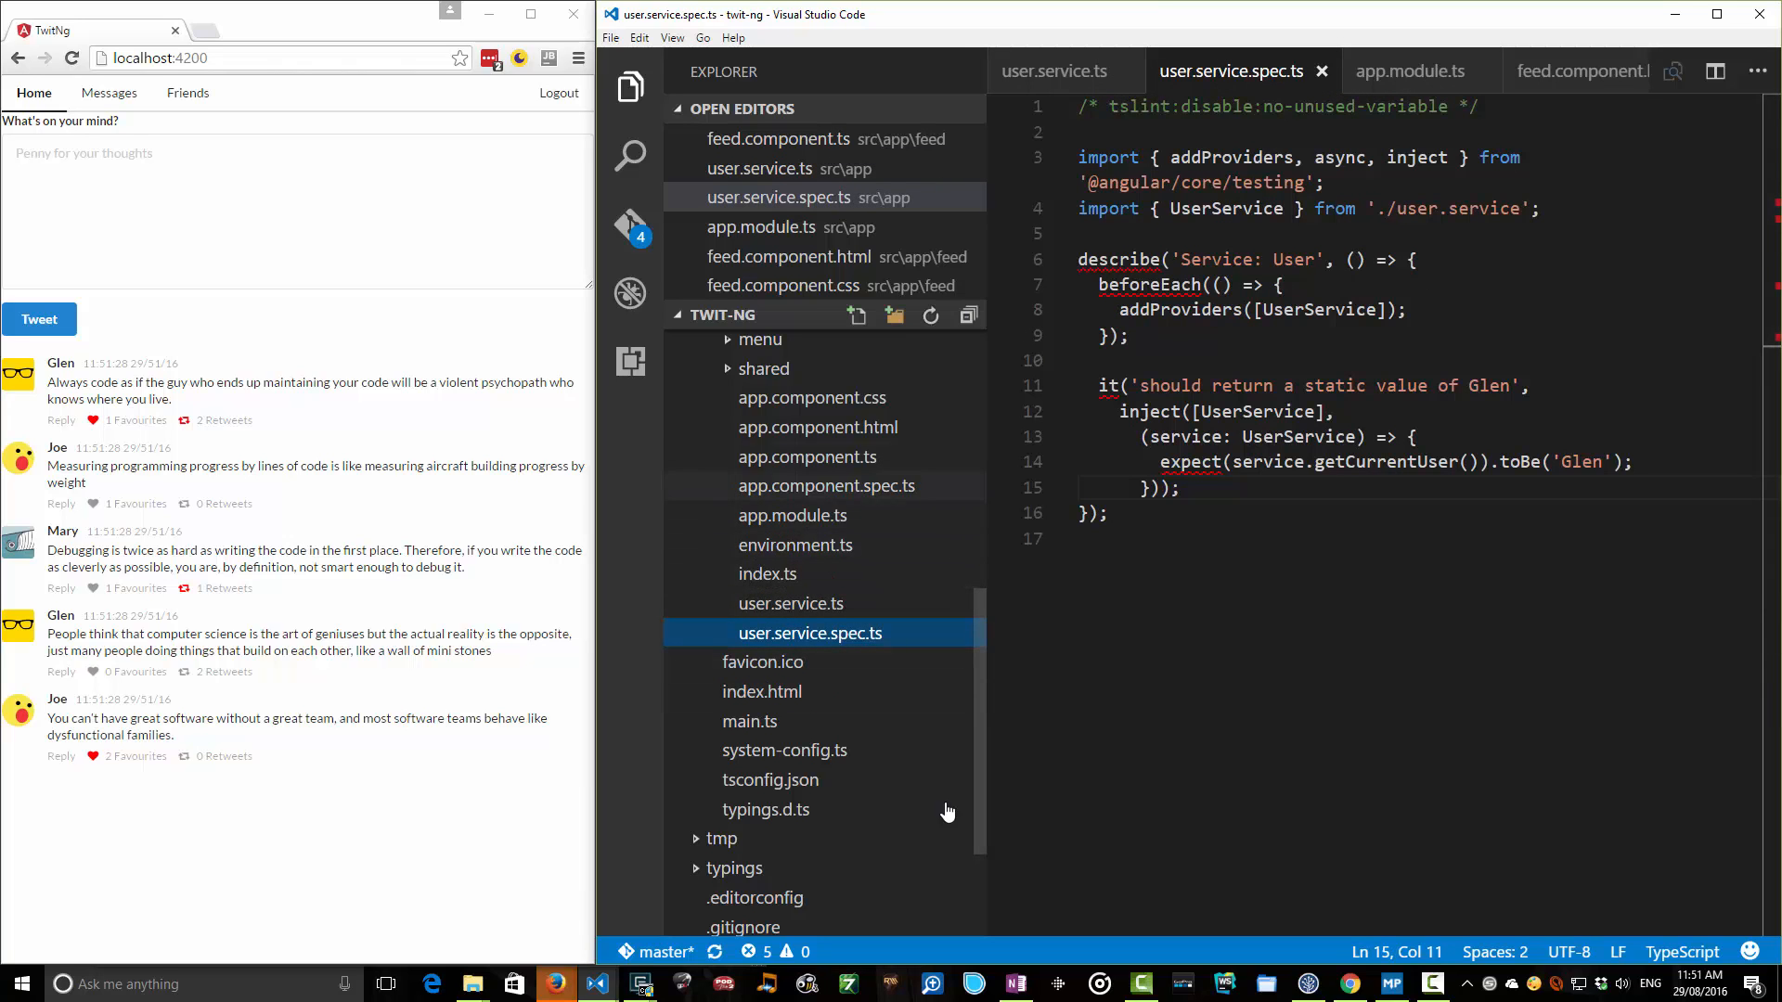
mouse_move(807, 456)
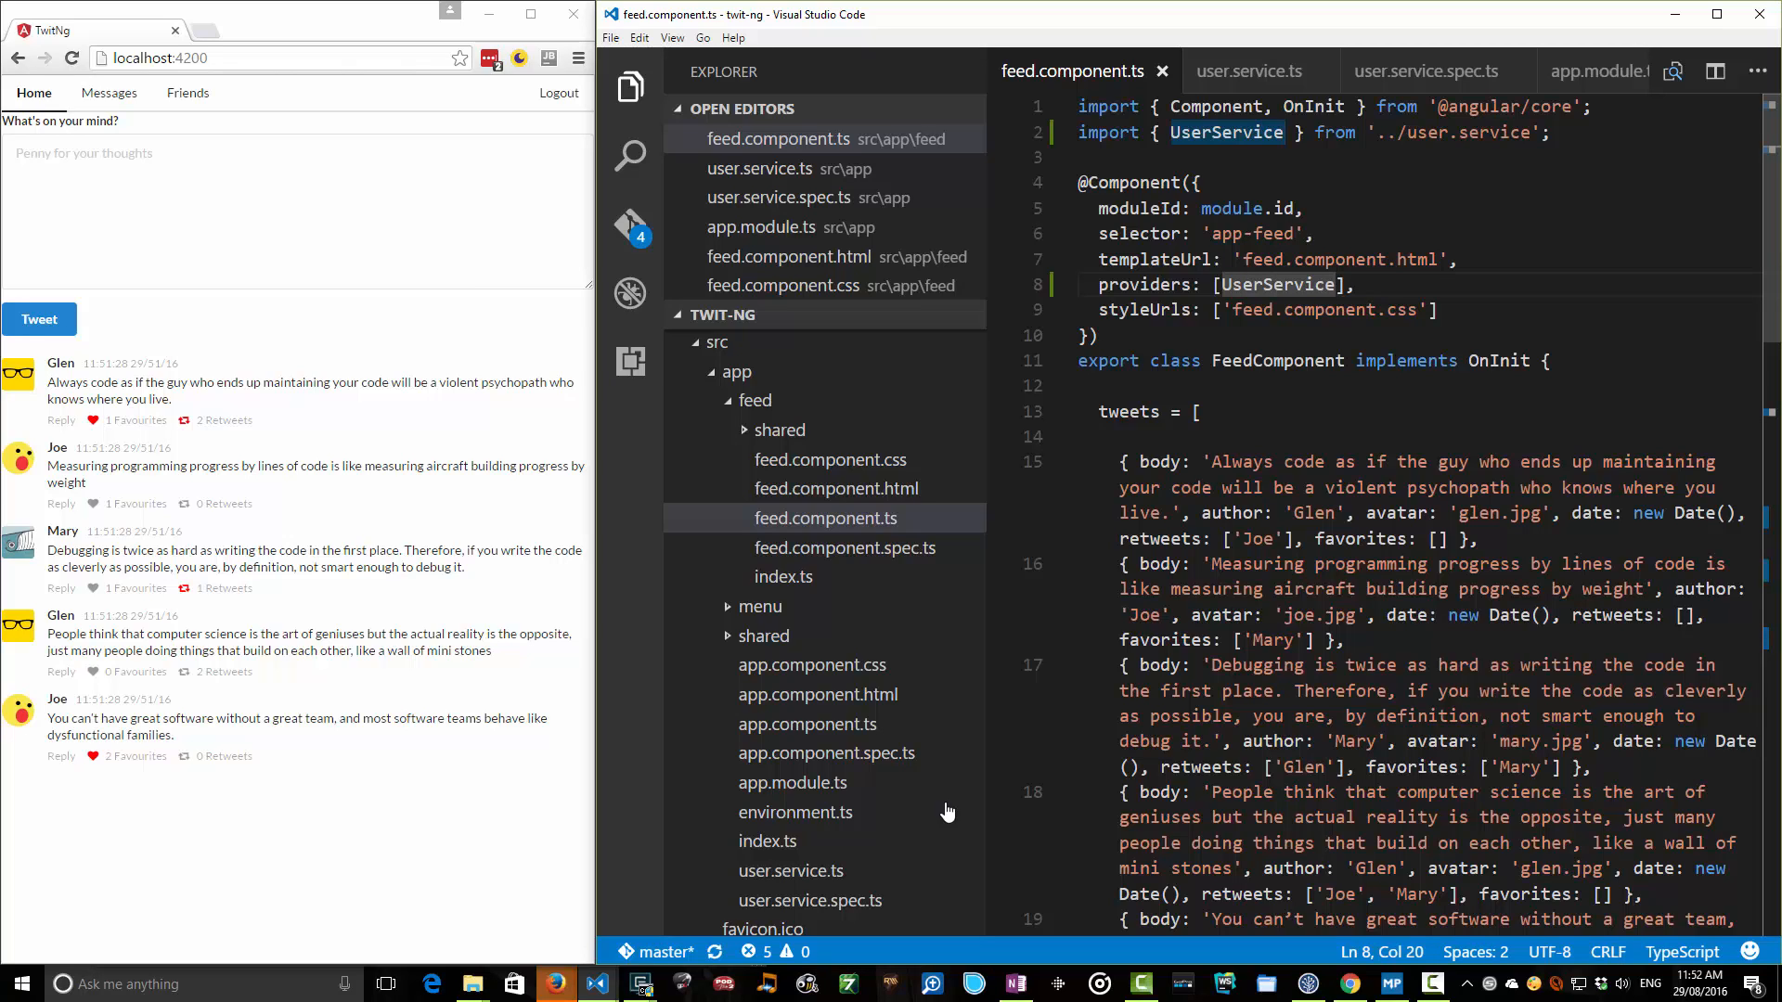
Select the providers: [UserService] line in feed.component.ts.
triple_click(1225, 284)
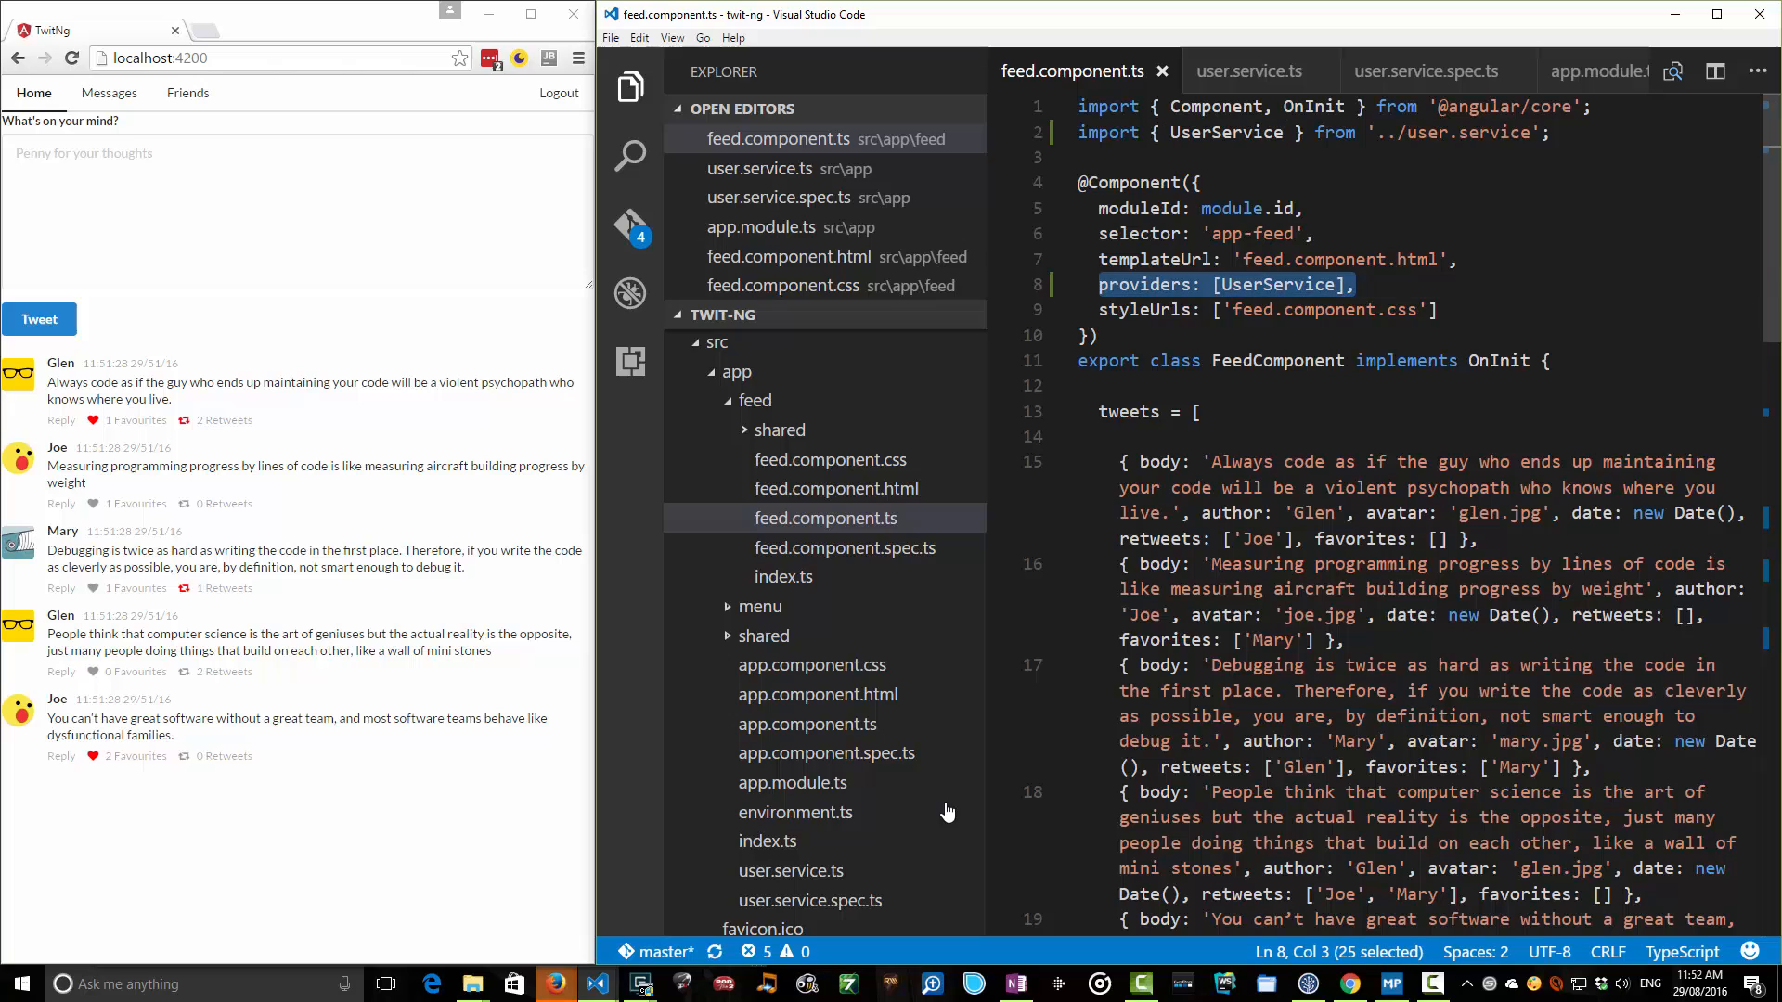
Move providers: [UserService] into app.component.ts and import UserService from '../user.service'.
key("Delete")
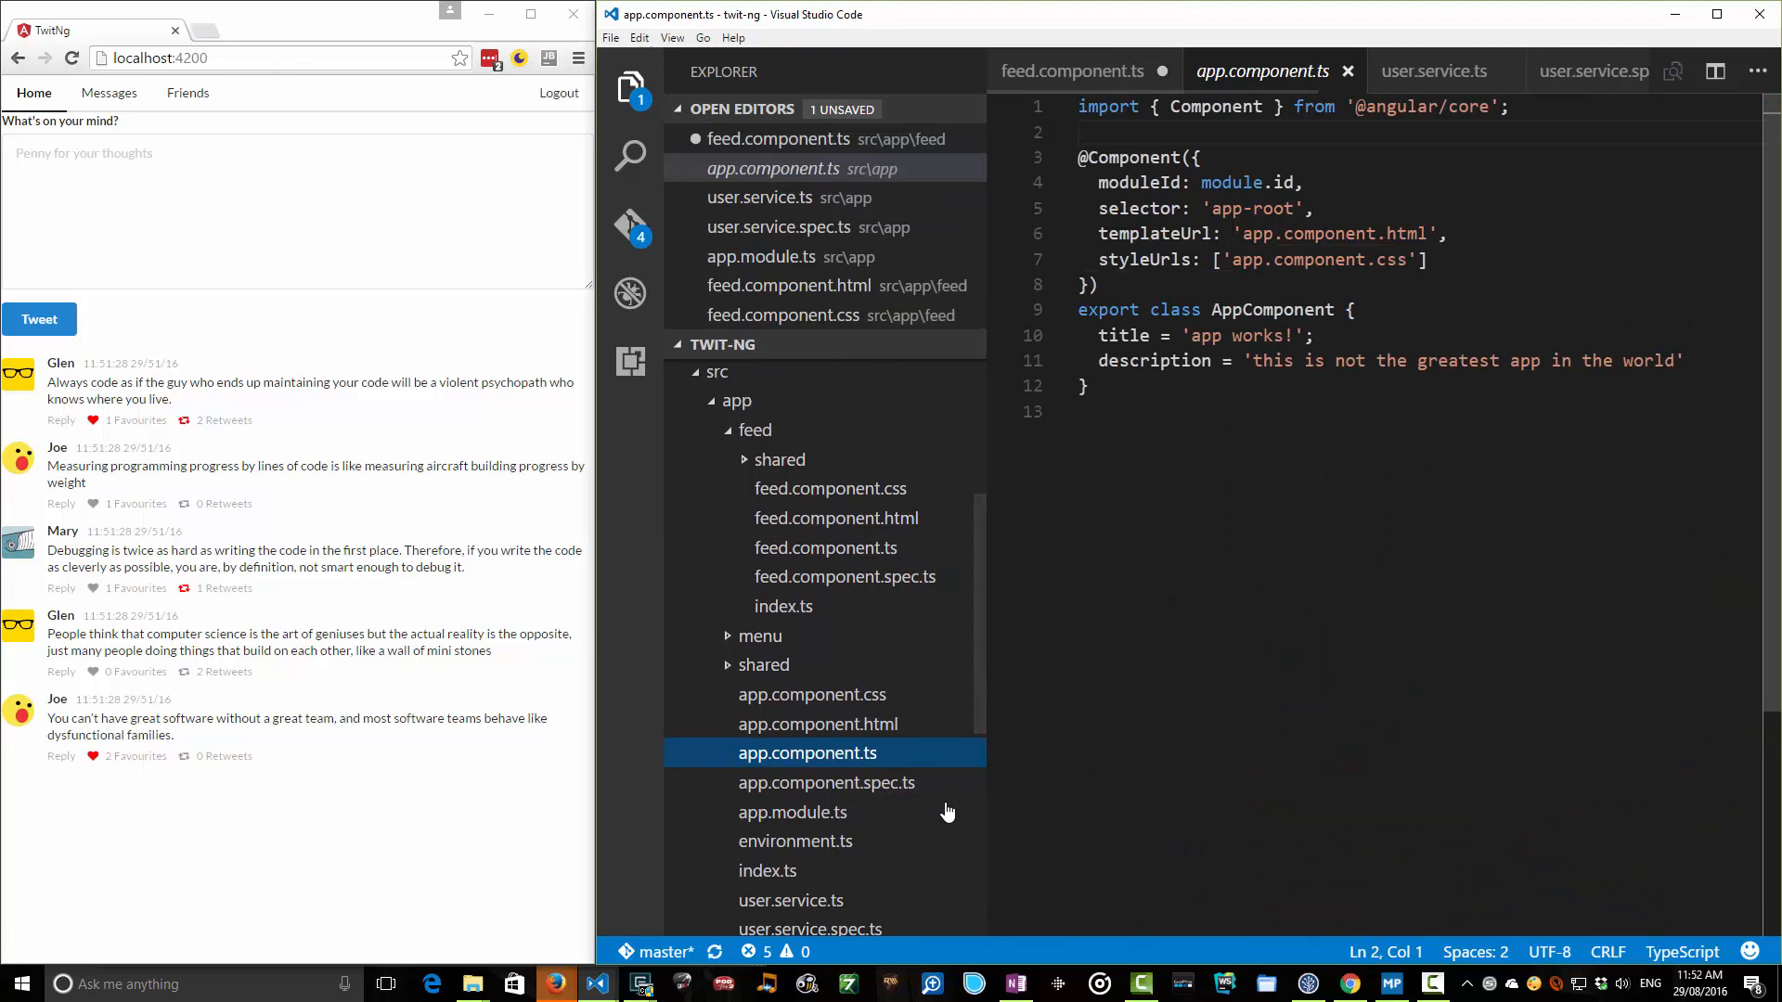
type("providers: [UserService],")
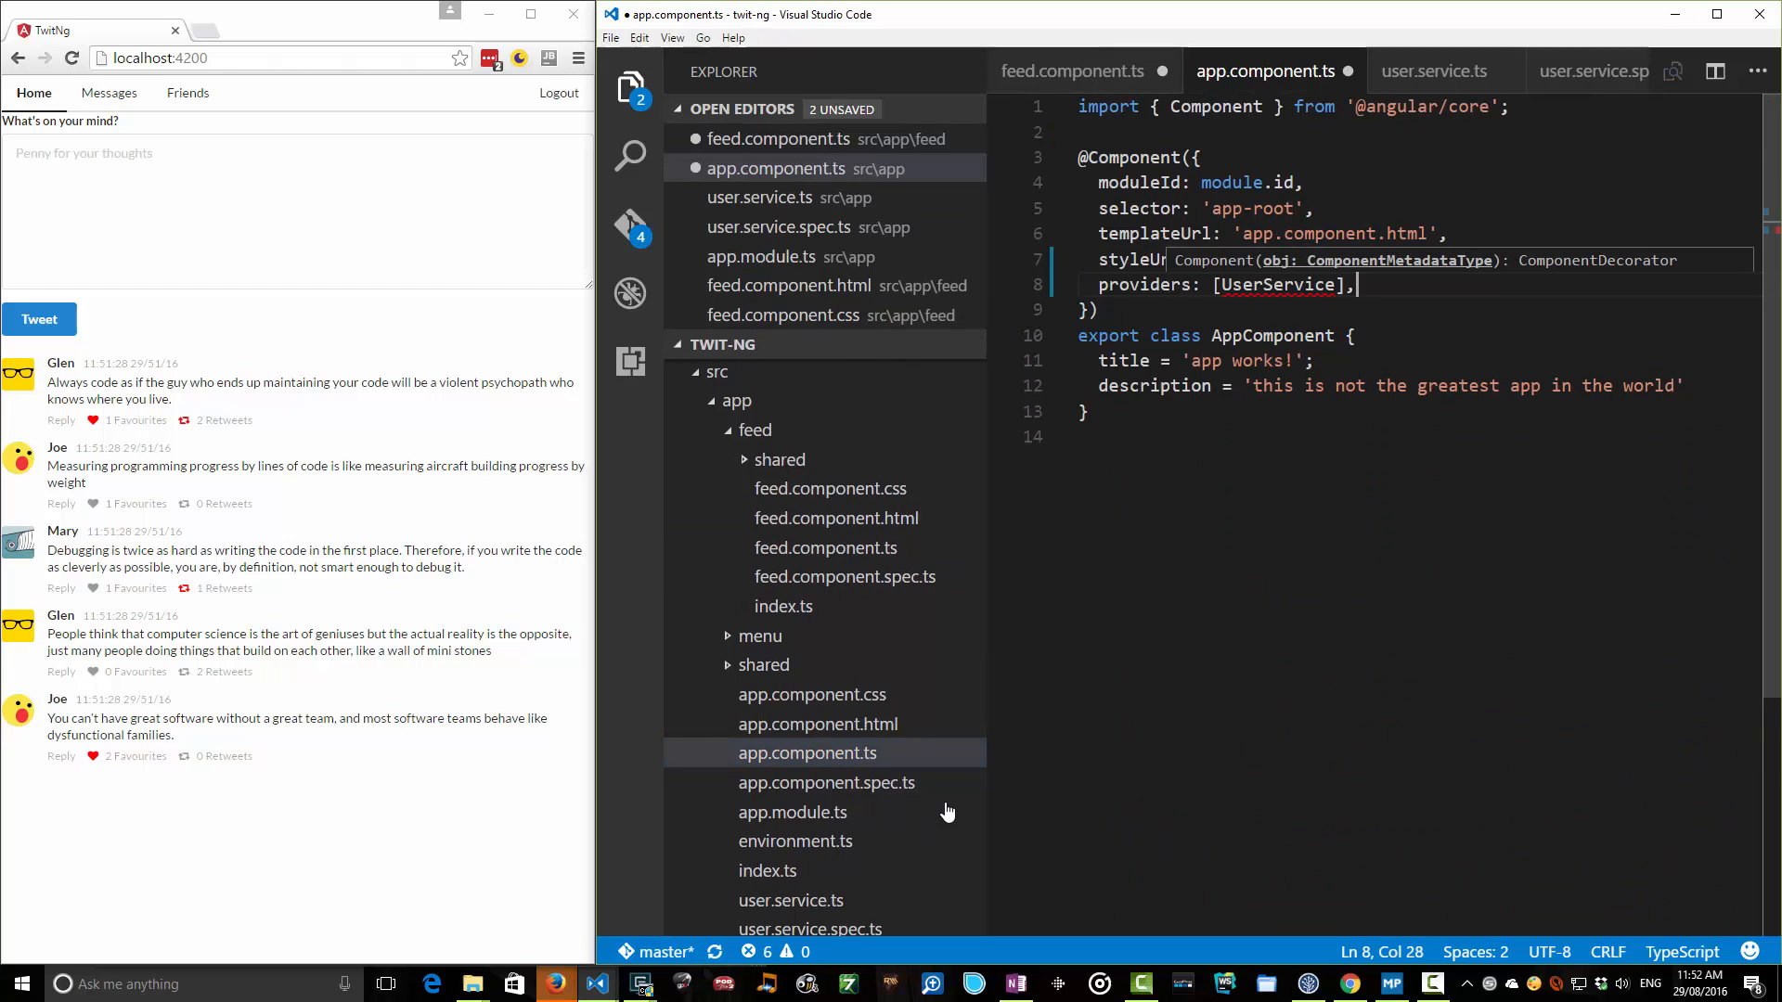
left_click(824, 547)
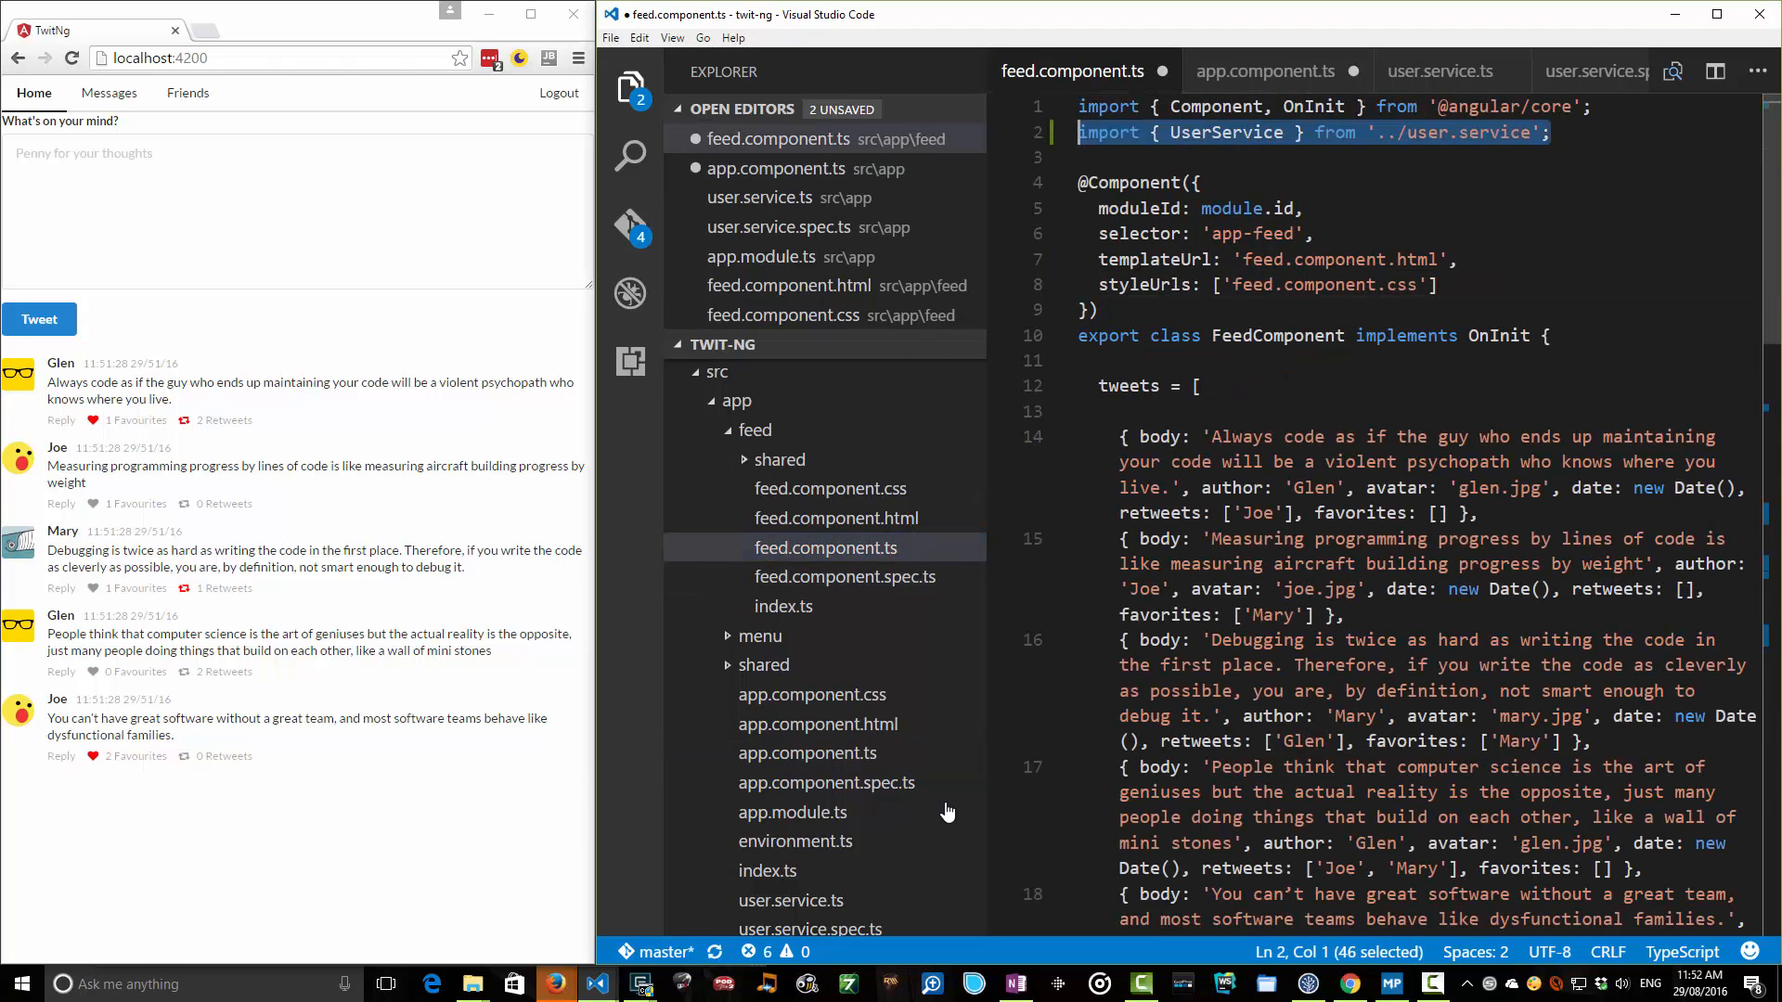
left_click(792, 811)
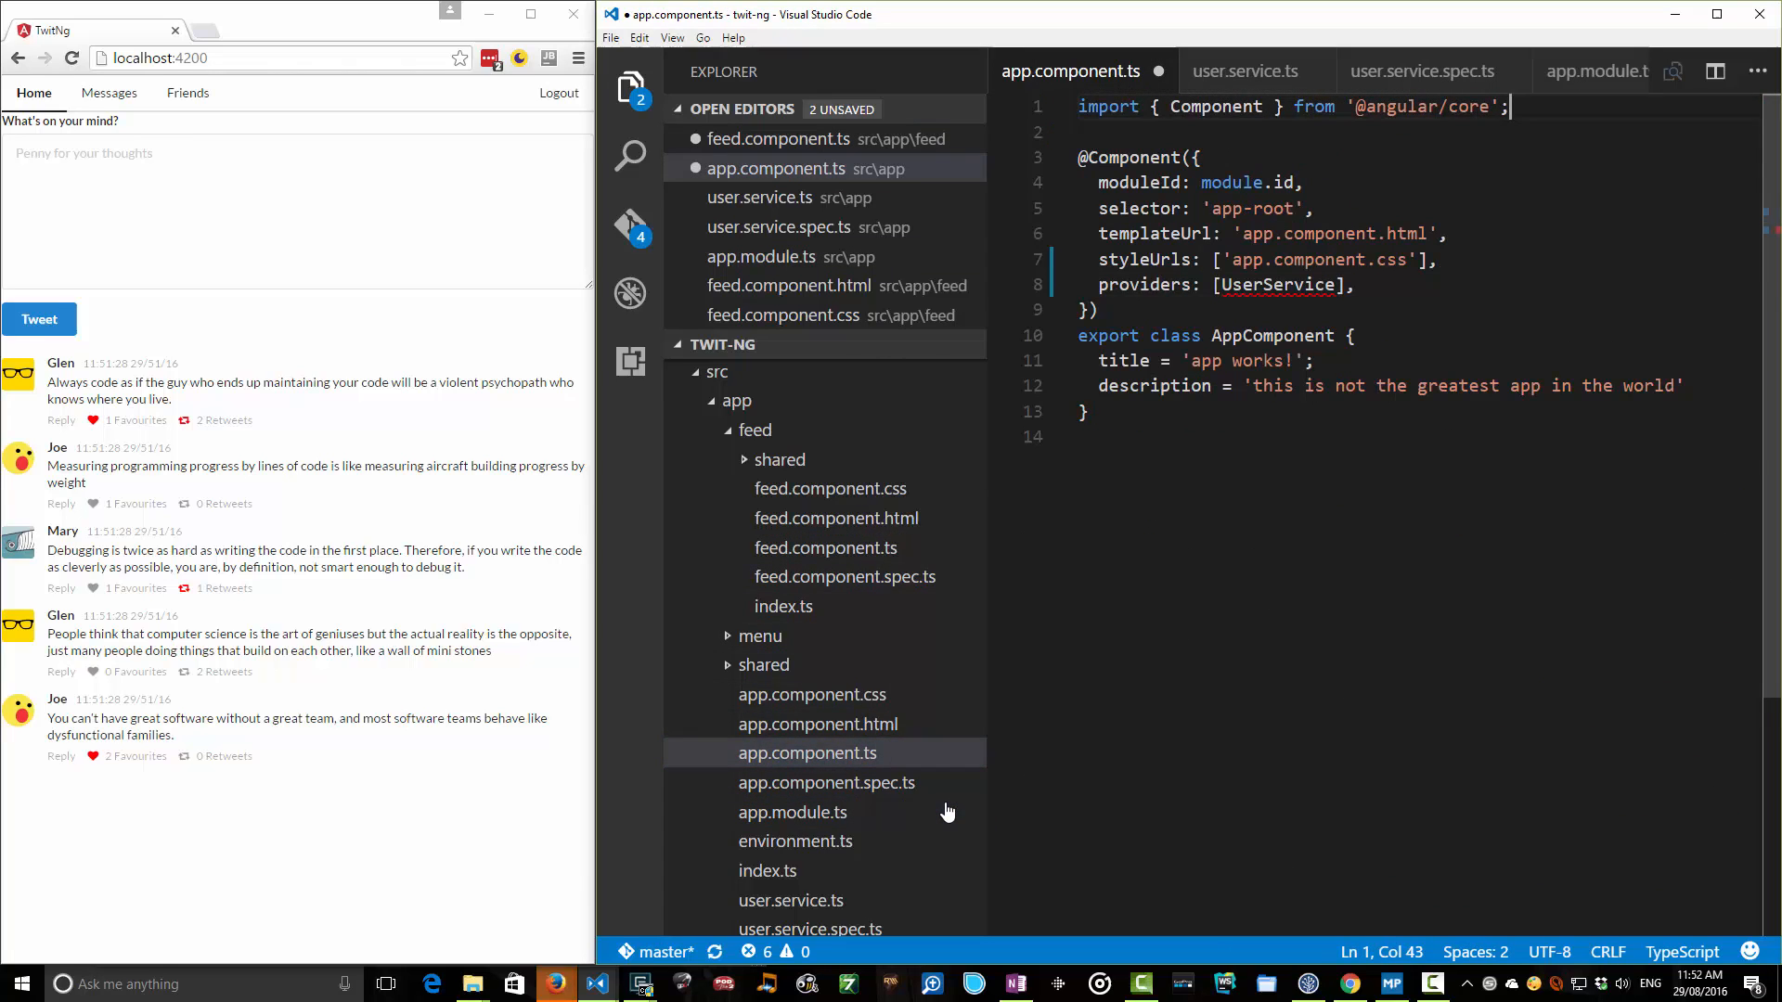
type("import { UserService } from '../user.service';")
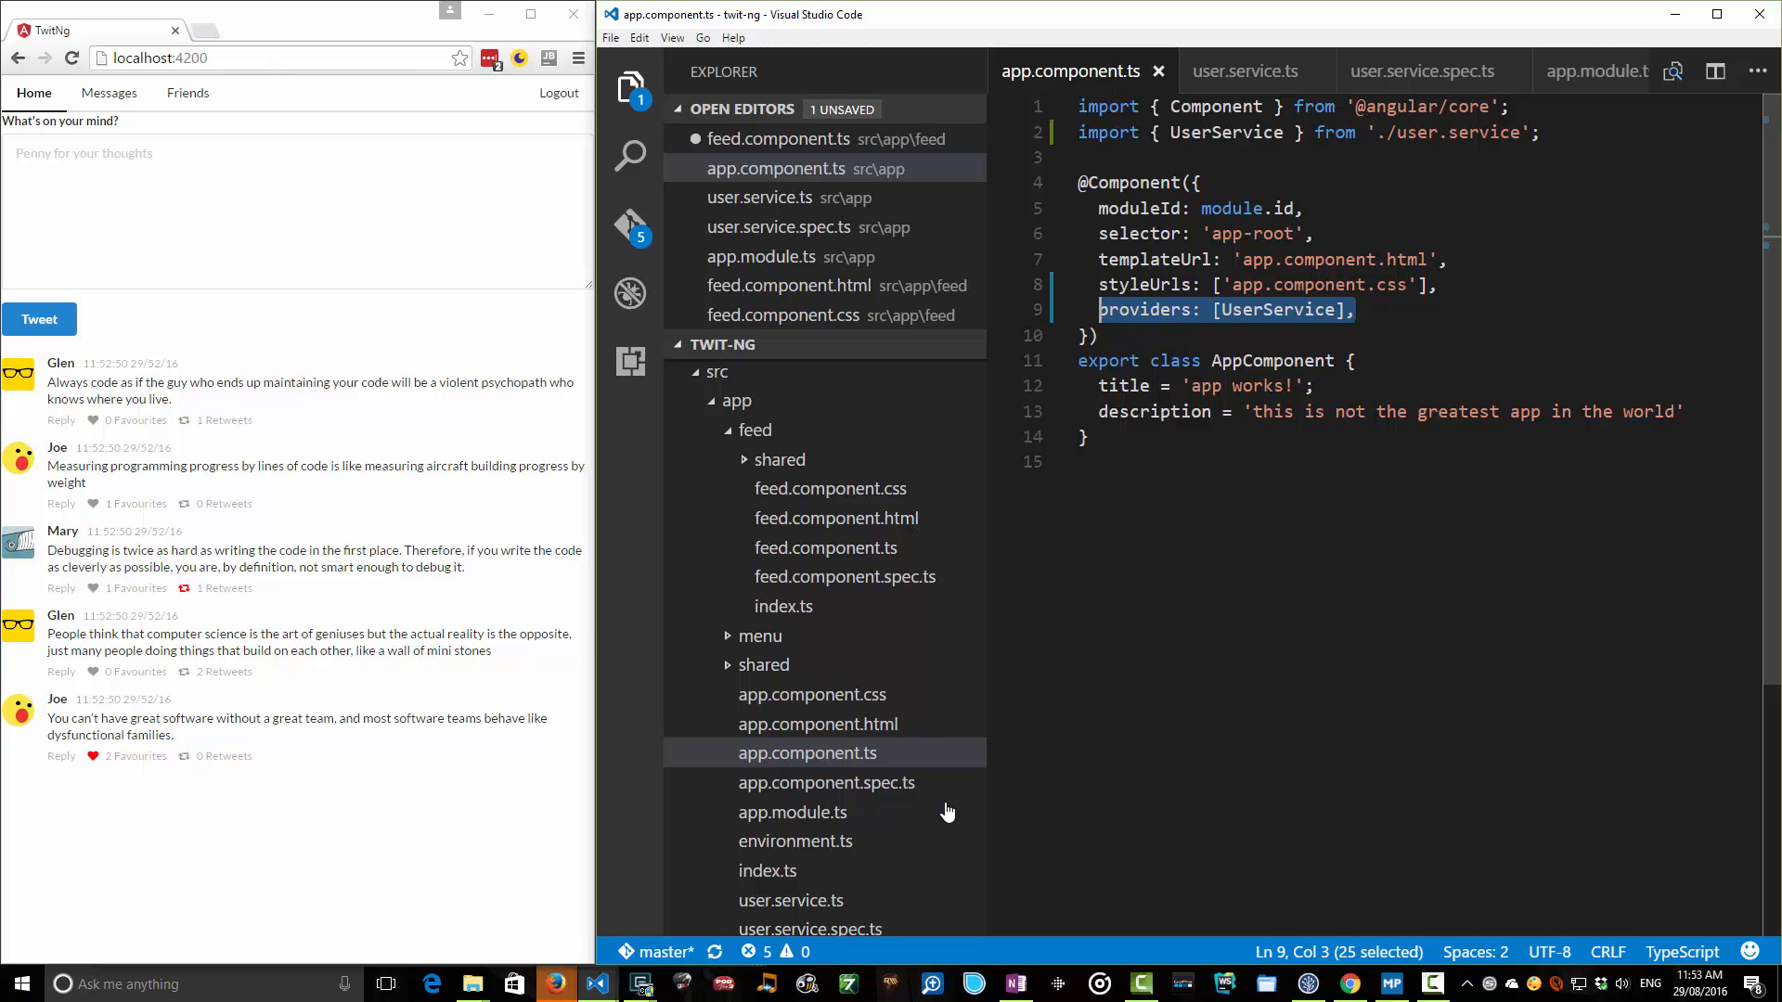
Remove the app component's providers line and register UserService in AppModule with its './user.service' import.
key("Delete")
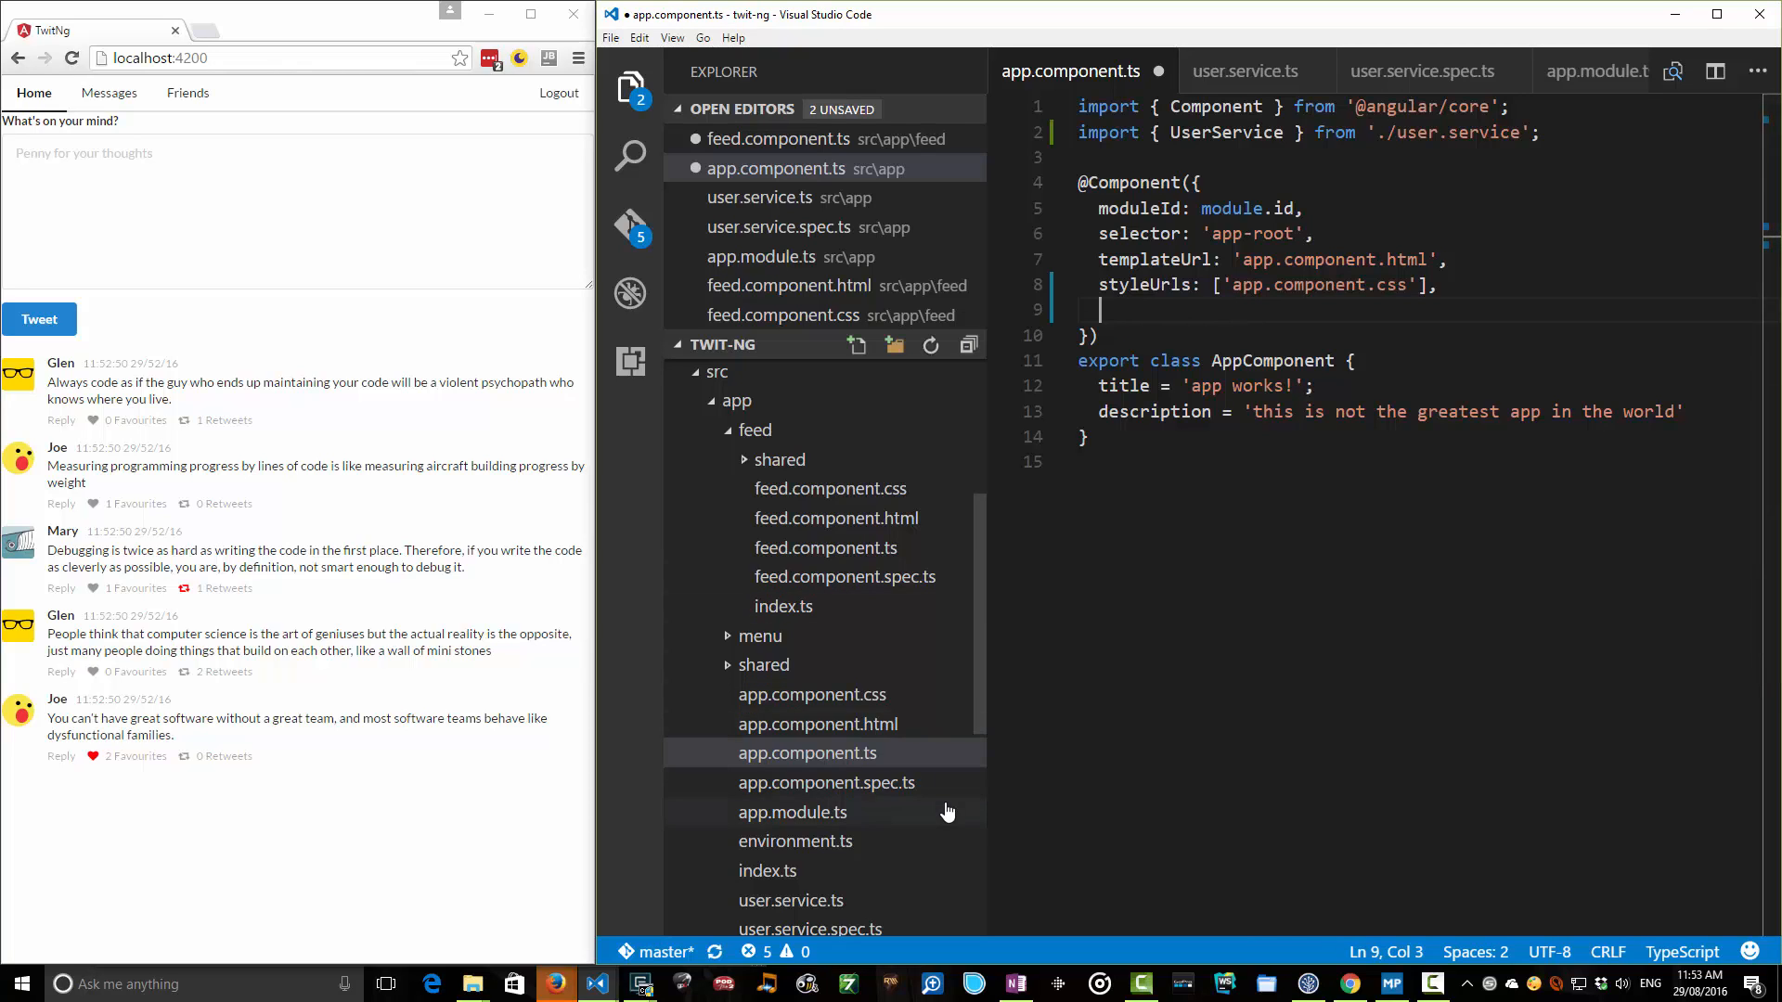
left_click(790, 811)
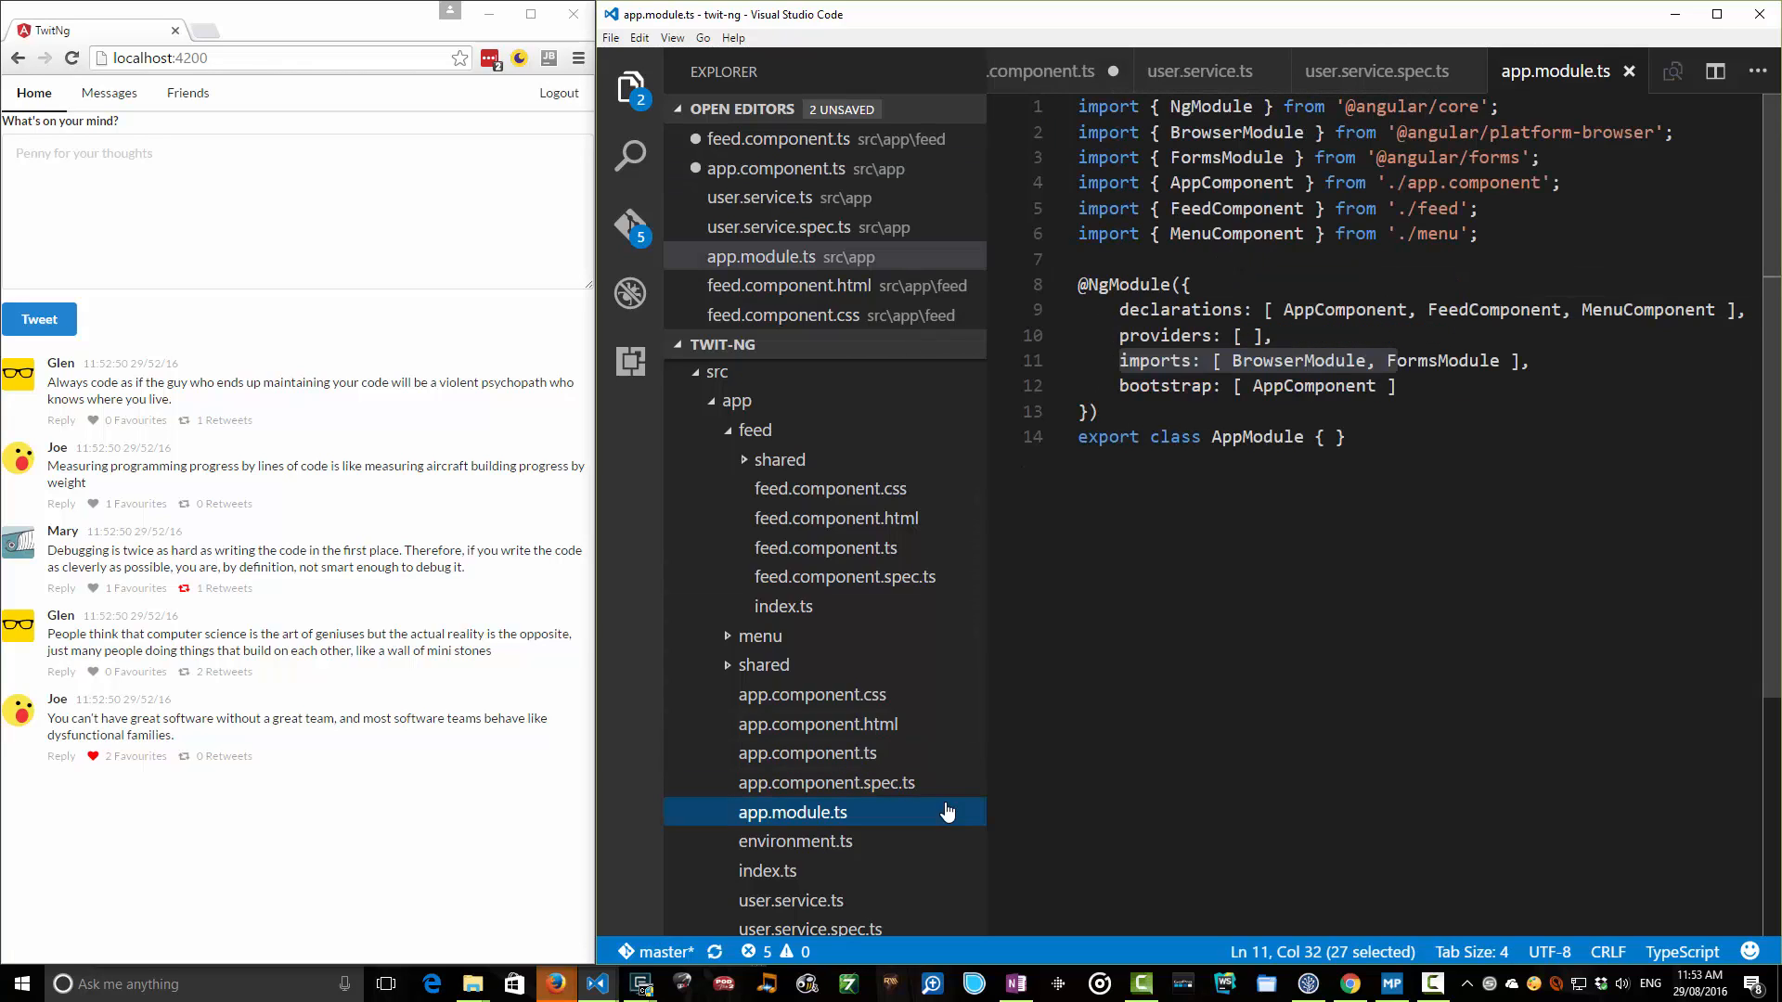
type("UserService")
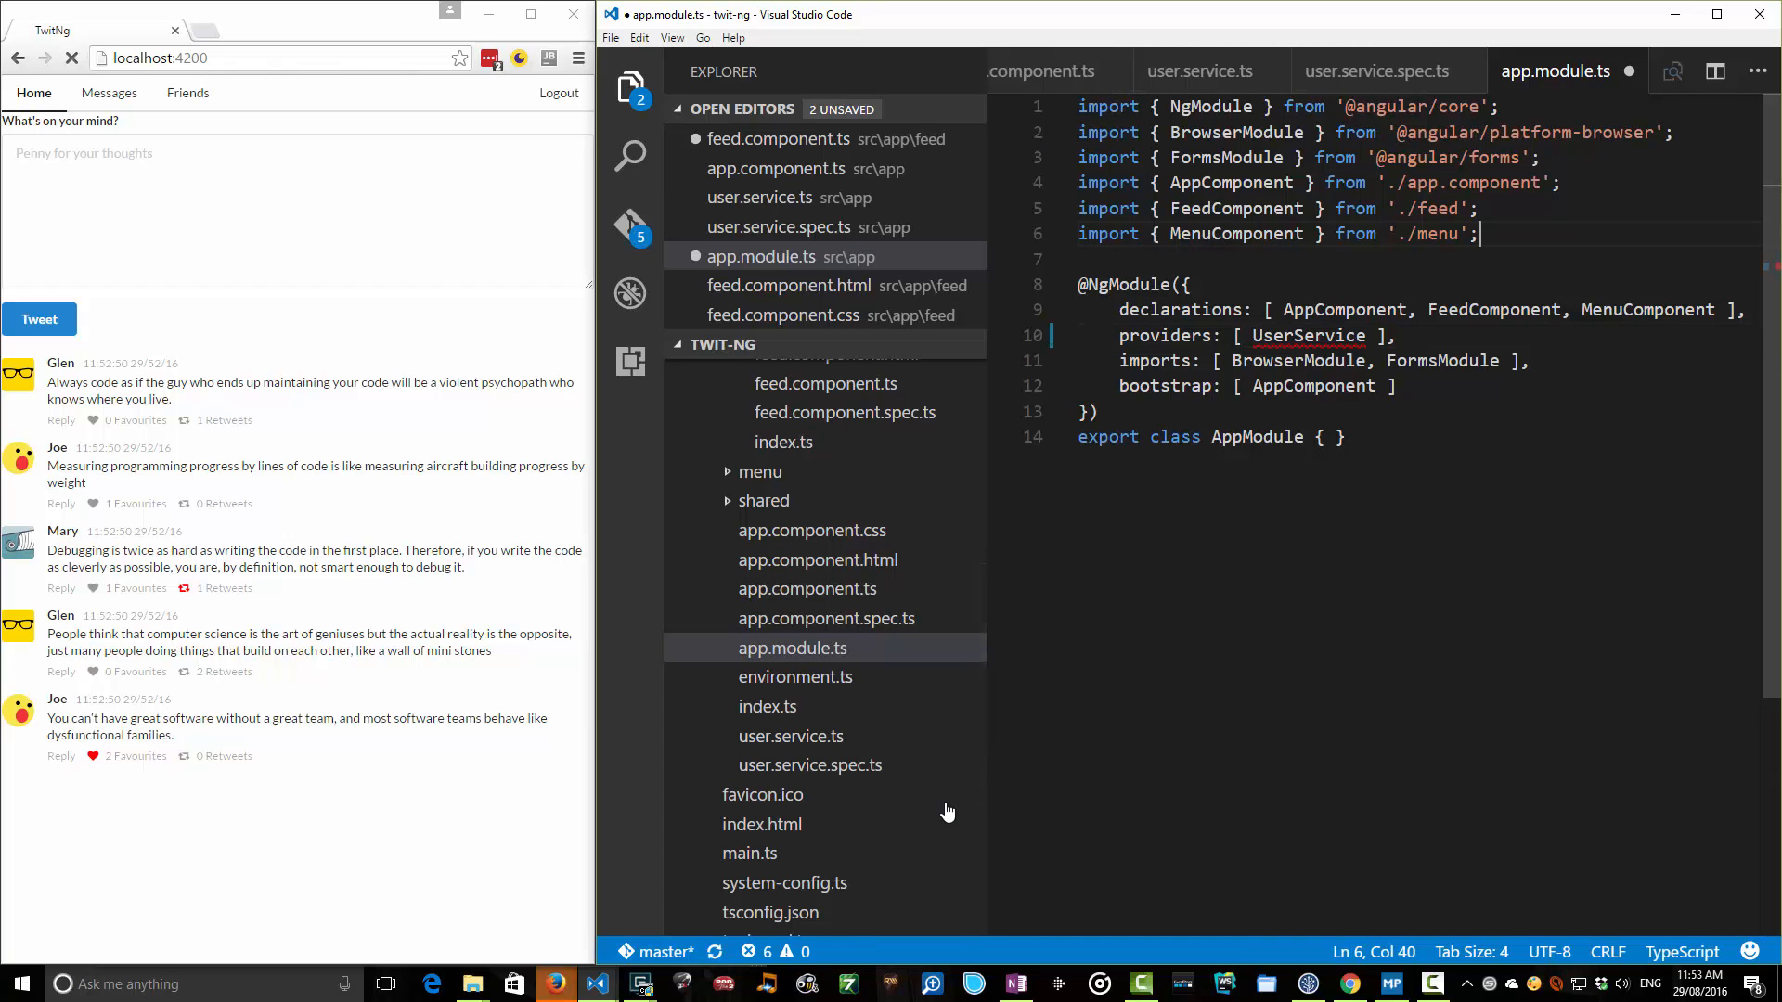
type("import { UserService } from './user.service';")
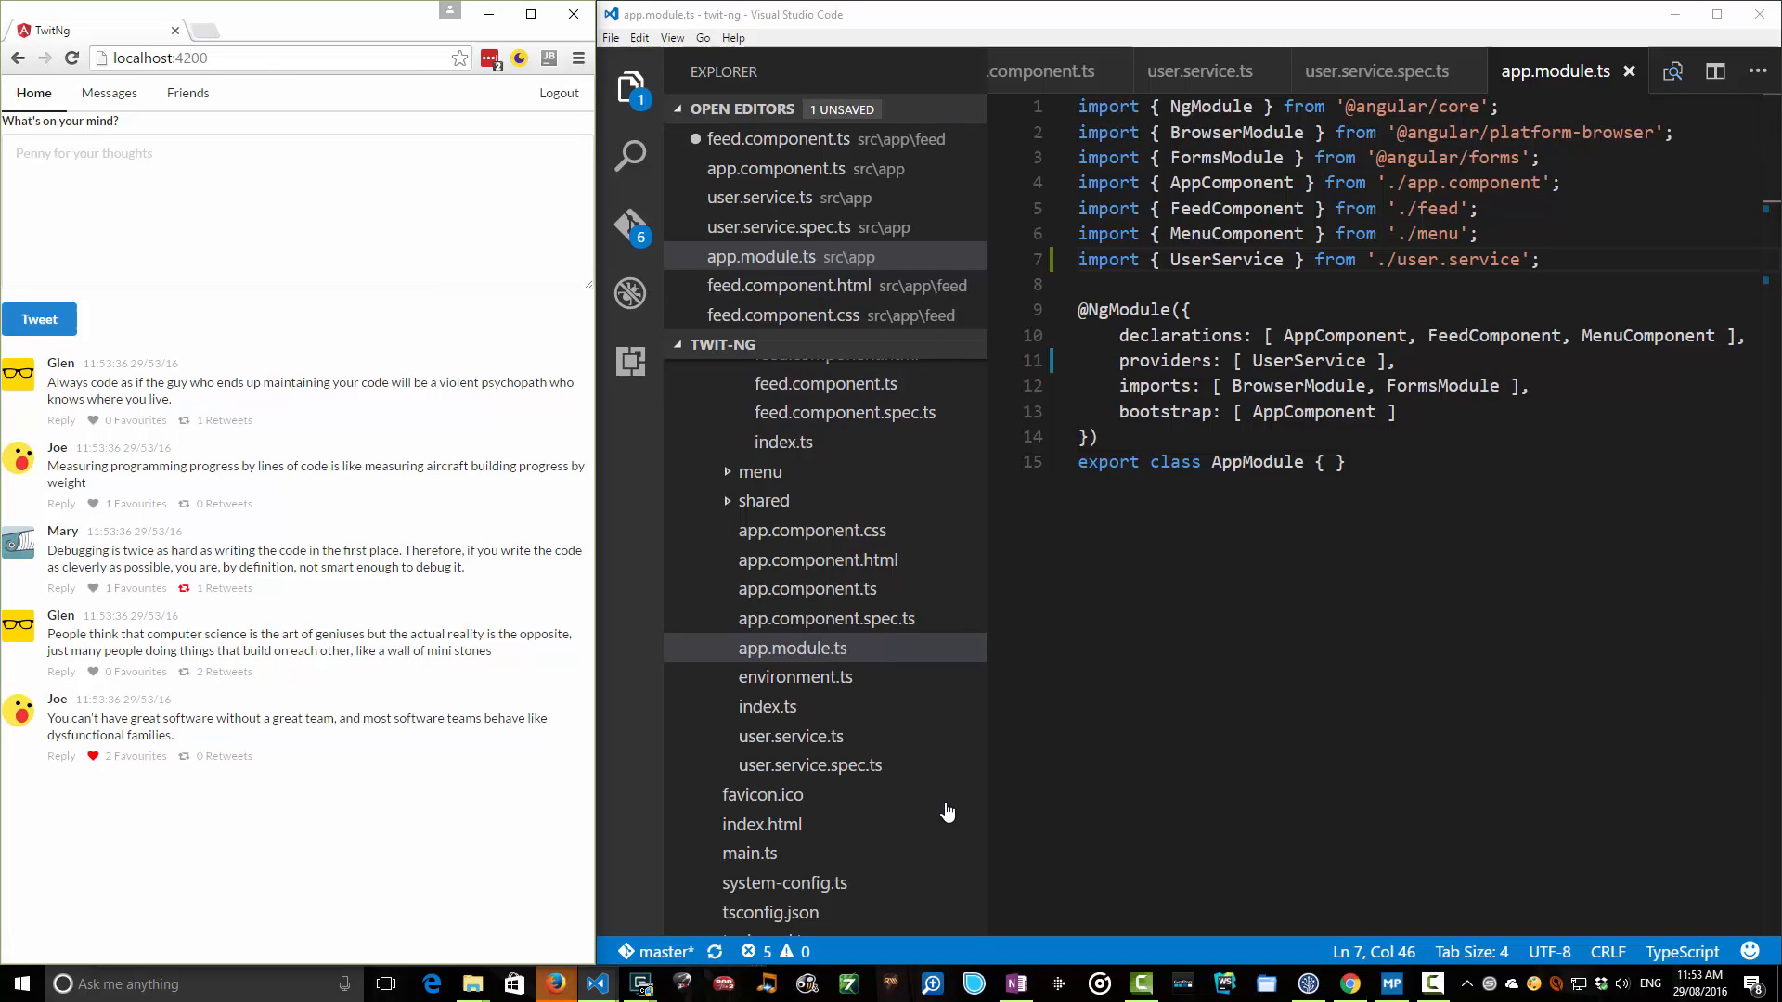
Tweet 'As expected' and favourite it so it shows 1 Favourites.
type("As expected")
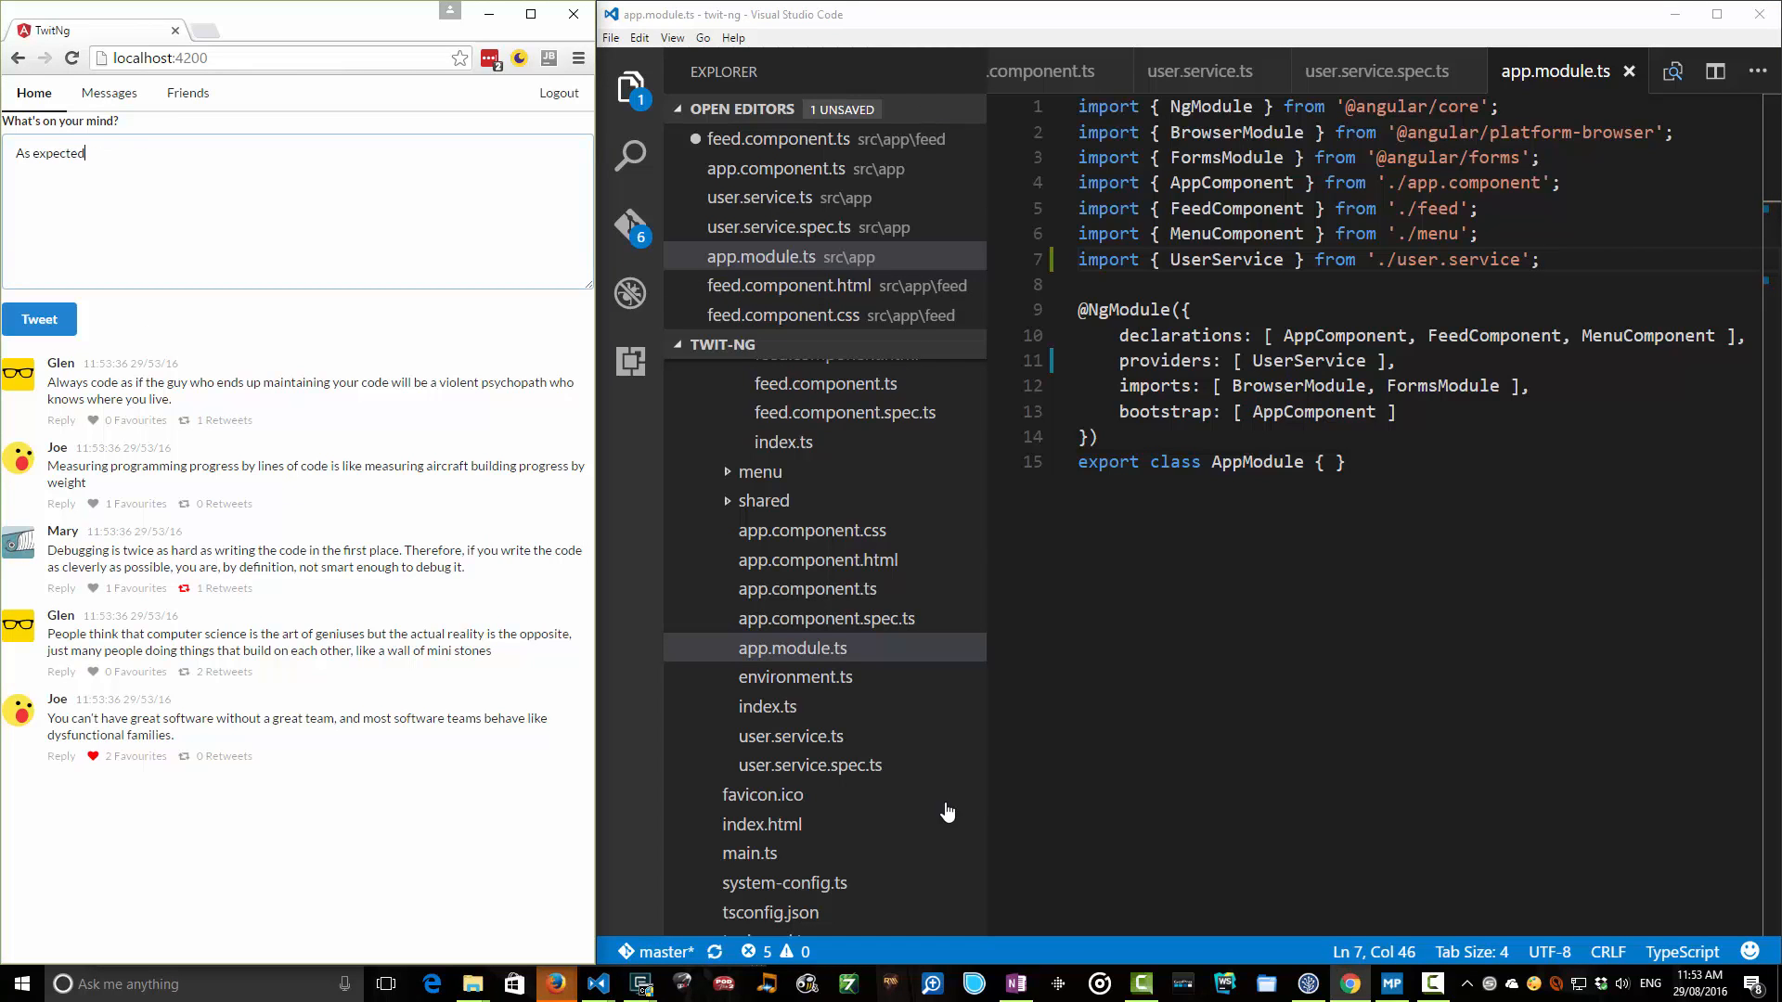
left_click(39, 320)
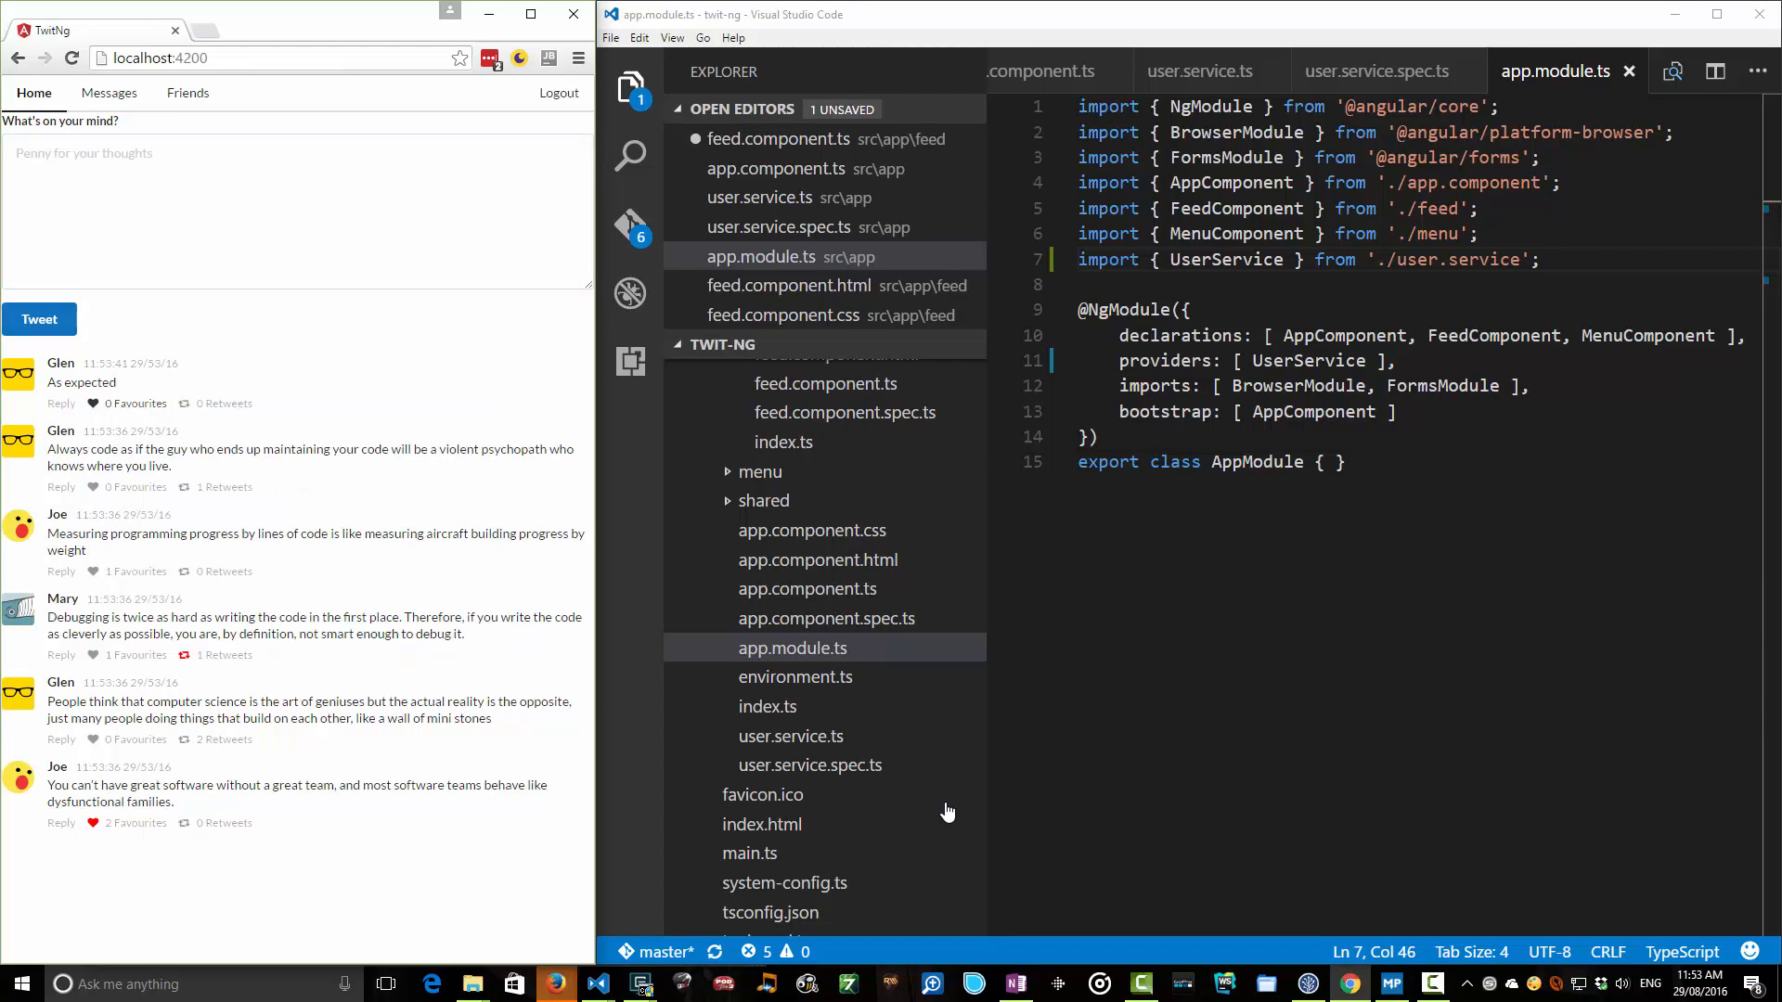
left_click(95, 403)
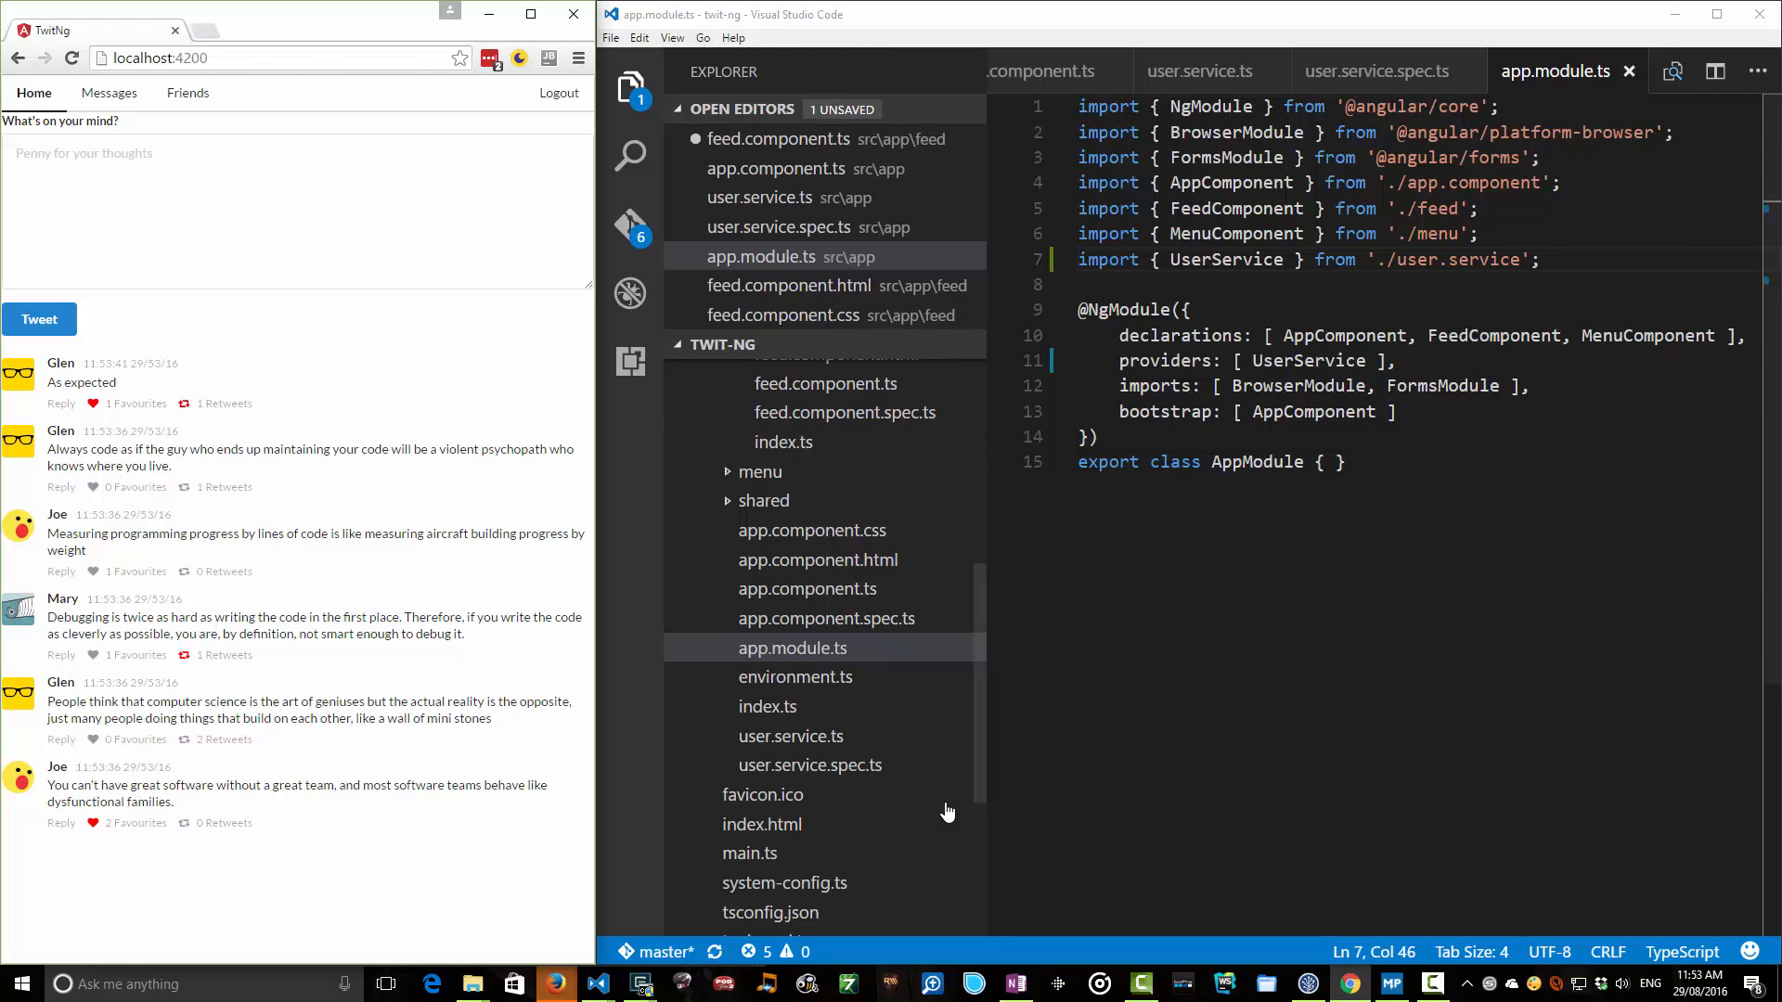